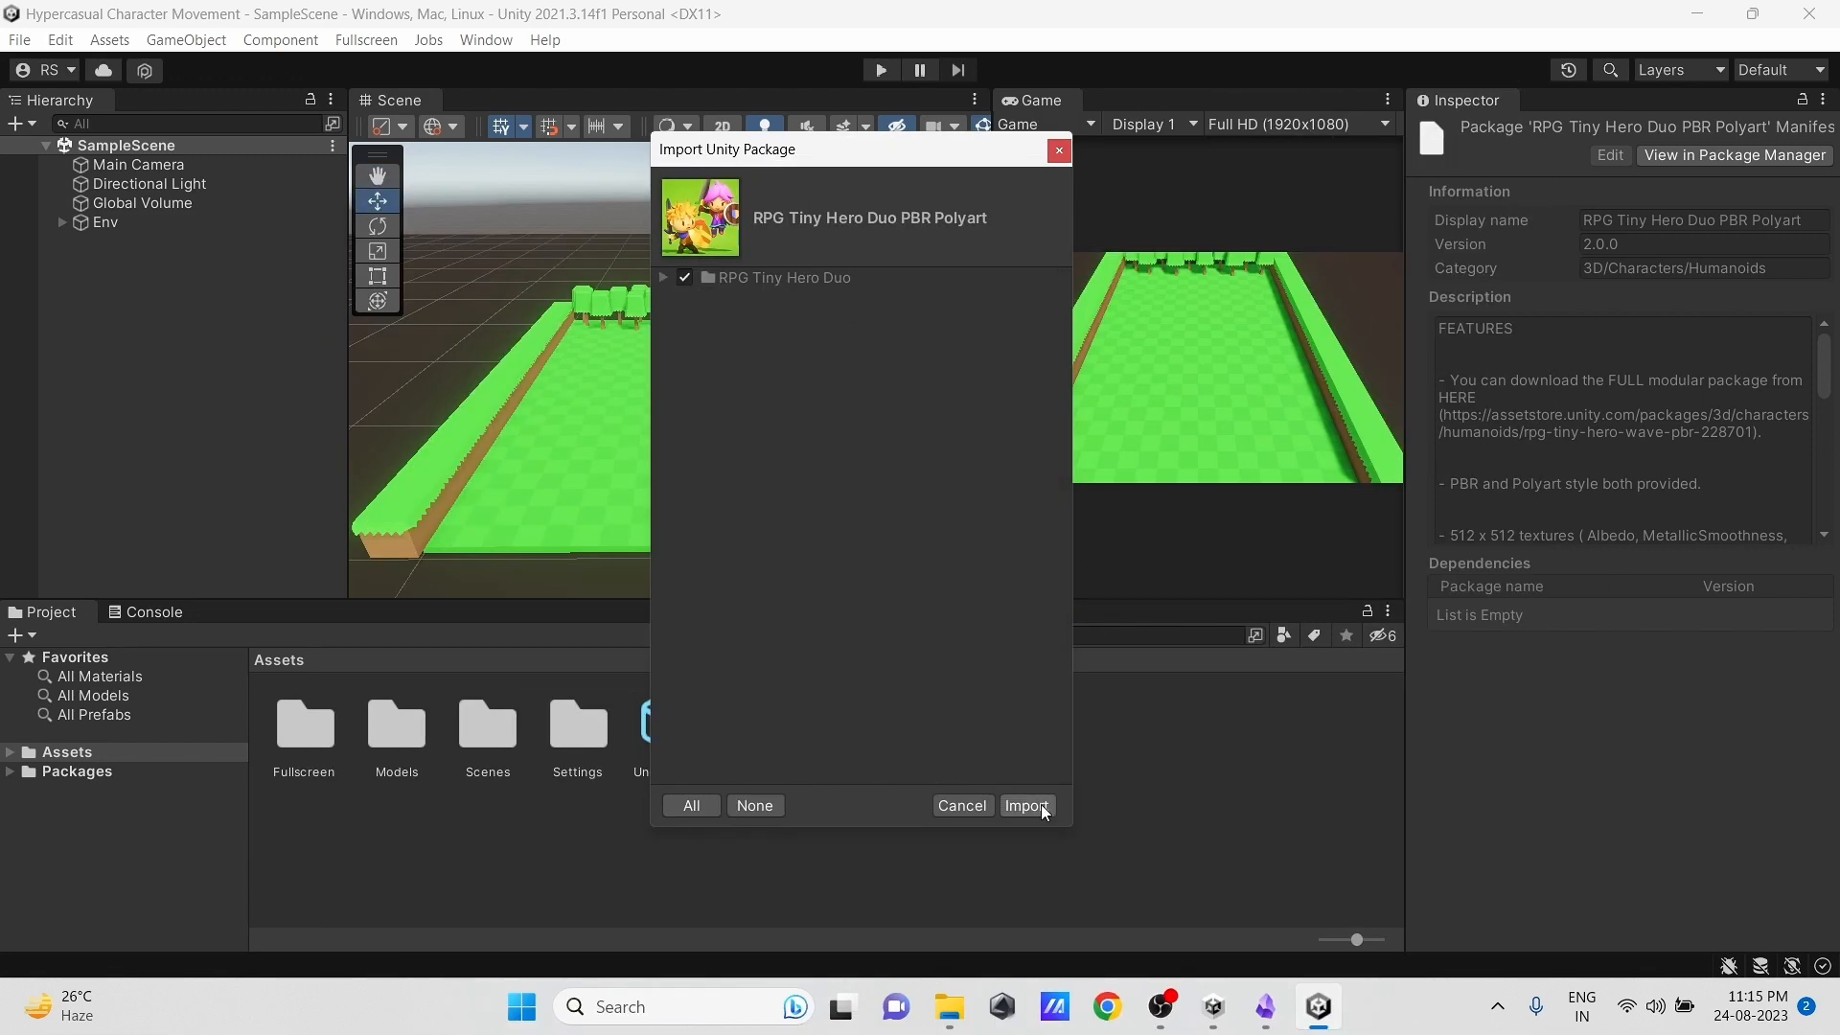
Step: Import the RPG Tiny Hero Duo package and browse into its folder in the Project window
{"action": "left_click", "coordinate": [1023, 807]}
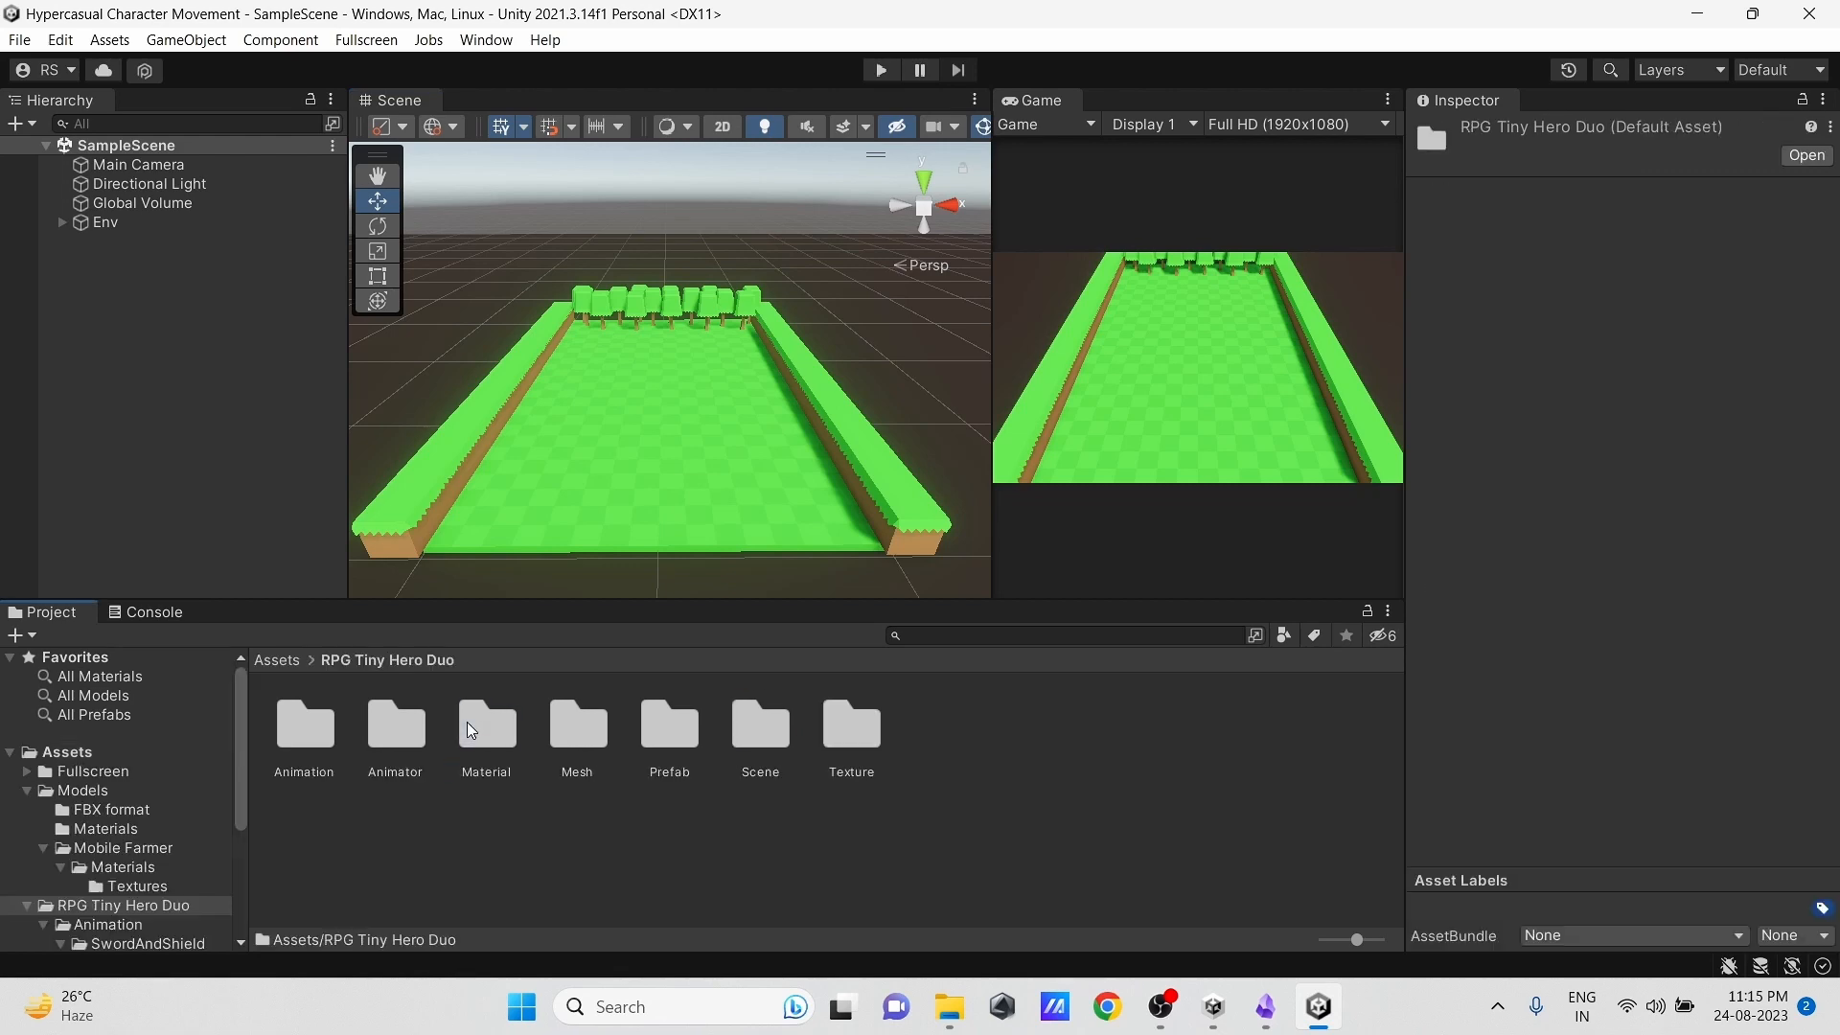
{"action": "double_click", "coordinate": [667, 725]}
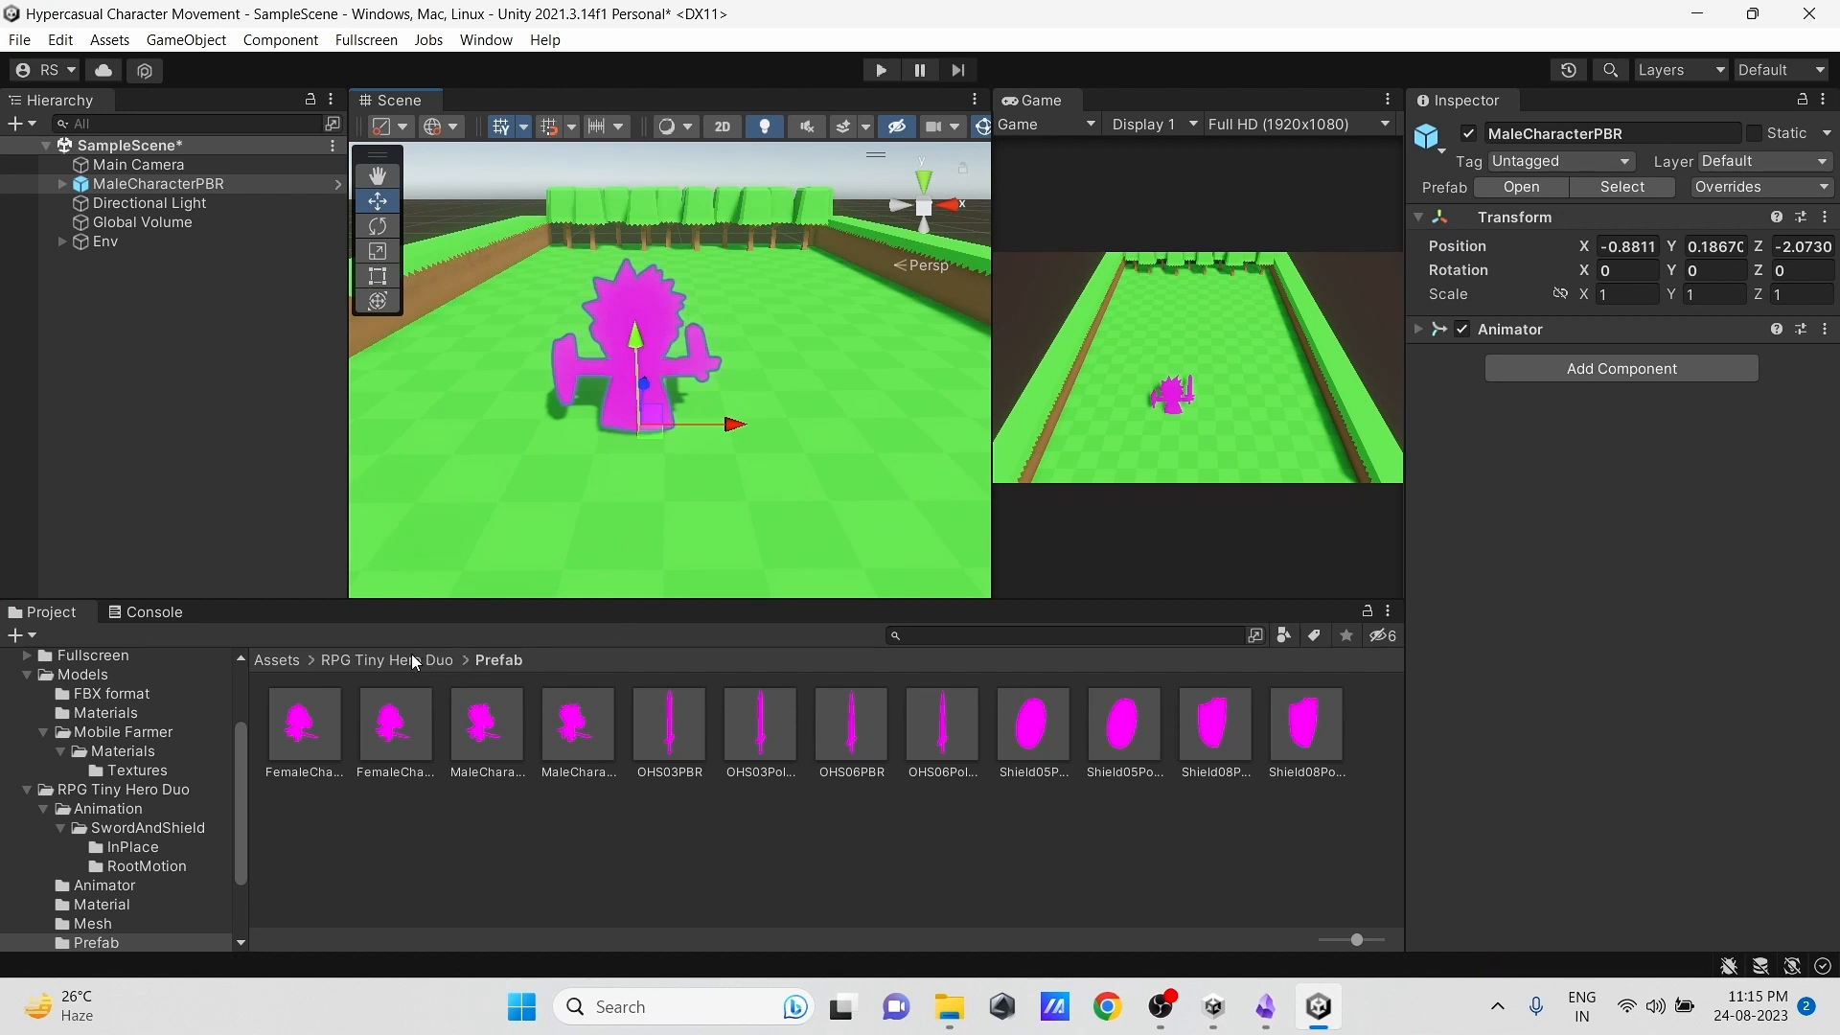
Step: Convert the three pink materials in the Material folder to URP
{"action": "left_click", "coordinate": [385, 659]}
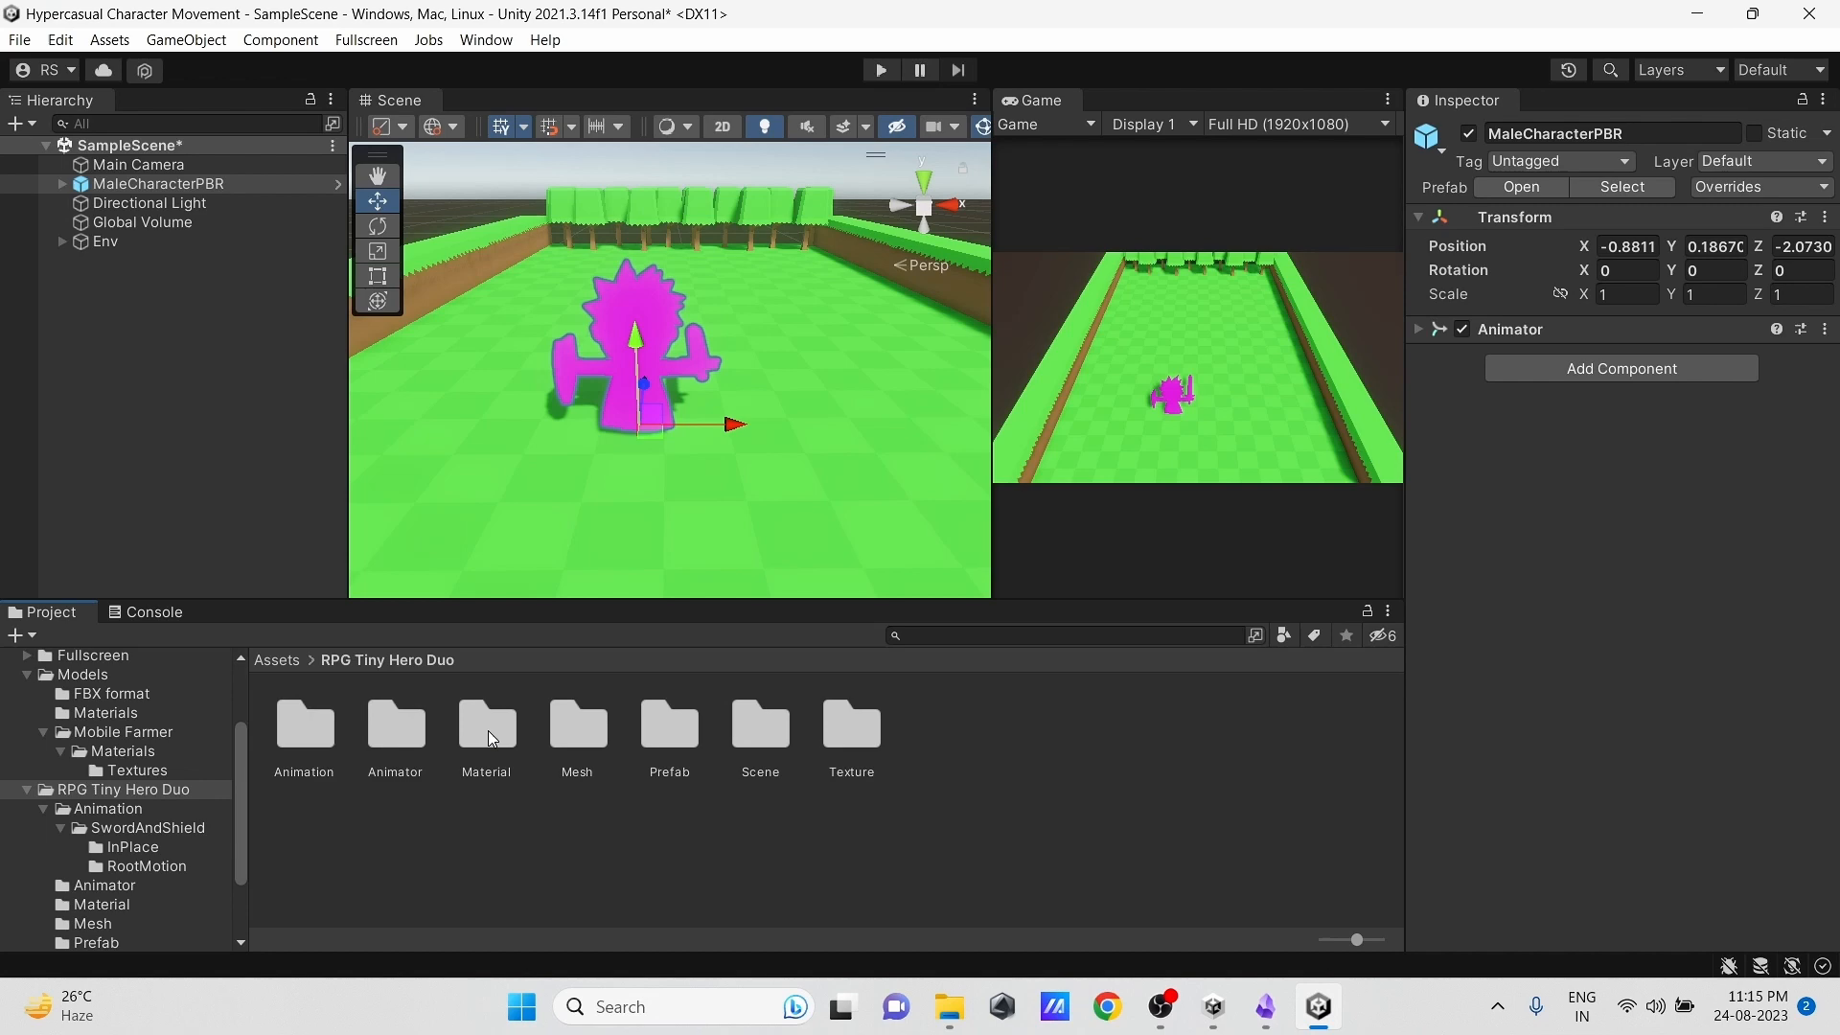
{"action": "double_click", "coordinate": [484, 723]}
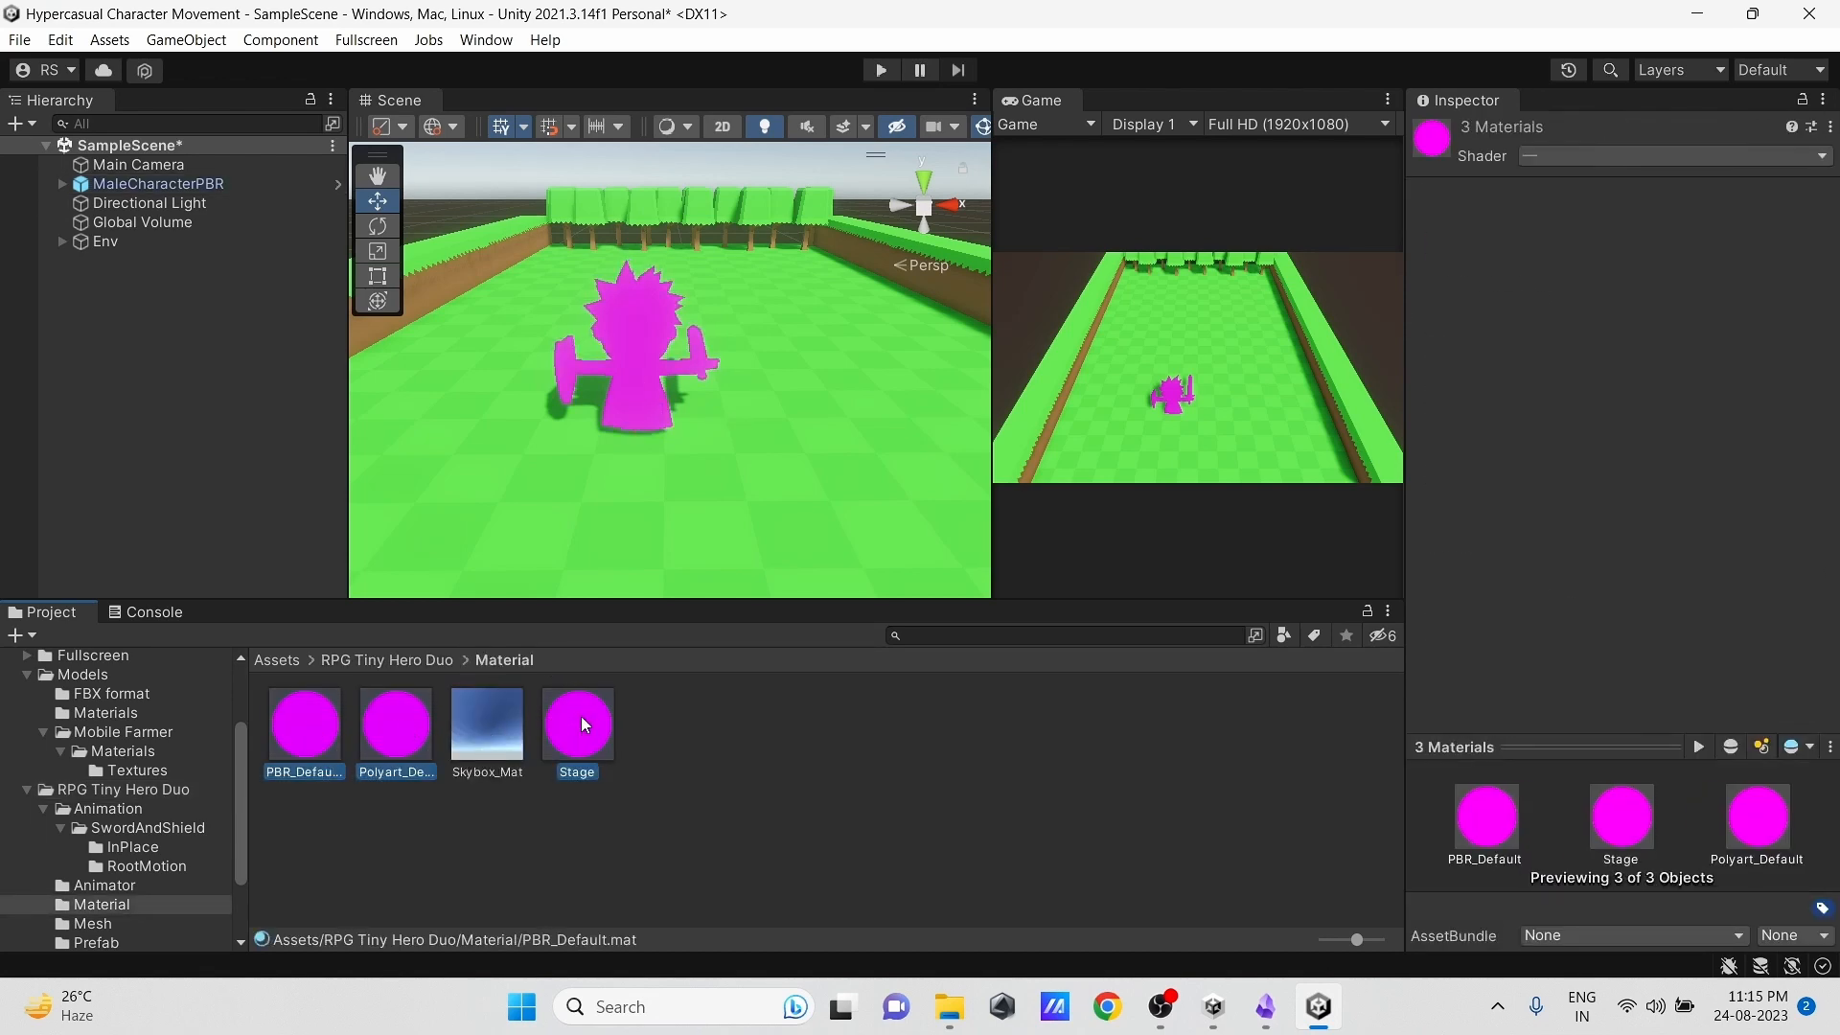
{"action": "left_click", "coordinate": [59, 38]}
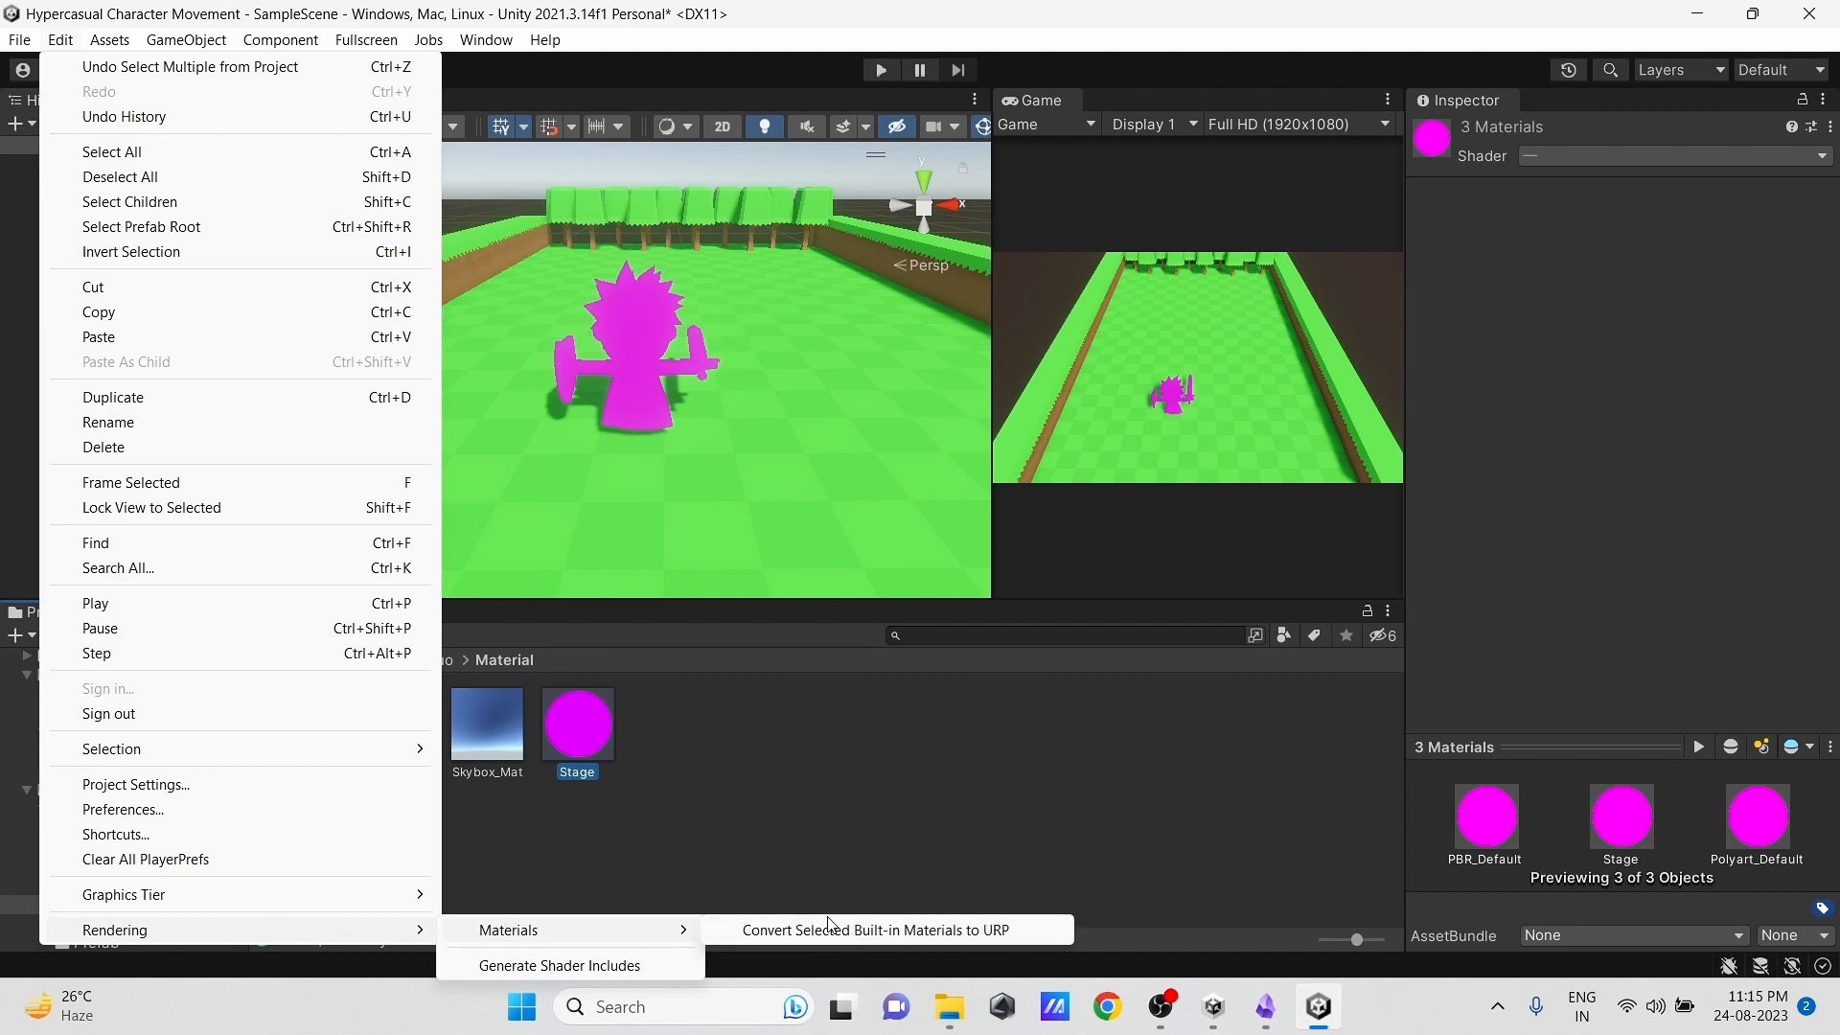
{"action": "left_click", "coordinate": [870, 929]}
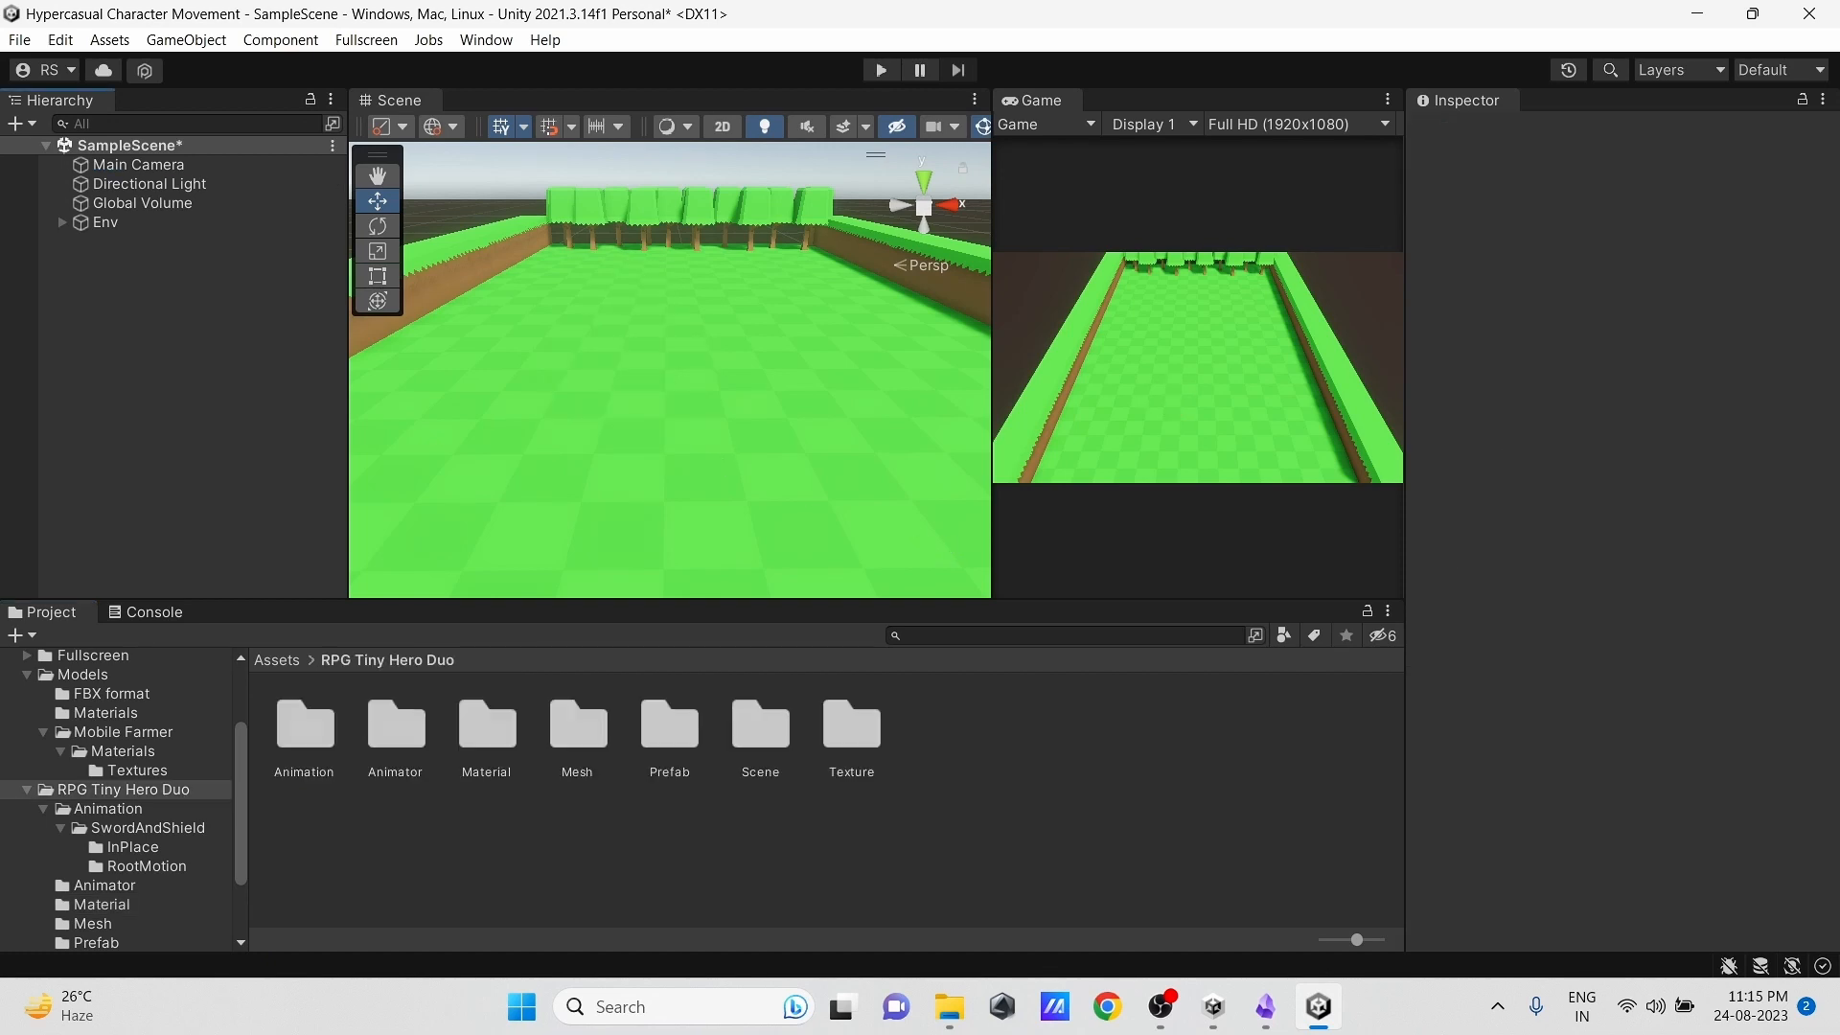
Step: Create an empty Player object and reset its transform to the origin
{"action": "right_click", "coordinate": [128, 276]}
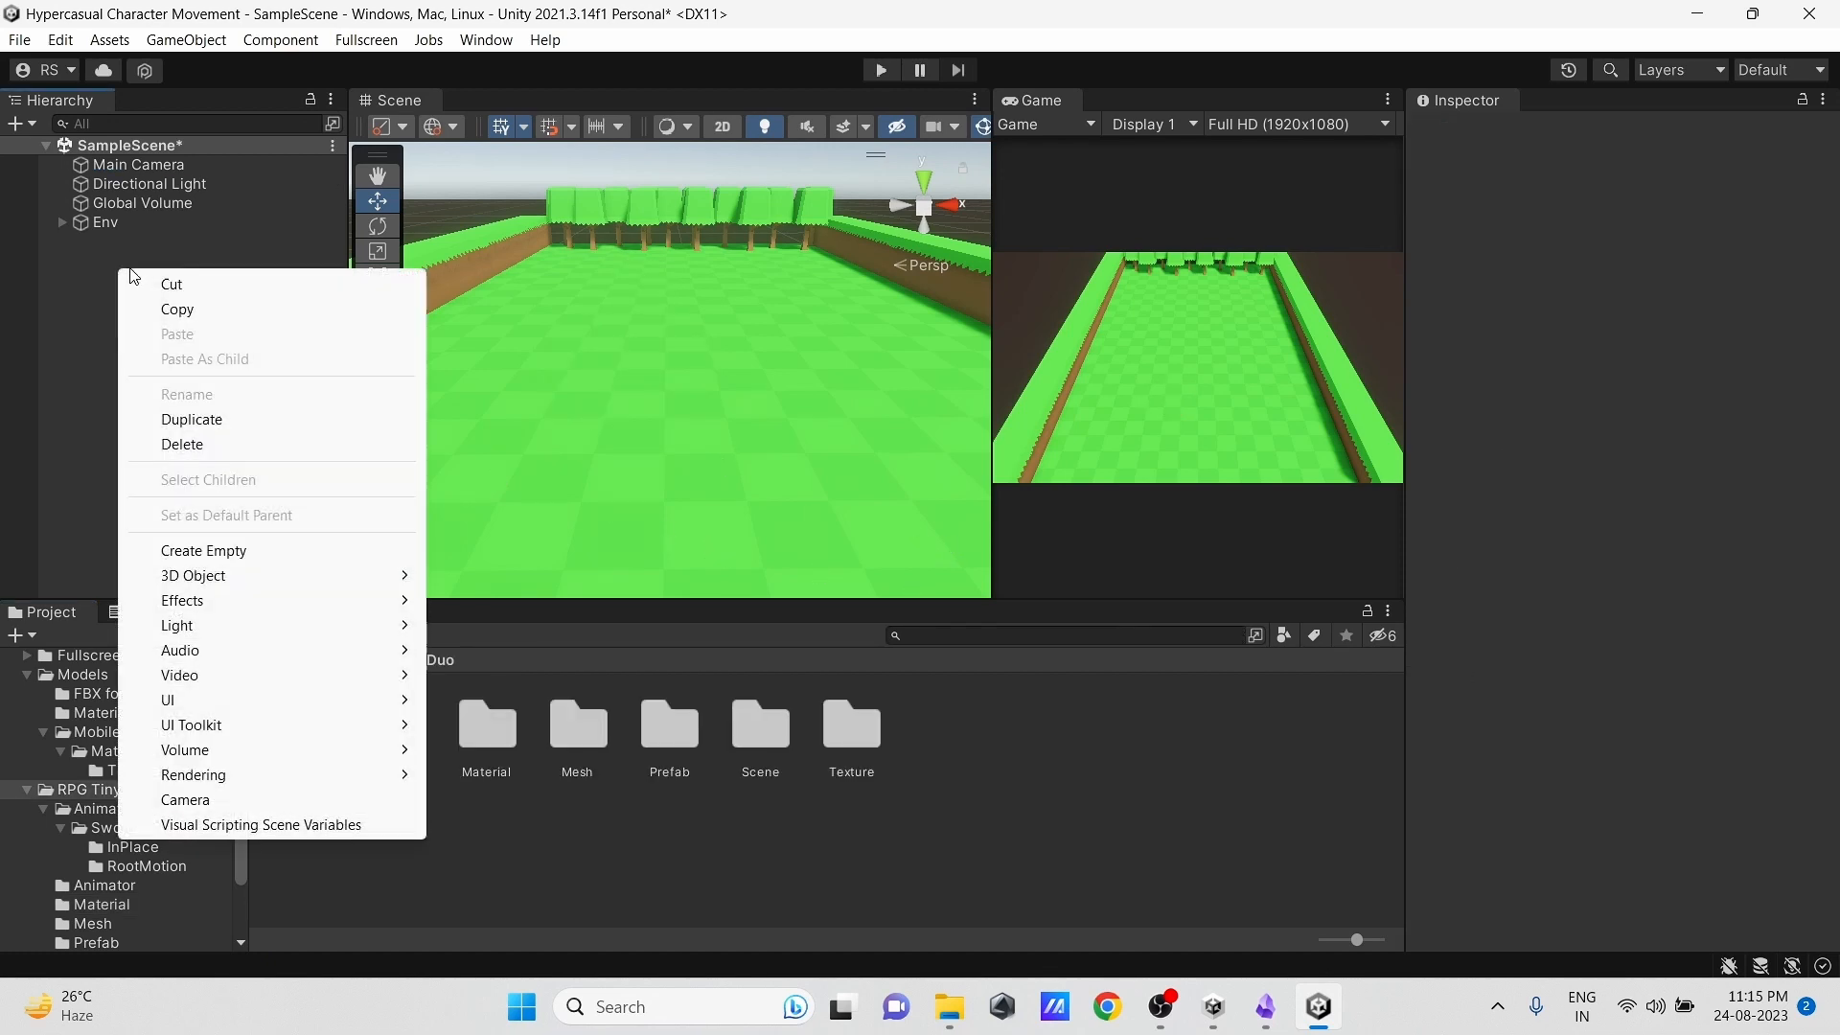
{"action": "left_click", "coordinate": [203, 550]}
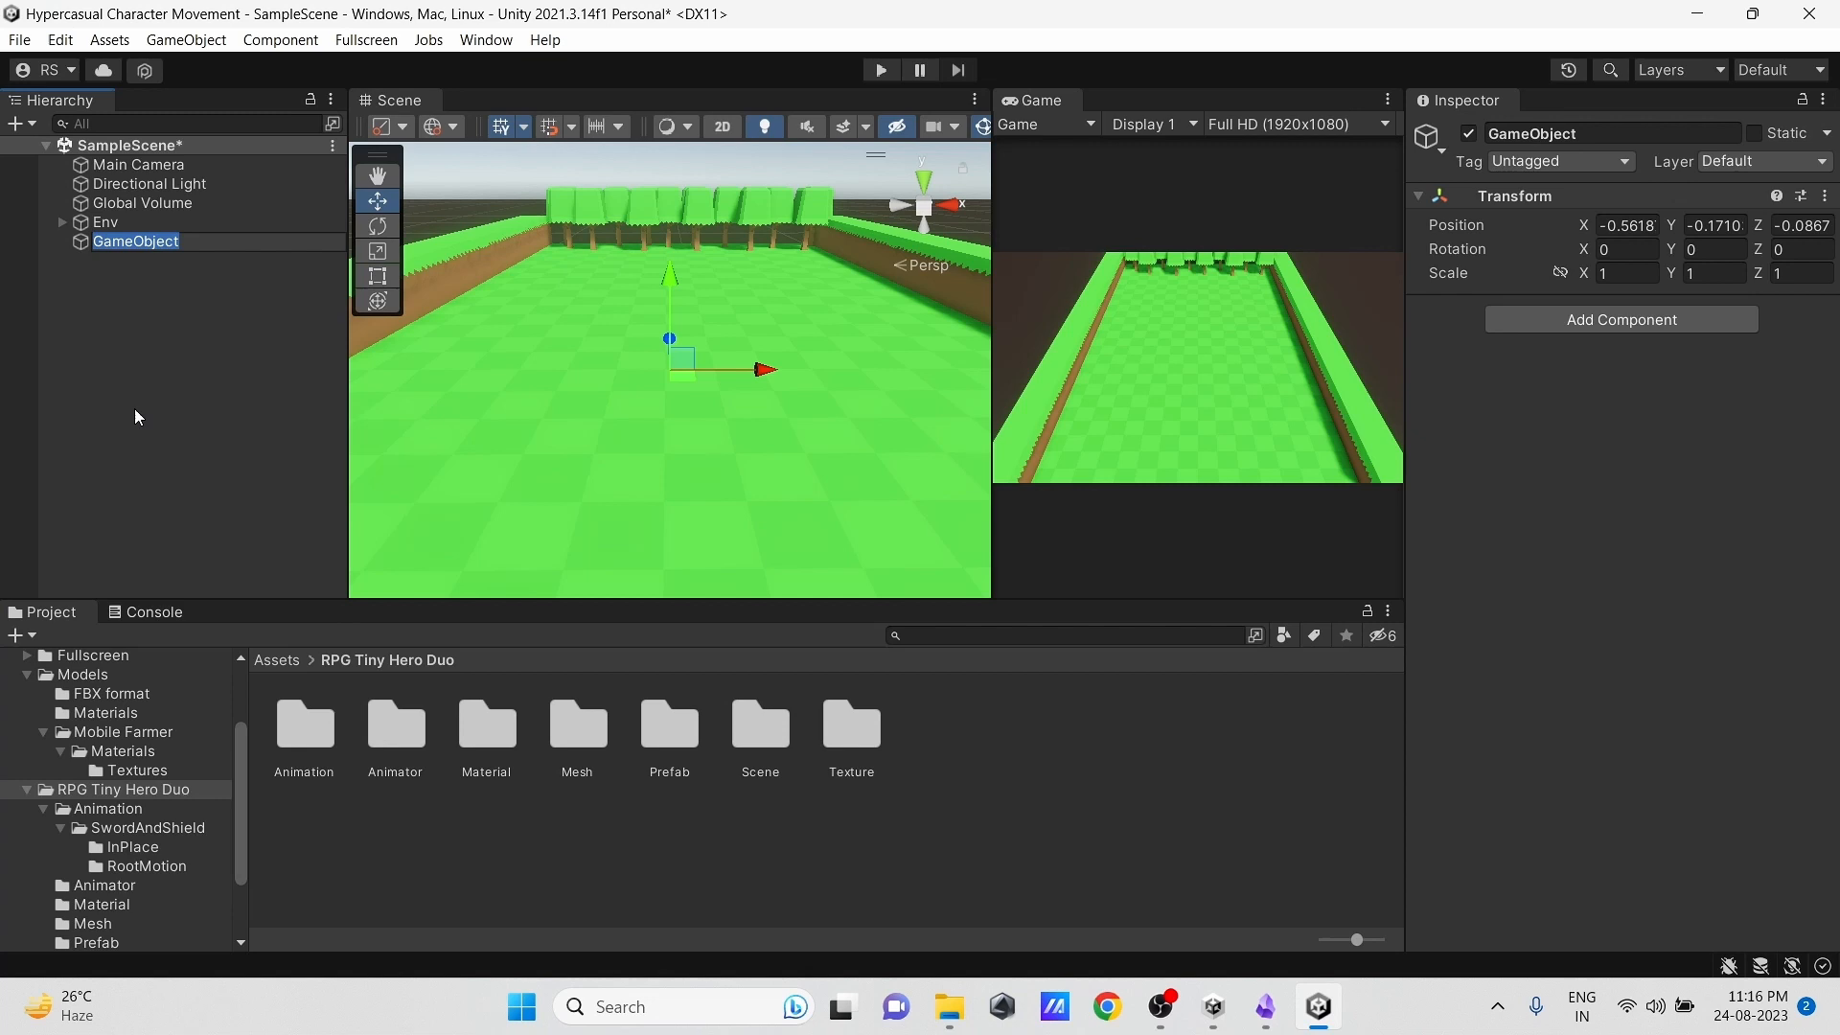
{"action": "right_click", "coordinate": [1514, 195]}
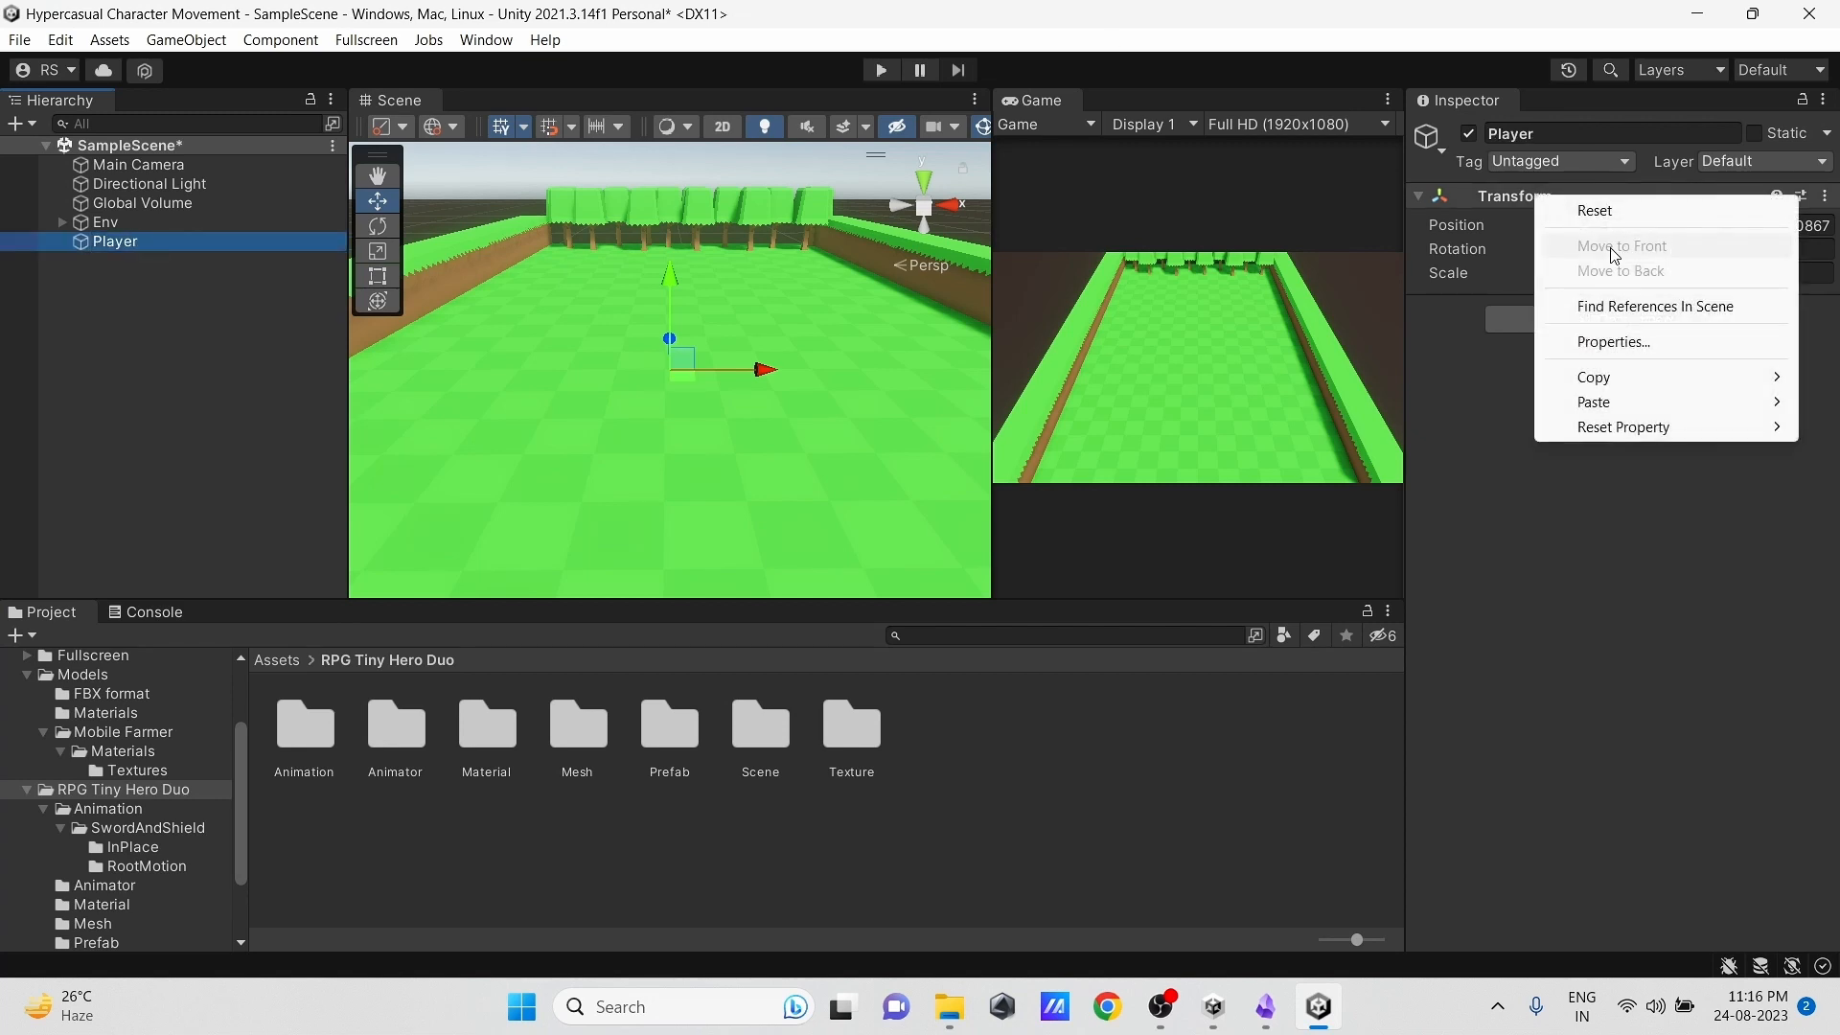
{"action": "left_click", "coordinate": [1592, 211]}
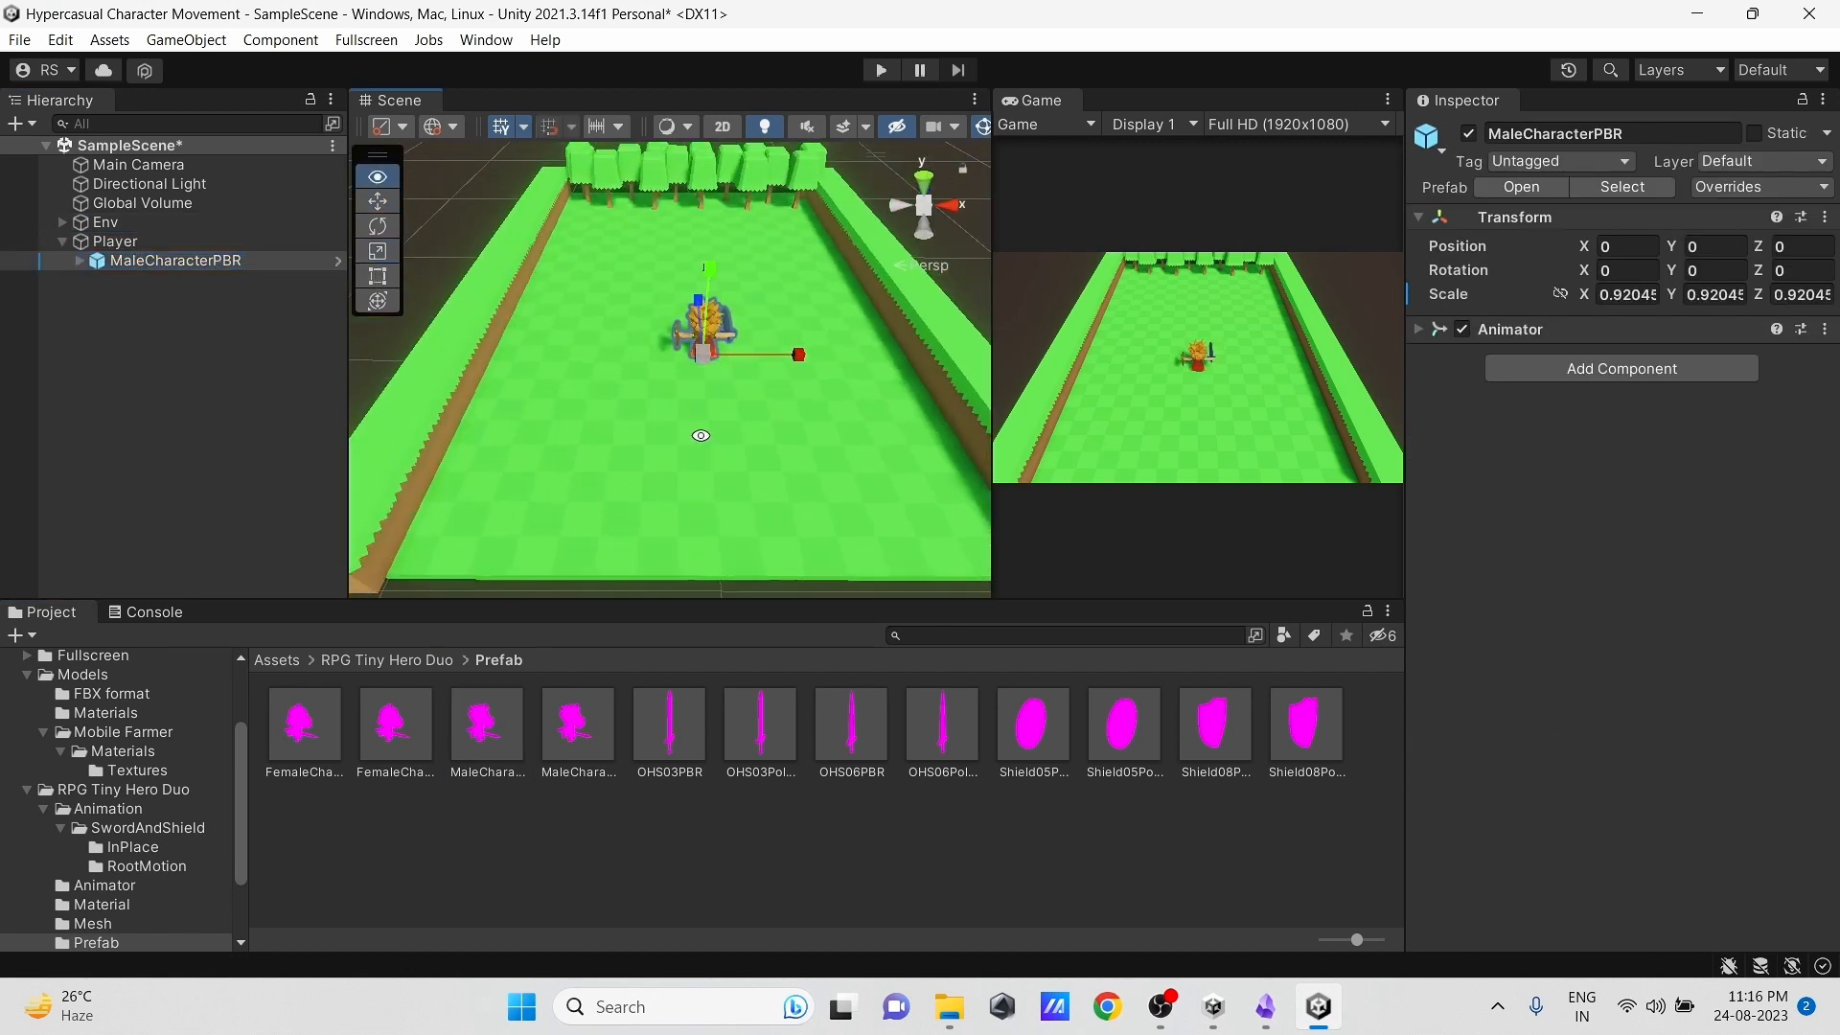
Step: Add a Character Controller component to the Player object
{"action": "left_click", "coordinate": [113, 241]}
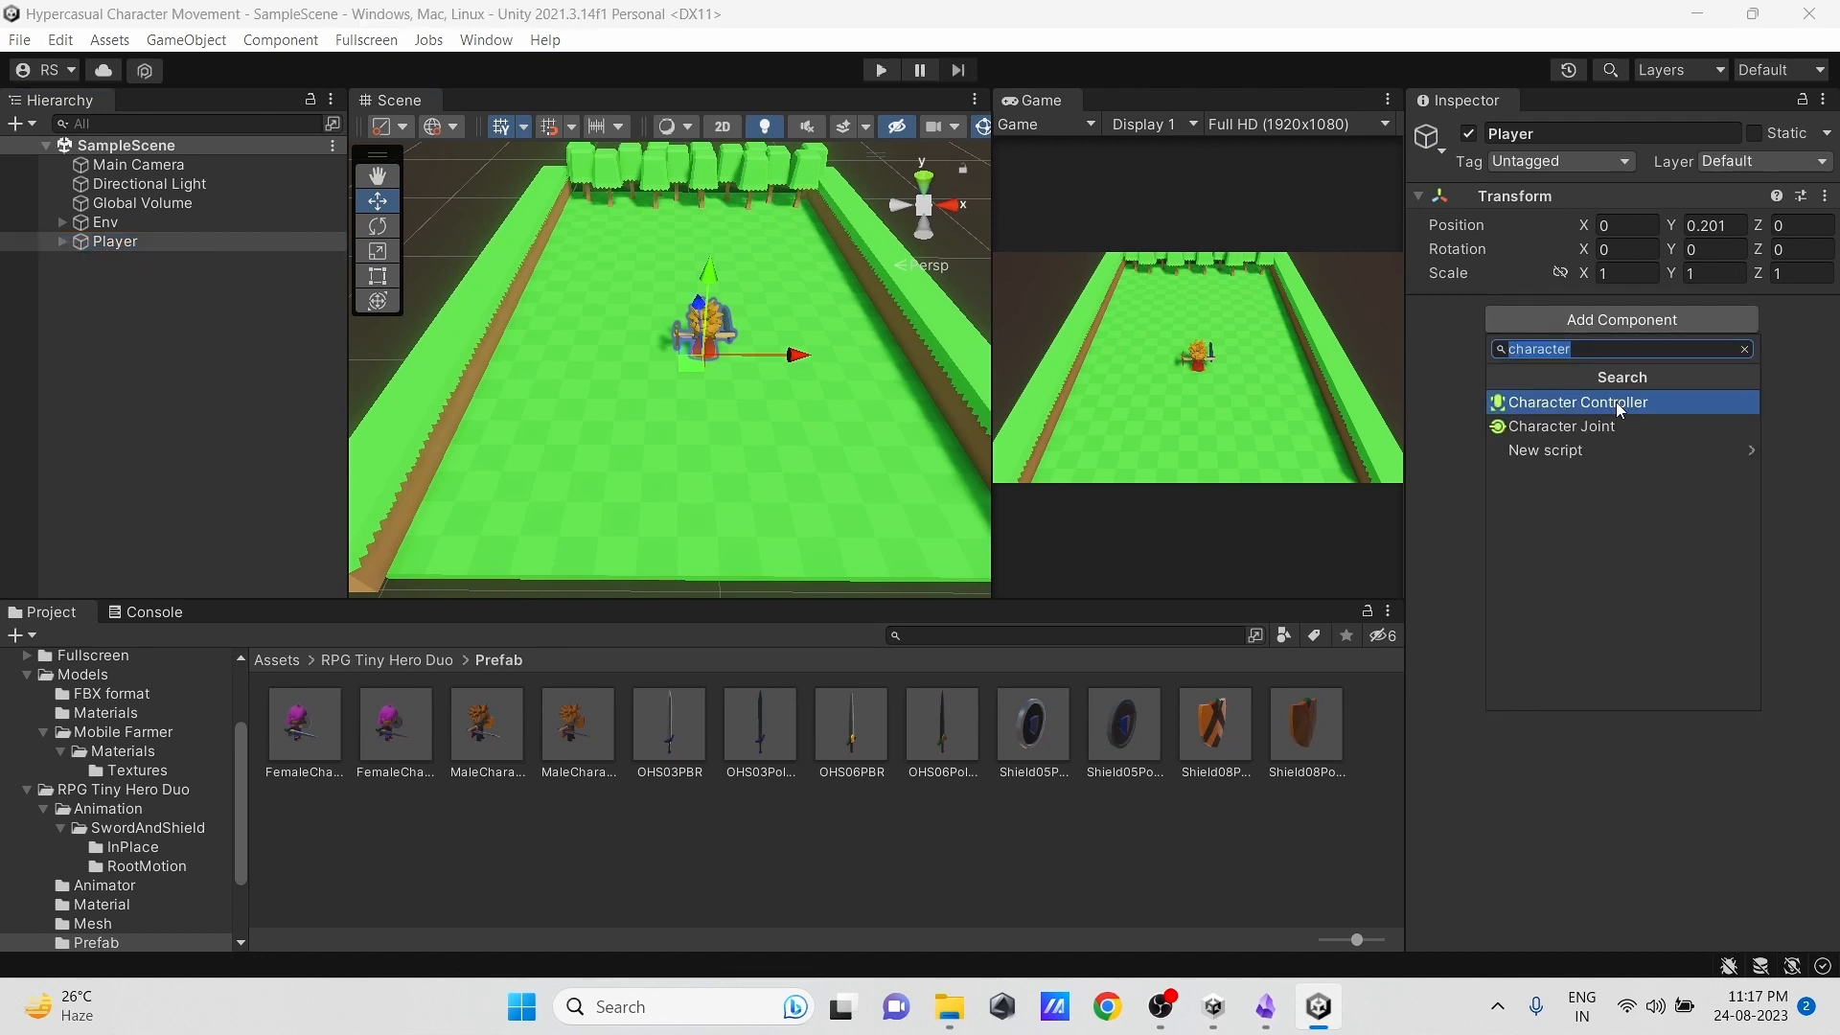
{"action": "left_click", "coordinate": [1577, 400]}
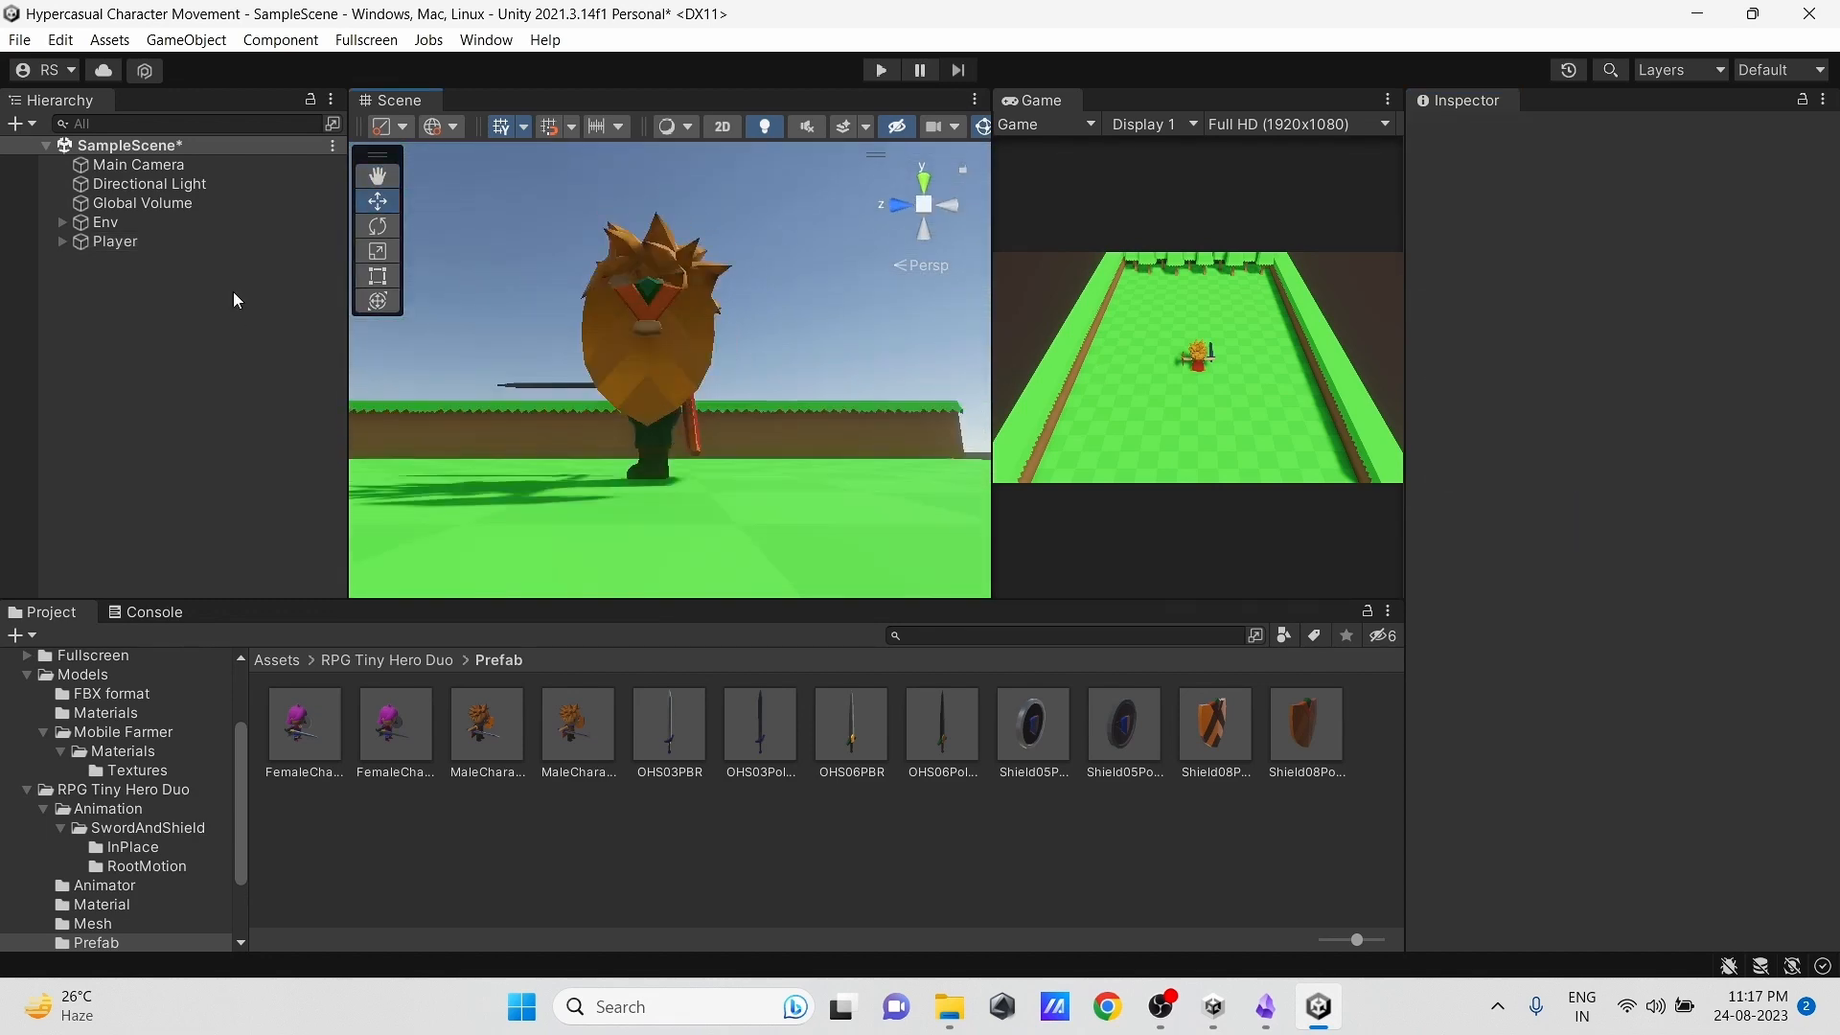
{"action": "left_click", "coordinate": [115, 242]}
{"action": "type", "text": "PlayerContr"}
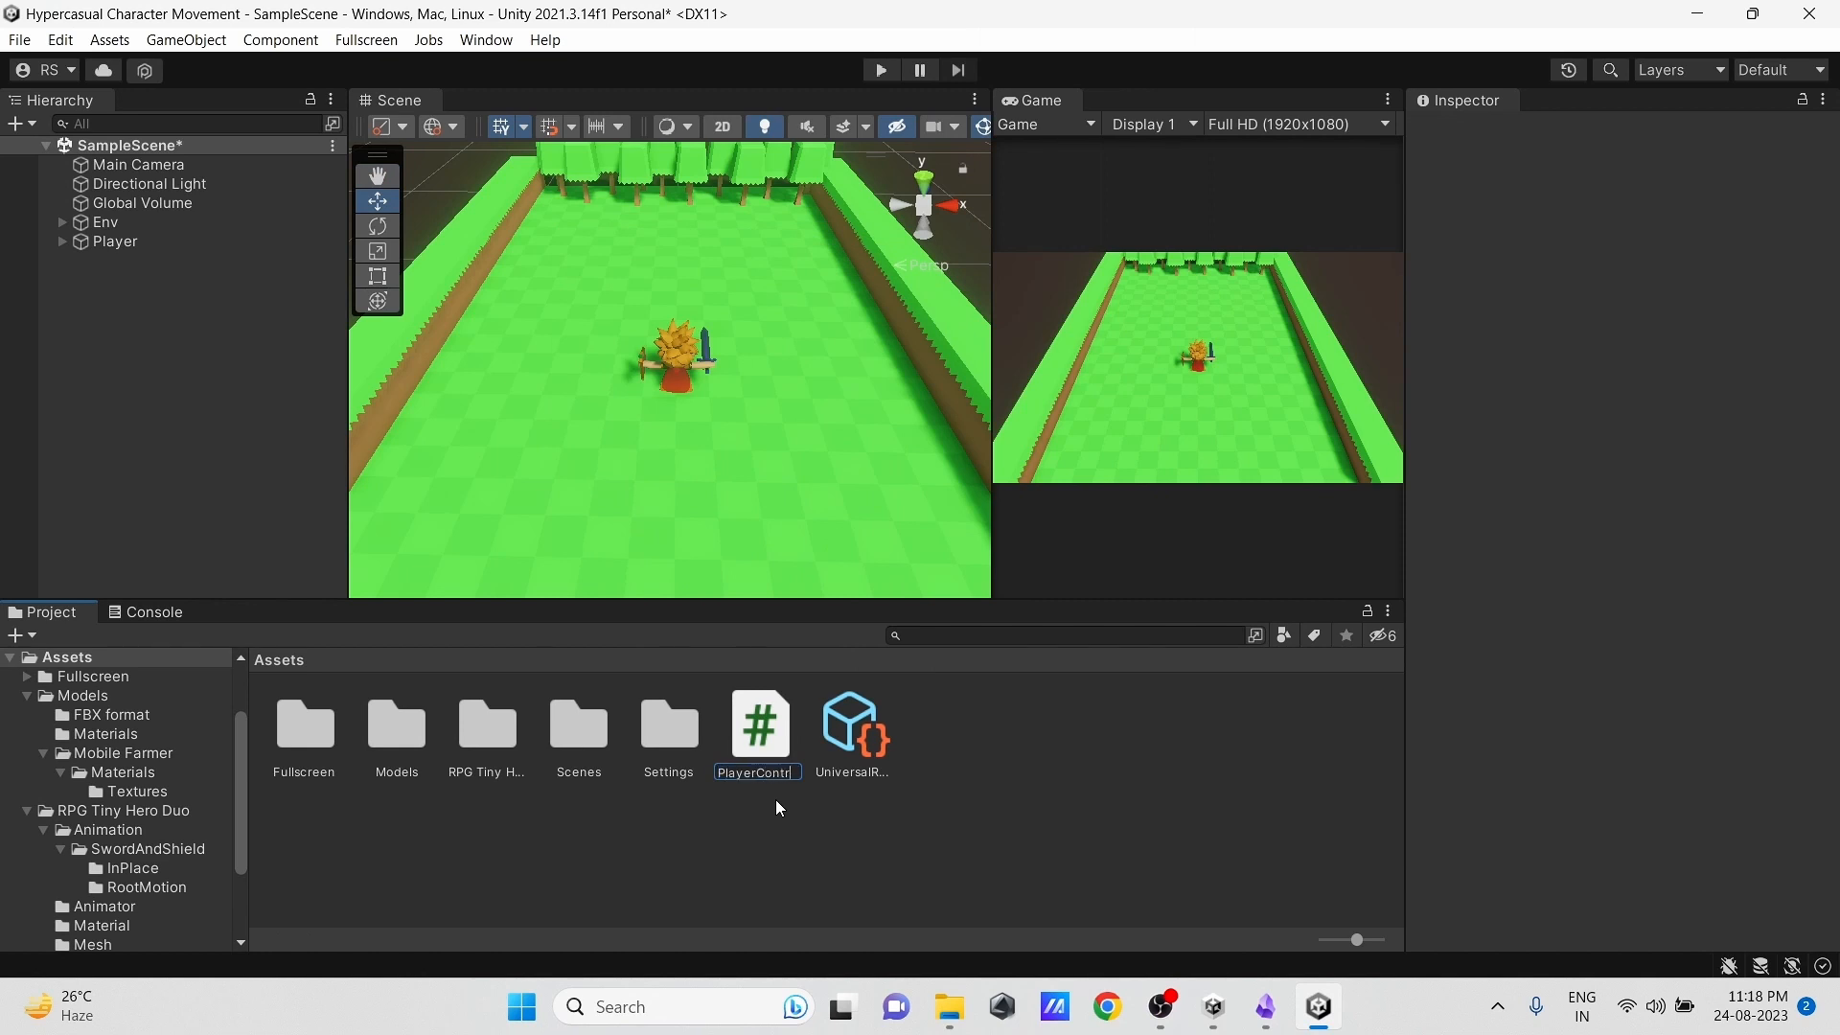
Step: Open the PlayerController script from Assets for editing
{"action": "double_click", "coordinate": [759, 723]}
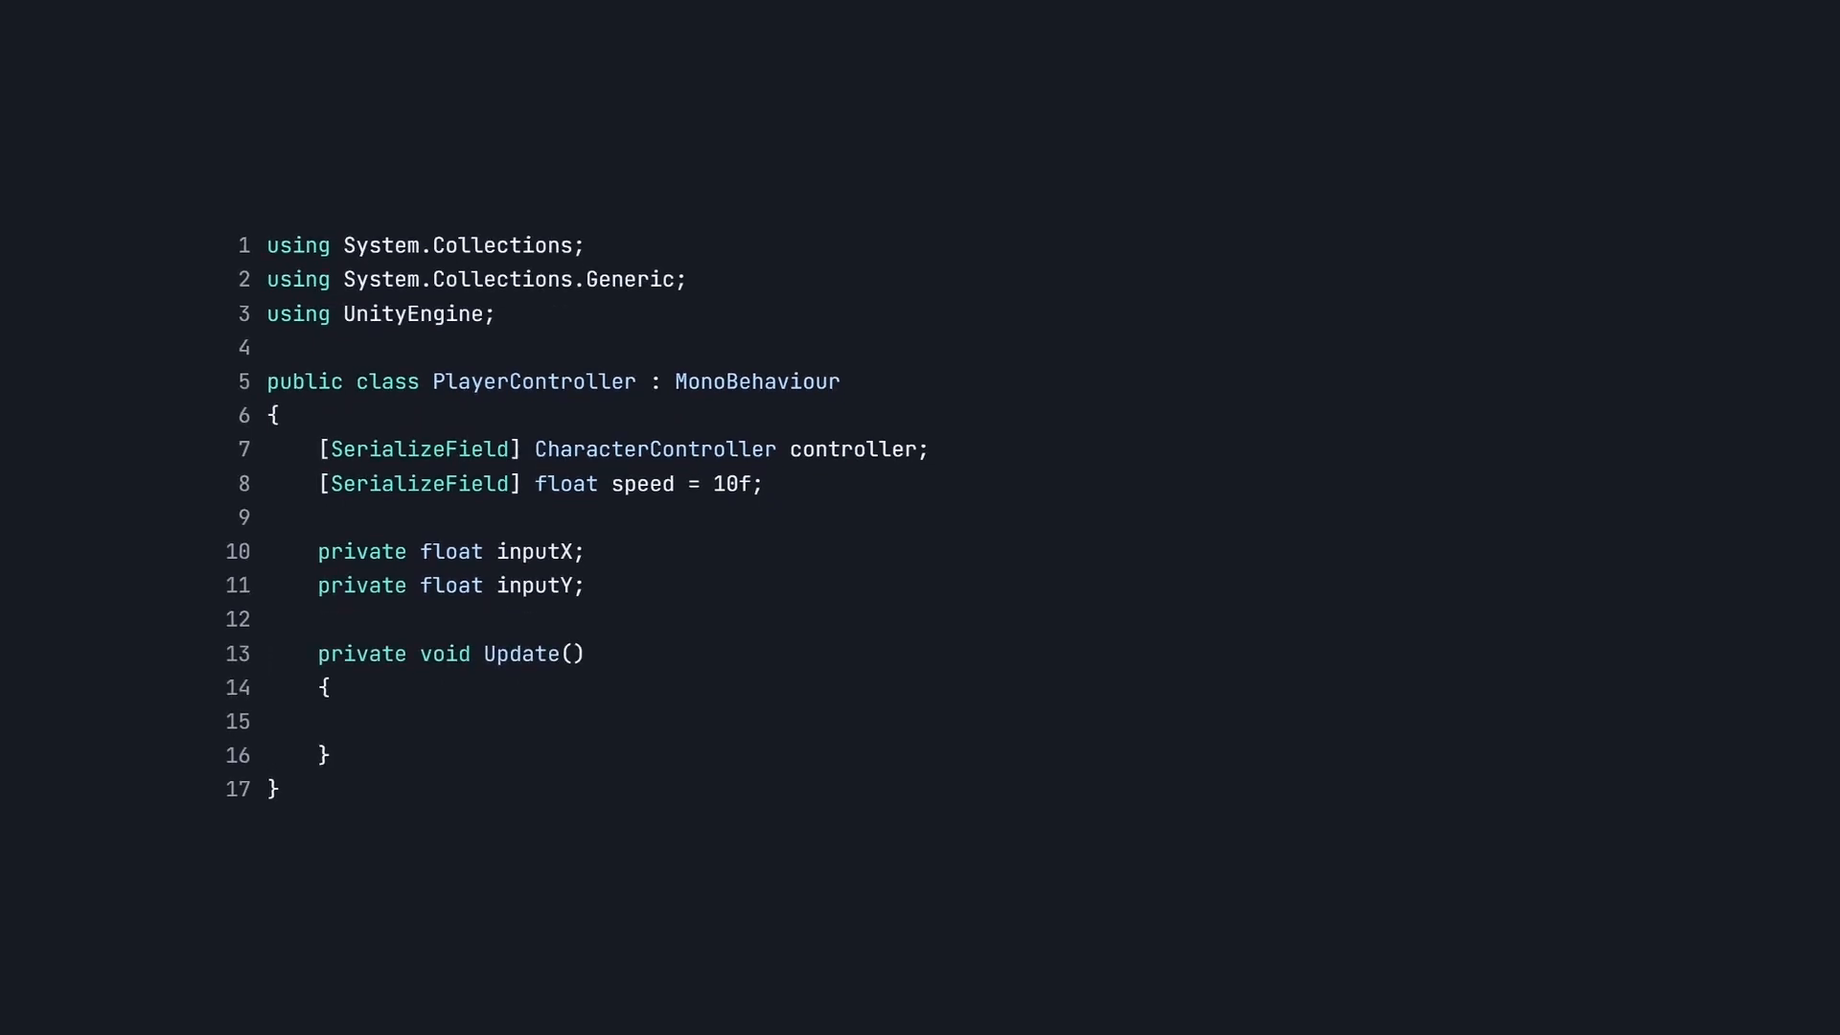
Step: In Update, read Horizontal input, build a Vector3 direction and call controller.Move(direction * Time.deltaTime * speed)
{"action": "type", "text": "inputX = Input.GetAxis(\"Horizontal\");"}
{"action": "type", "text": "inputY = Input.GetAxis(\"Vertical\");"}
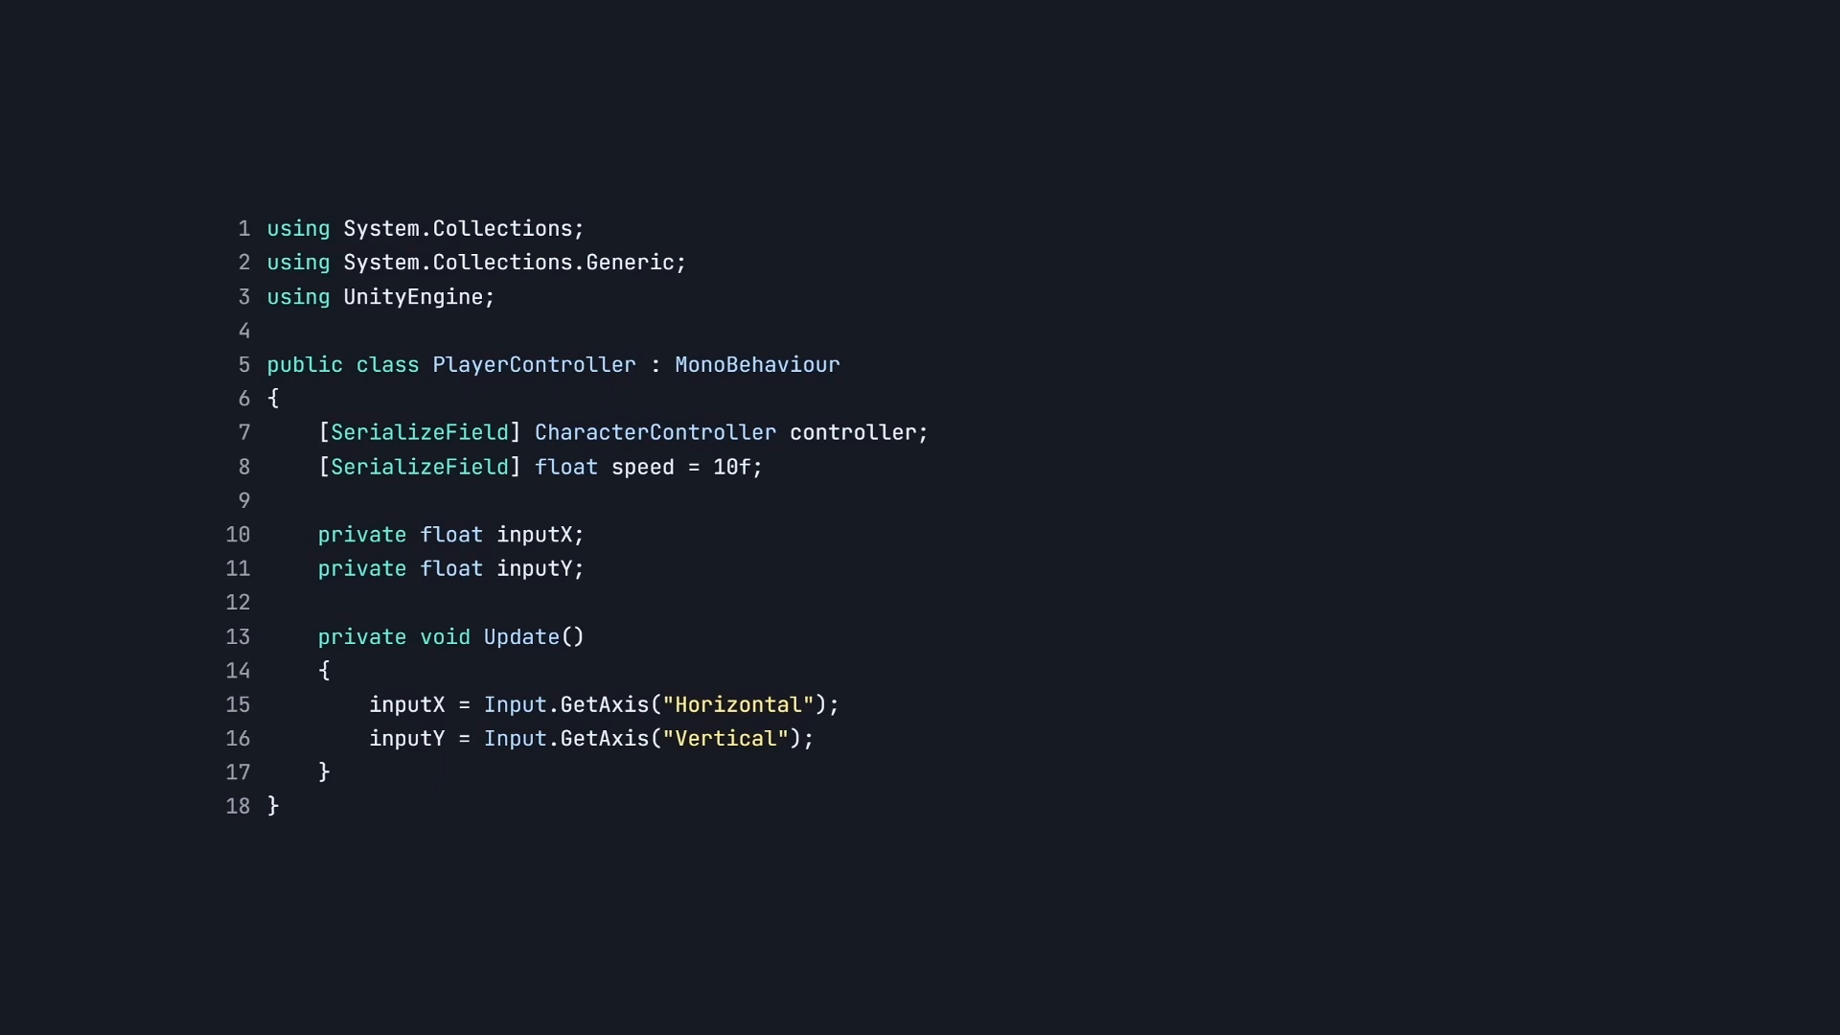
{"action": "type", "text": "Vector3 direction = new Vector3(inputX ,0f ,inputY);"}
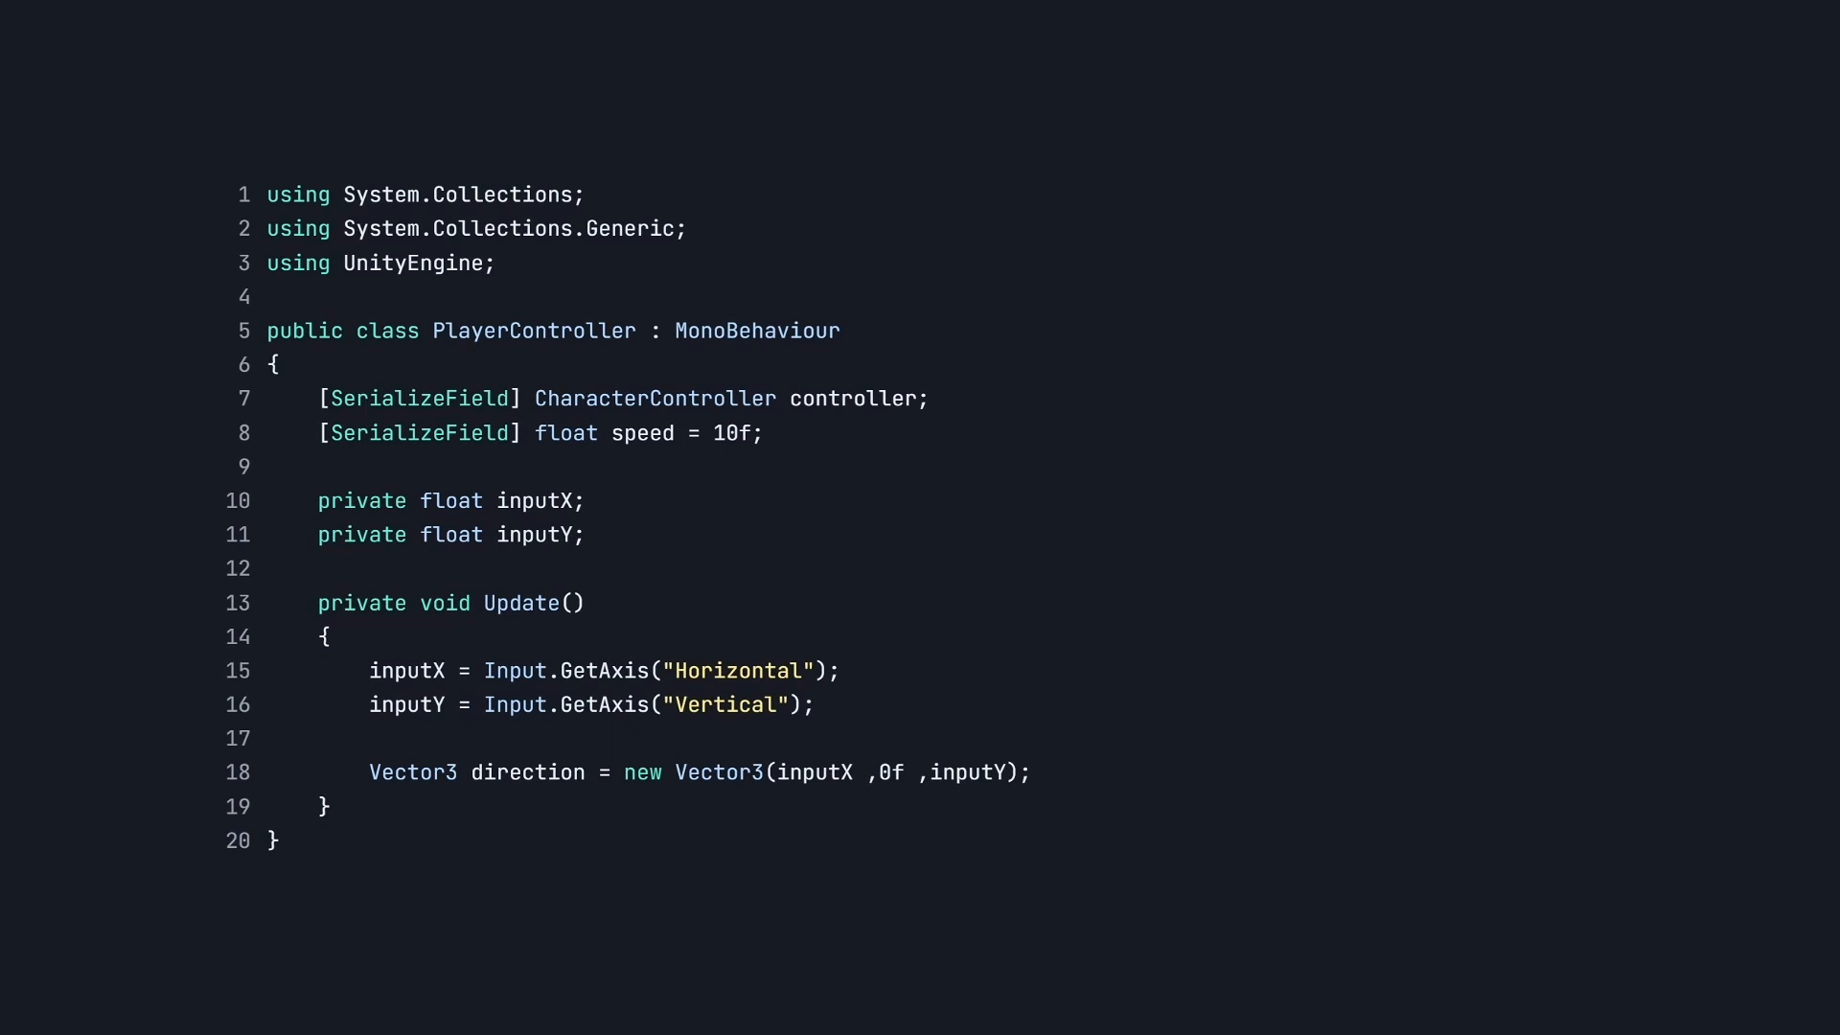
{"action": "type", "text": "controller.Move(direction * Time.deltaTime * speed);"}
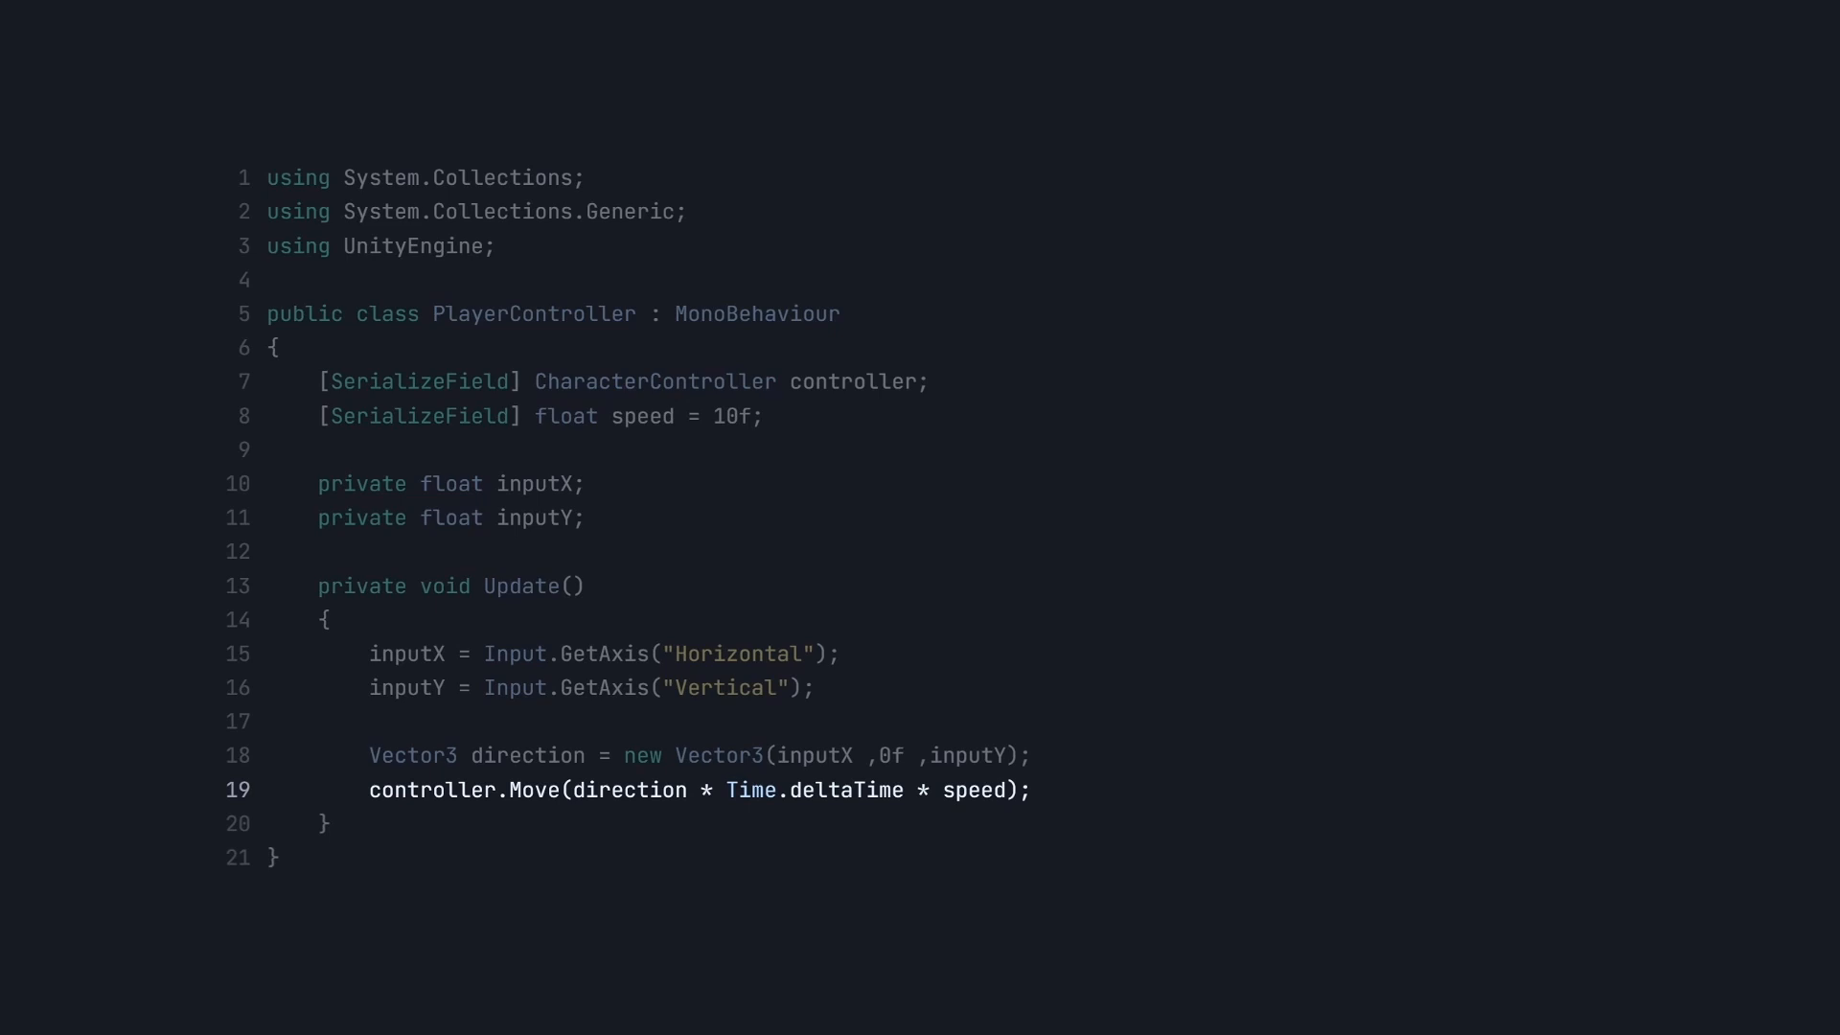
{"action": "left_click", "coordinate": [1341, 1006]}
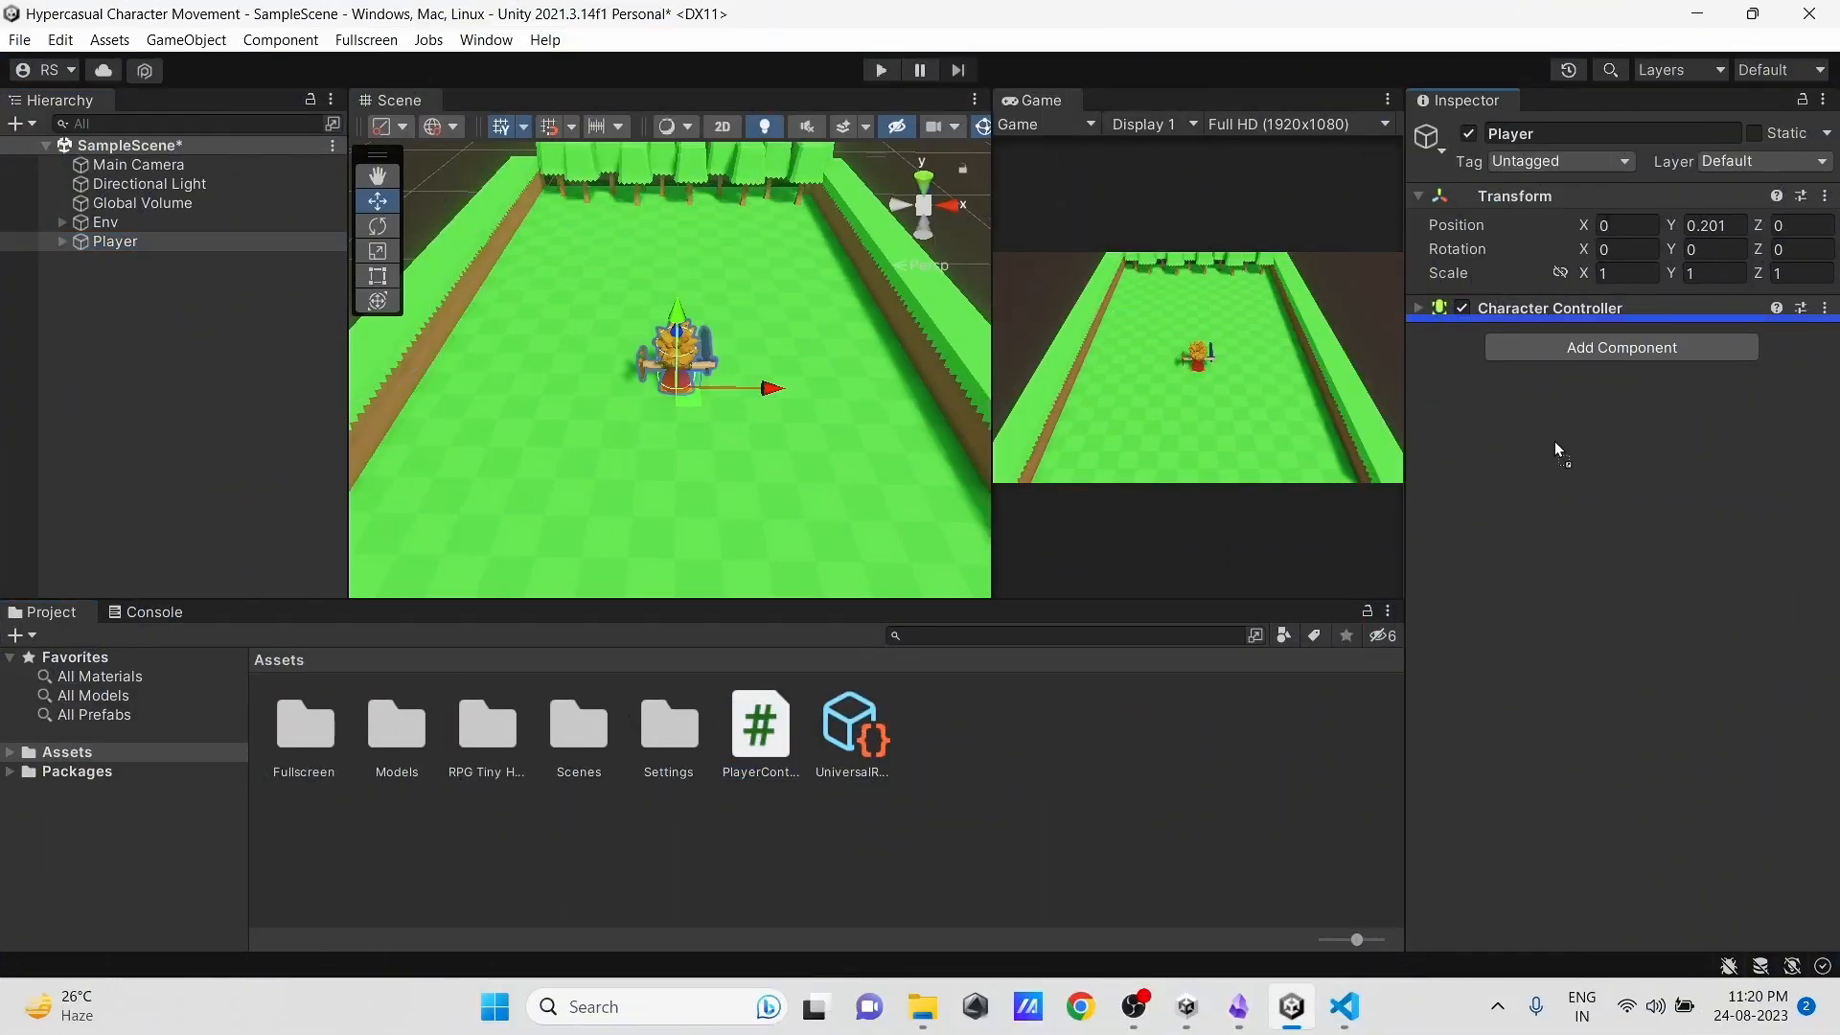
Step: Attach the PlayerController script to the Player object
{"action": "left_click", "coordinate": [1620, 347]}
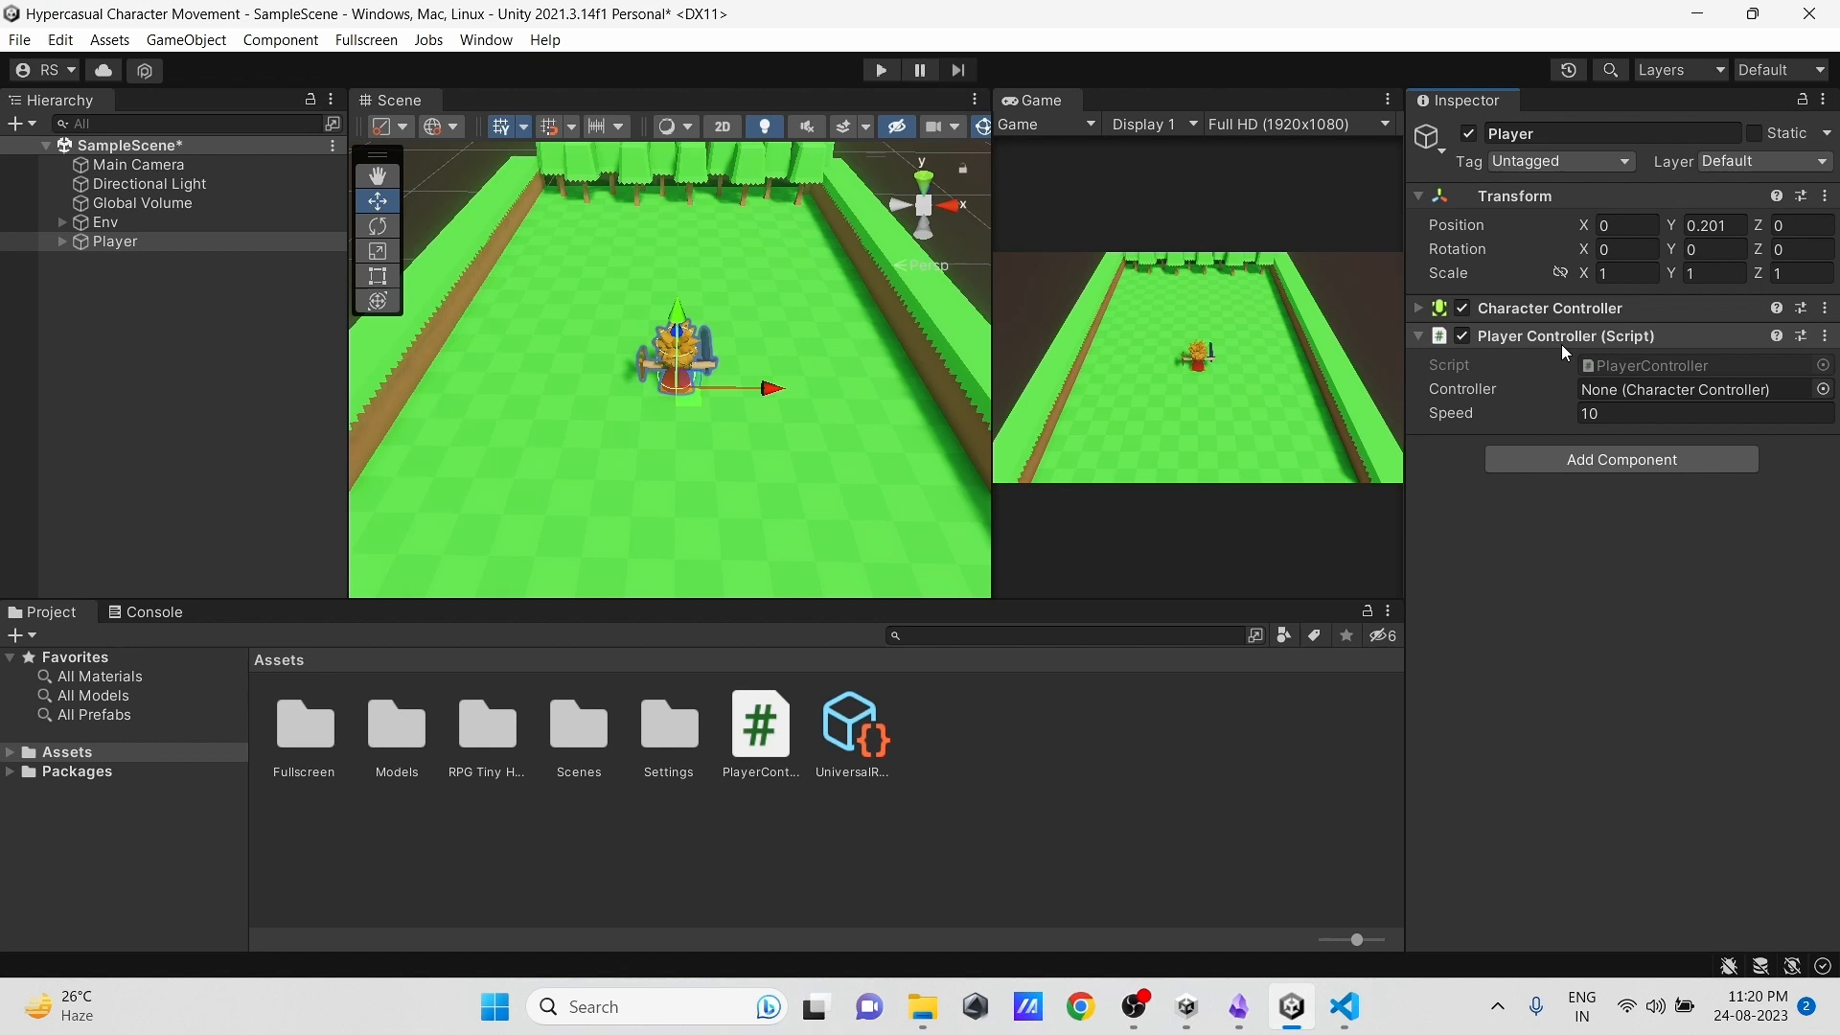
{"action": "mouse_move", "coordinate": [1514, 307]}
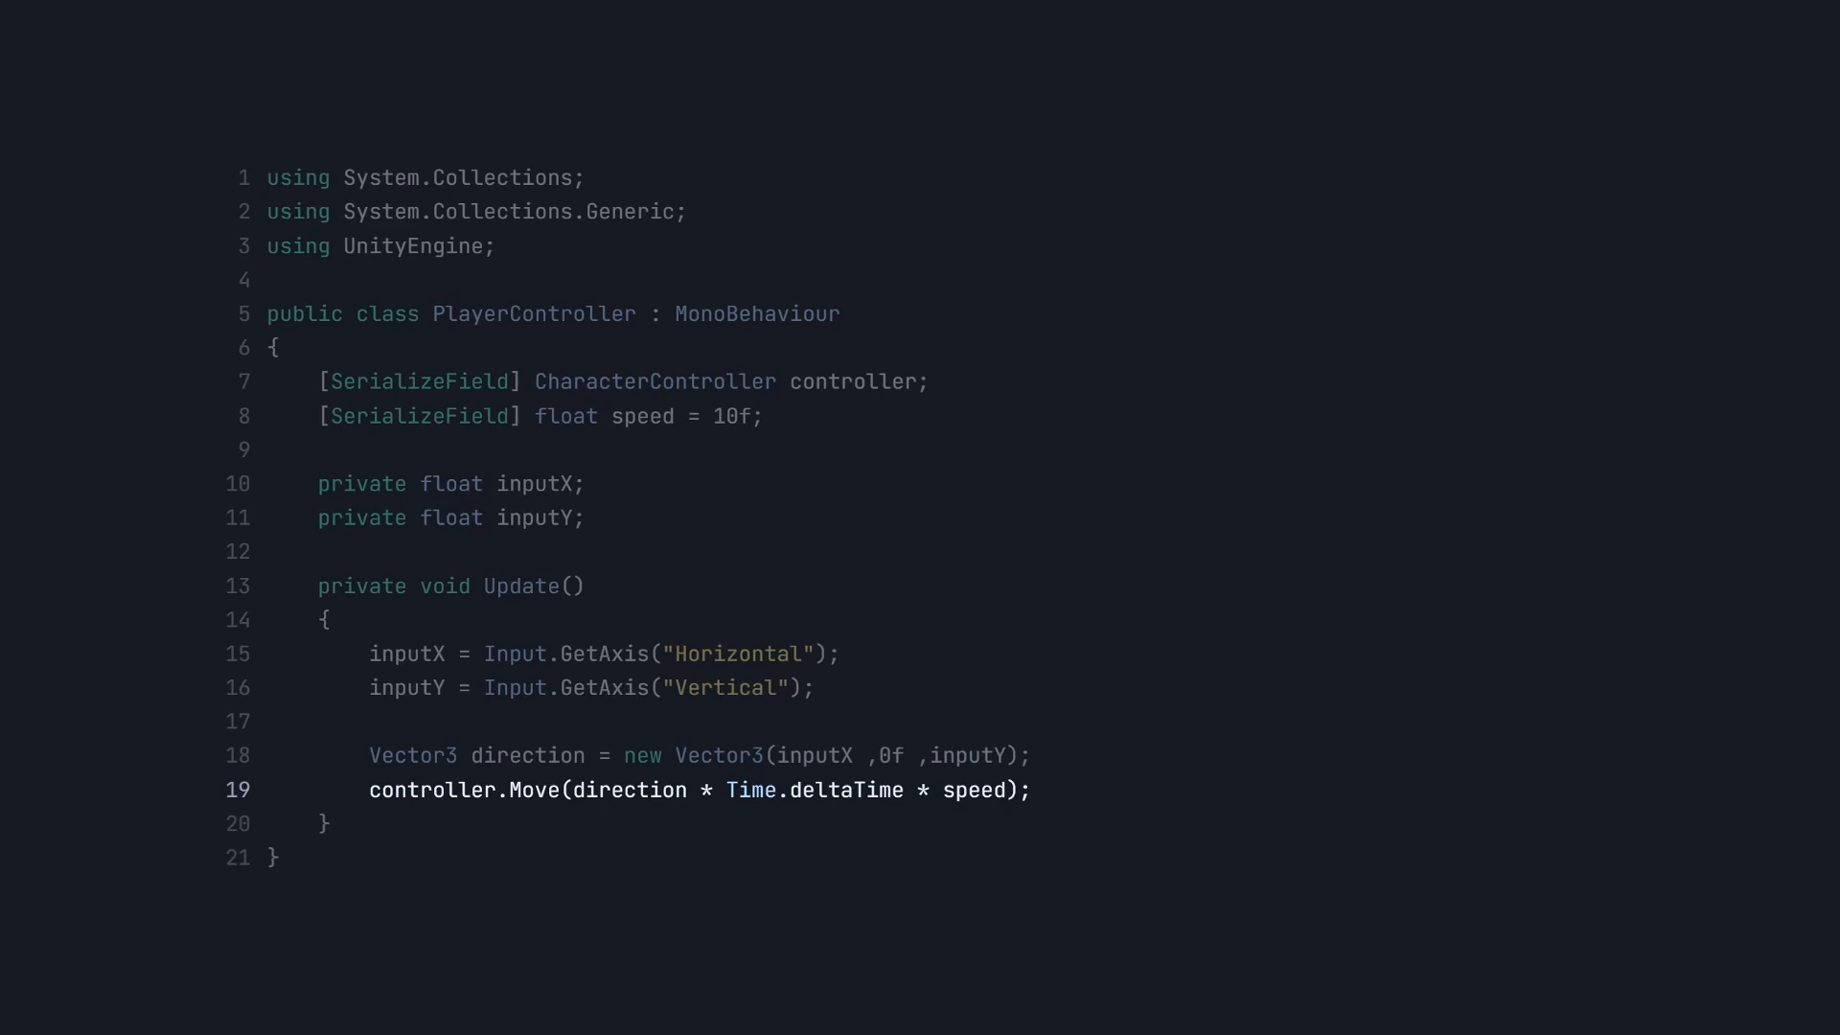
Step: Compute angle via Mathf.Atan2(direction.x, direction.z) * Rad2Deg and a Quaternion.AngleAxis rotation around transform.up
{"action": "type", "text": "float angle = Mathf.Atan2(direction.x, direction.z) * Mathf.Rad2Deg;"}
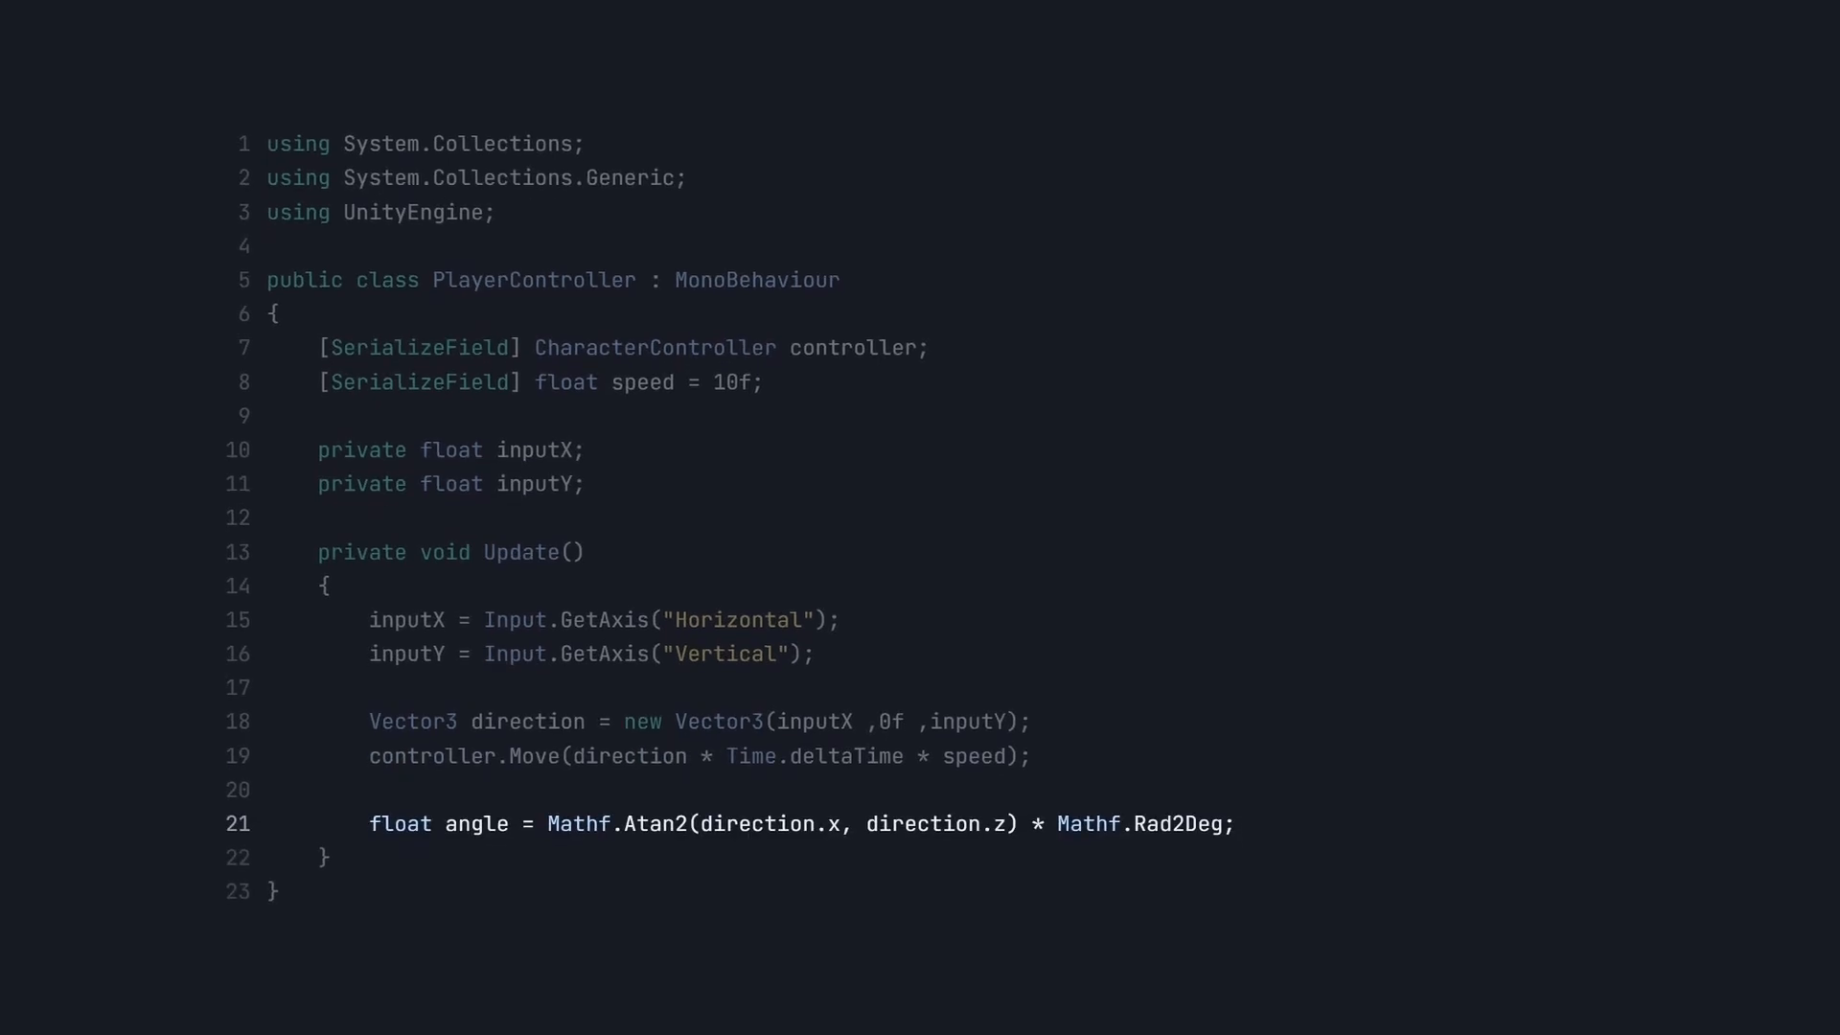
{"action": "type", "text": "Quaternion toRotation = Quaternion.AngleAxis(angle, transform.up);"}
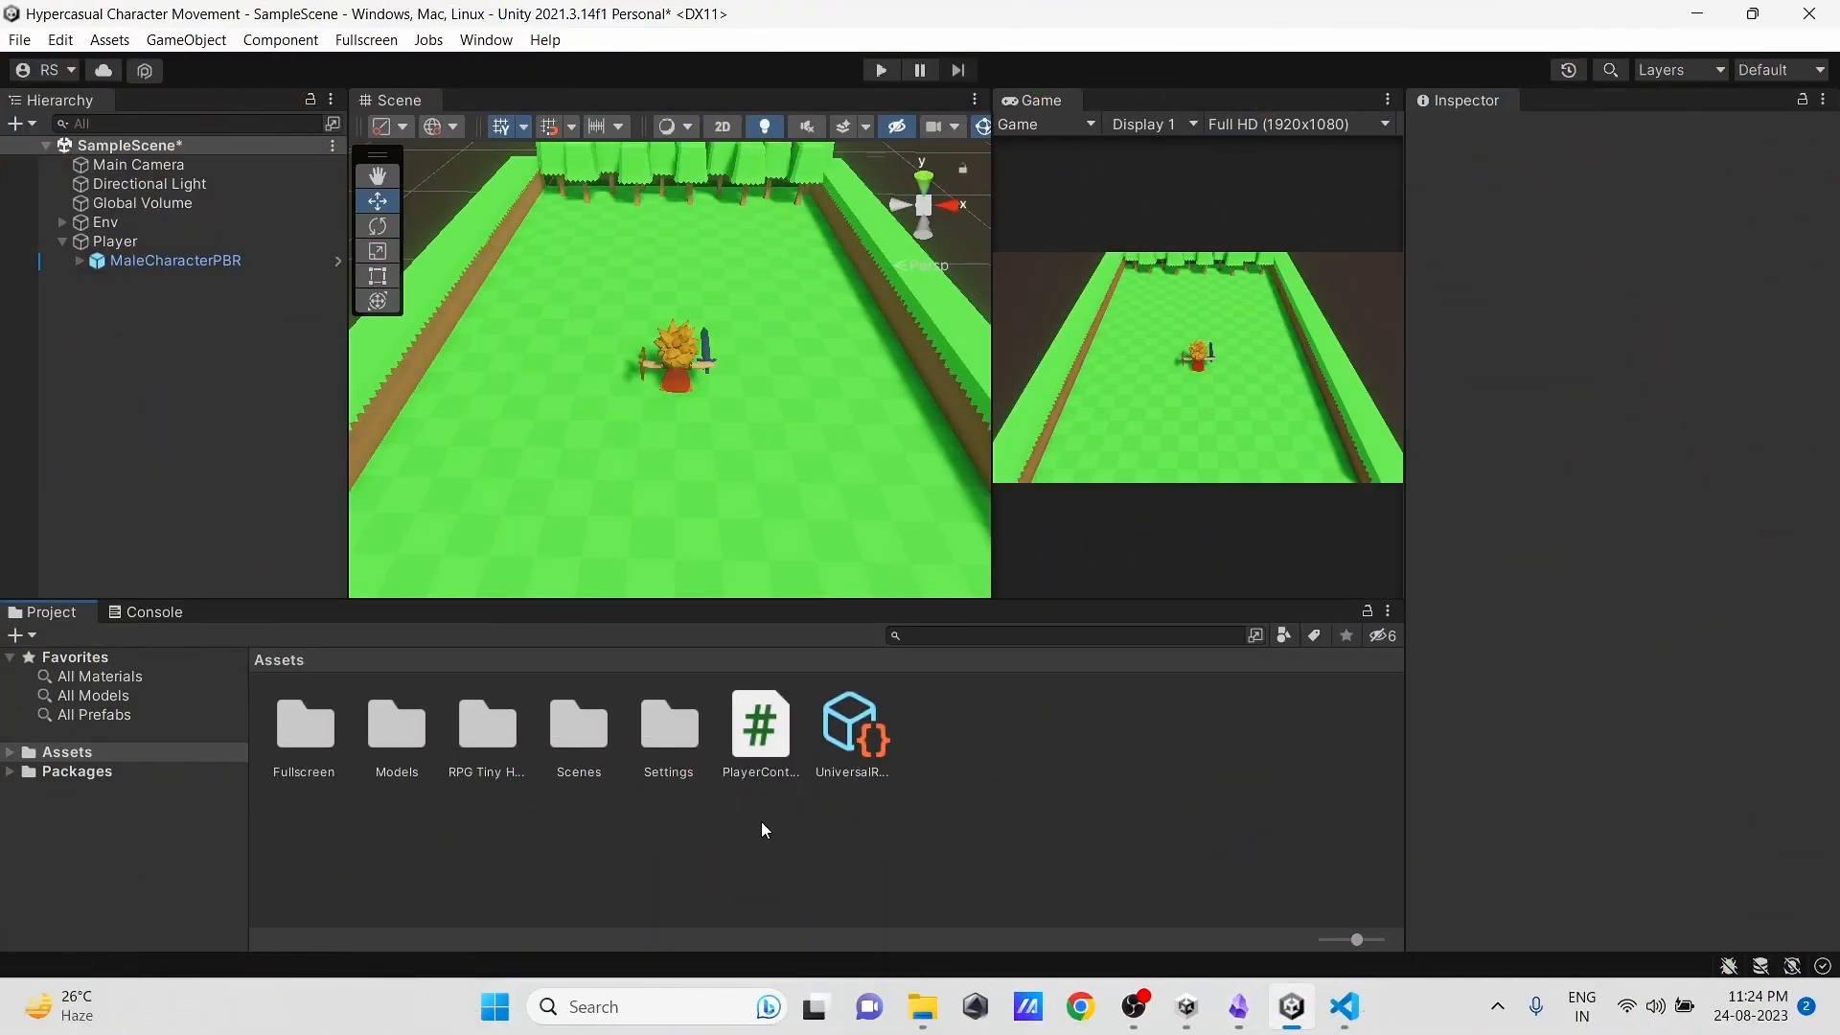
Step: Create a Character animator controller, then browse to the package's SwordAndShield animation folder
{"action": "right_click", "coordinate": [760, 830]}
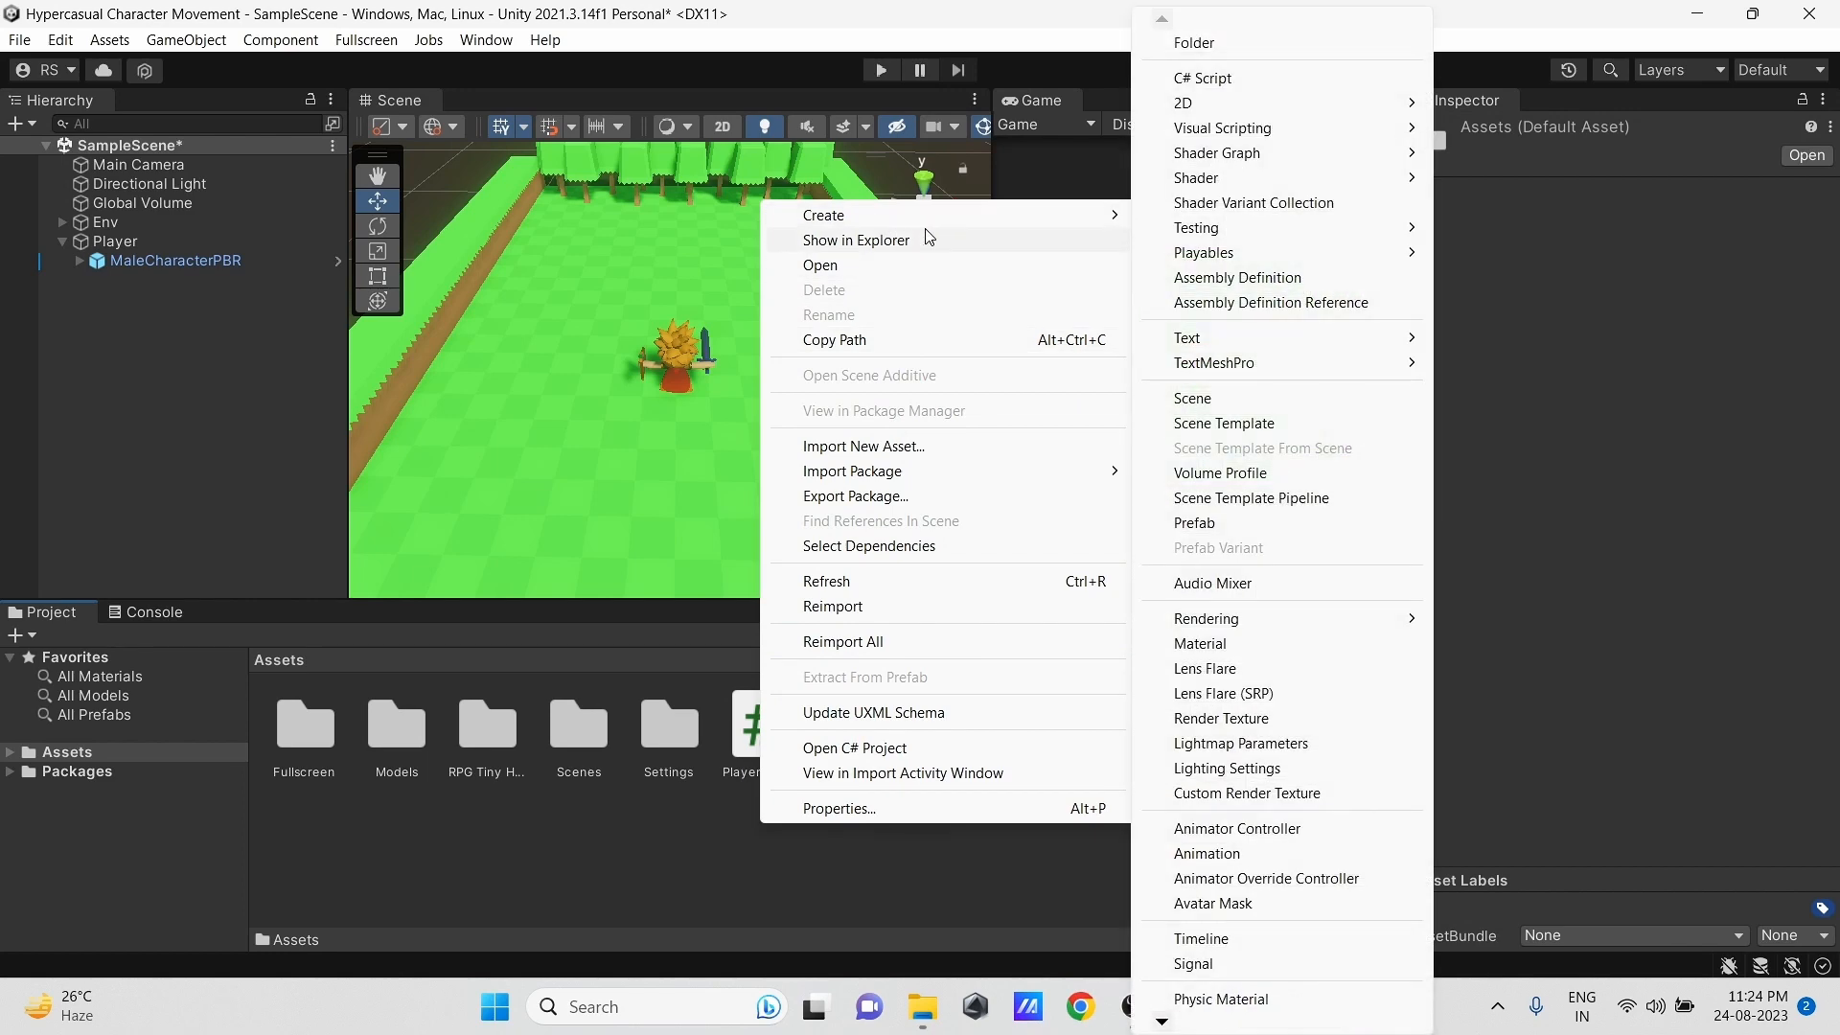
{"action": "left_click", "coordinate": [1236, 834]}
{"action": "type", "text": "Character"}
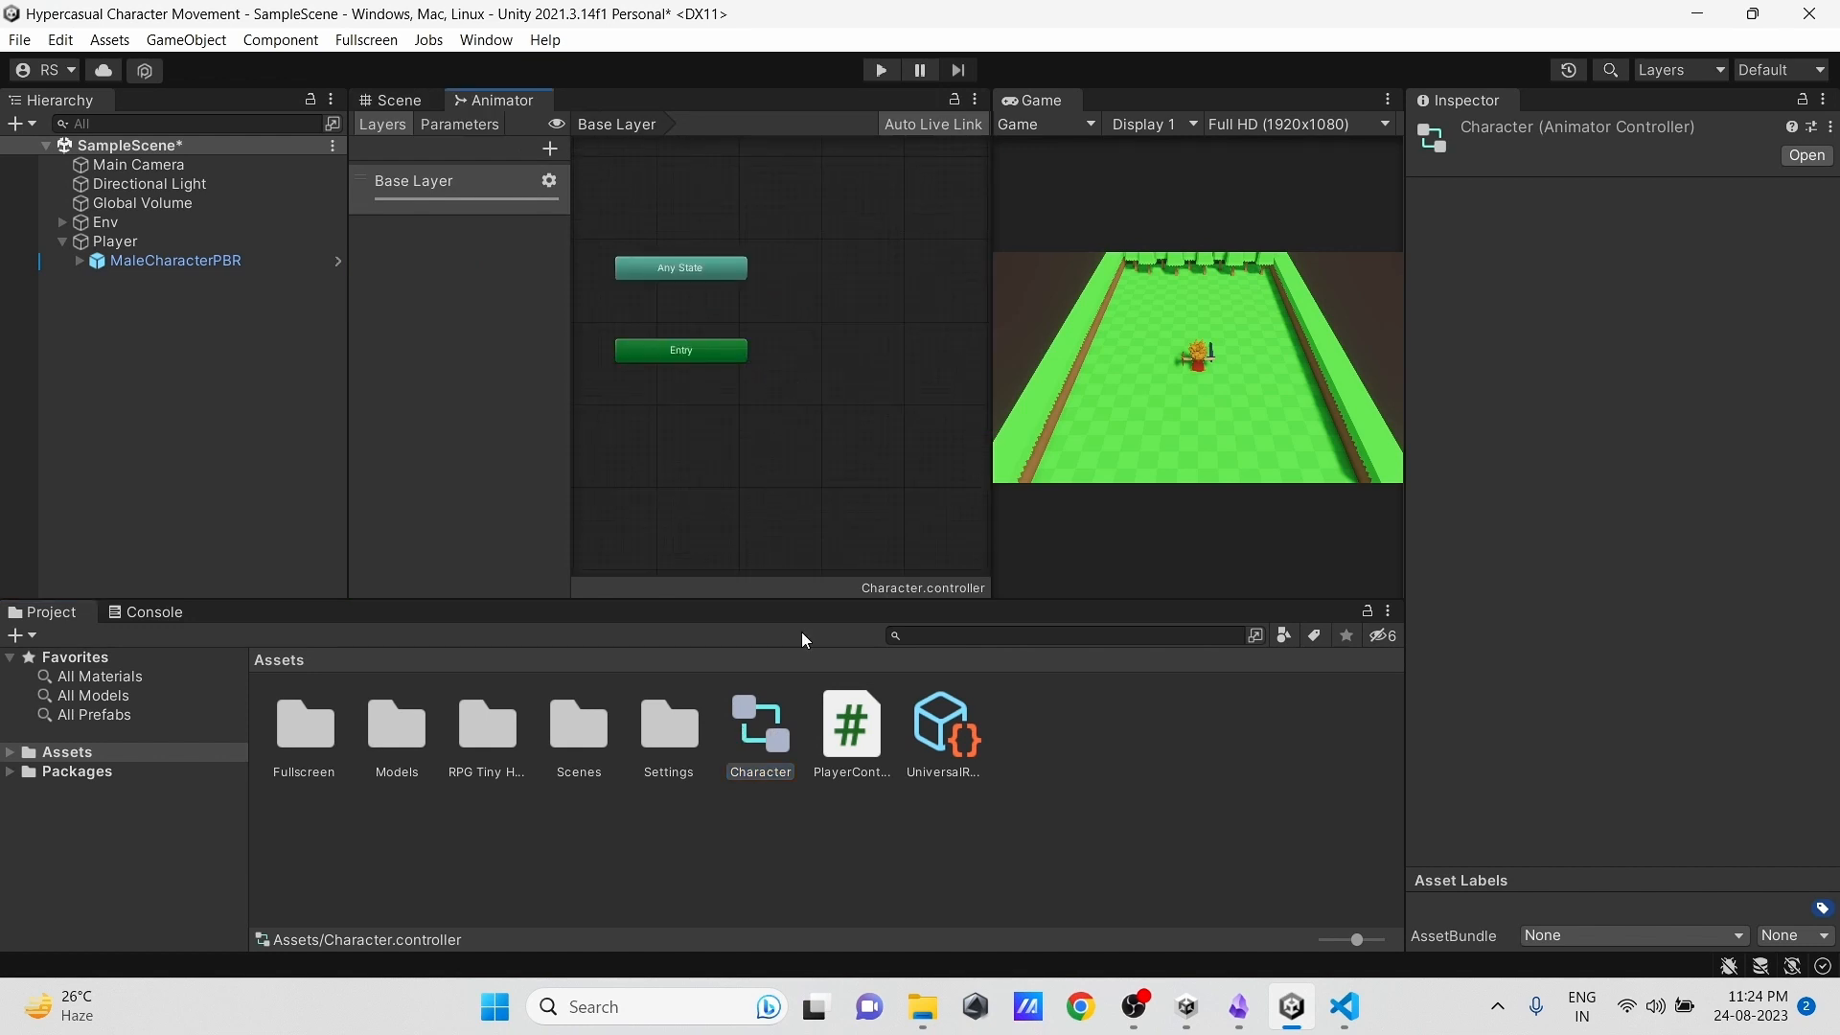
{"action": "double_click", "coordinate": [485, 722]}
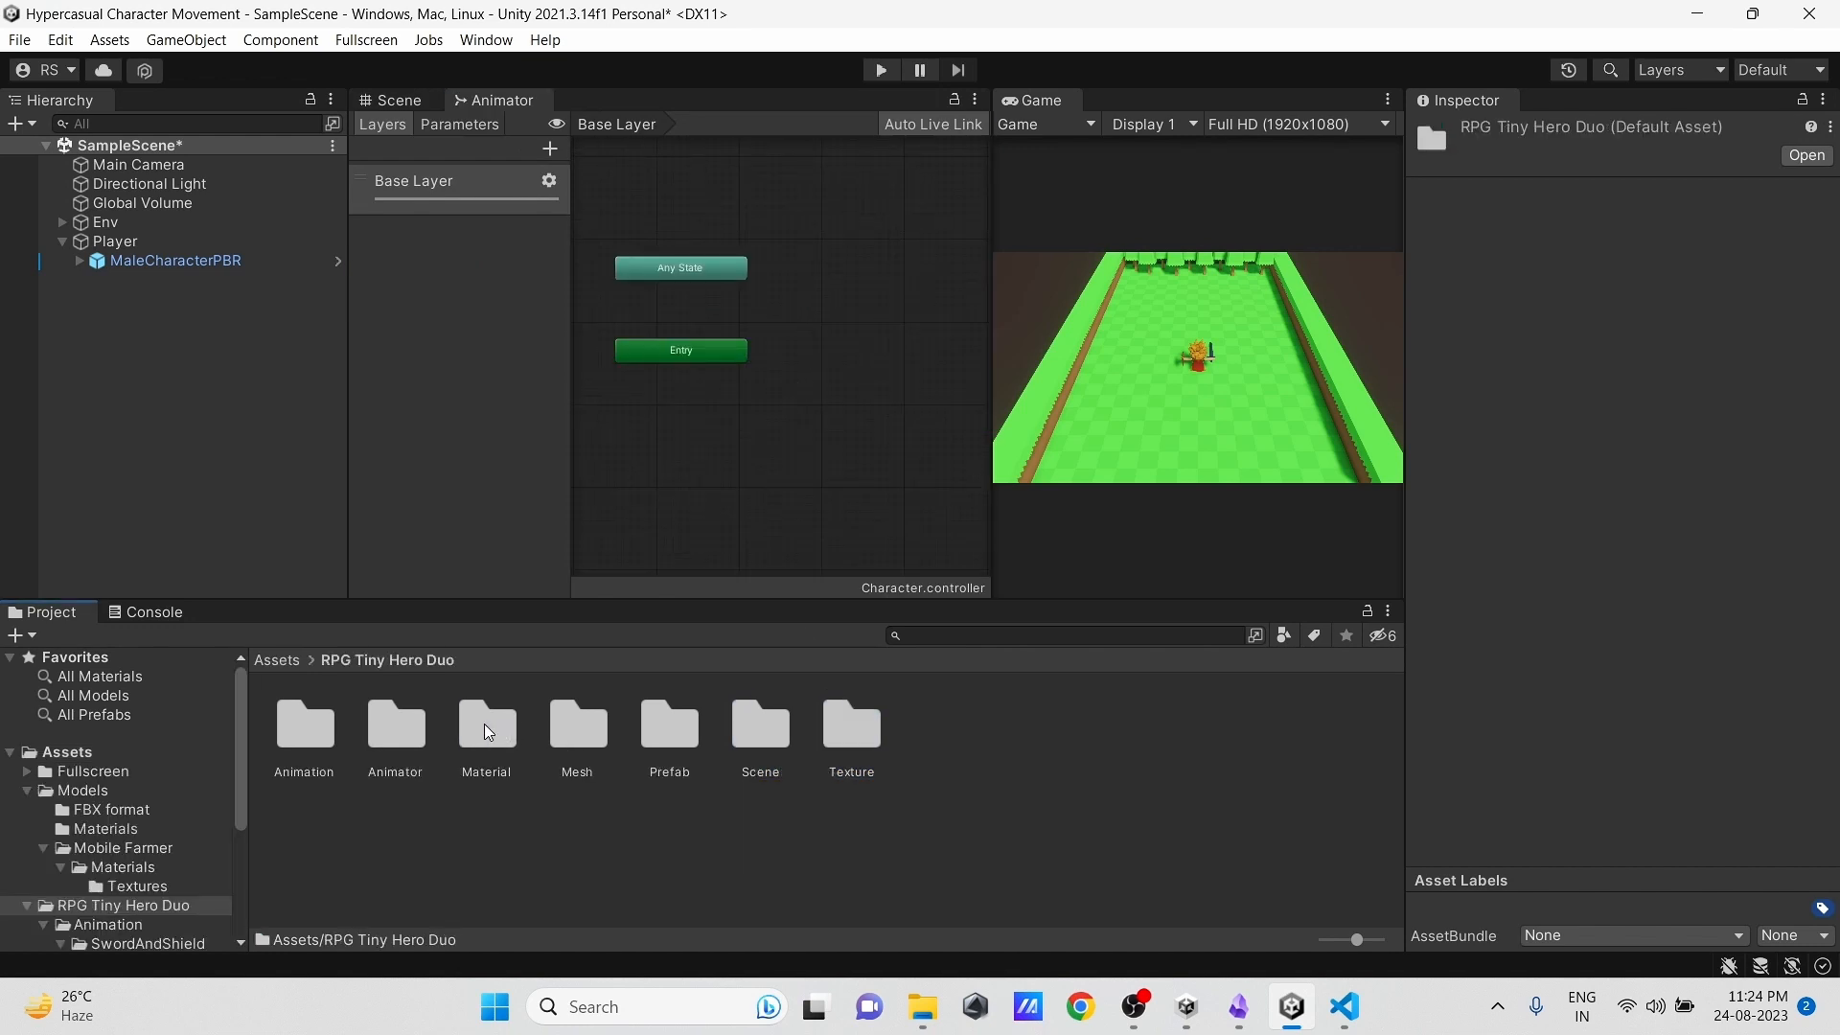
{"action": "double_click", "coordinate": [303, 724]}
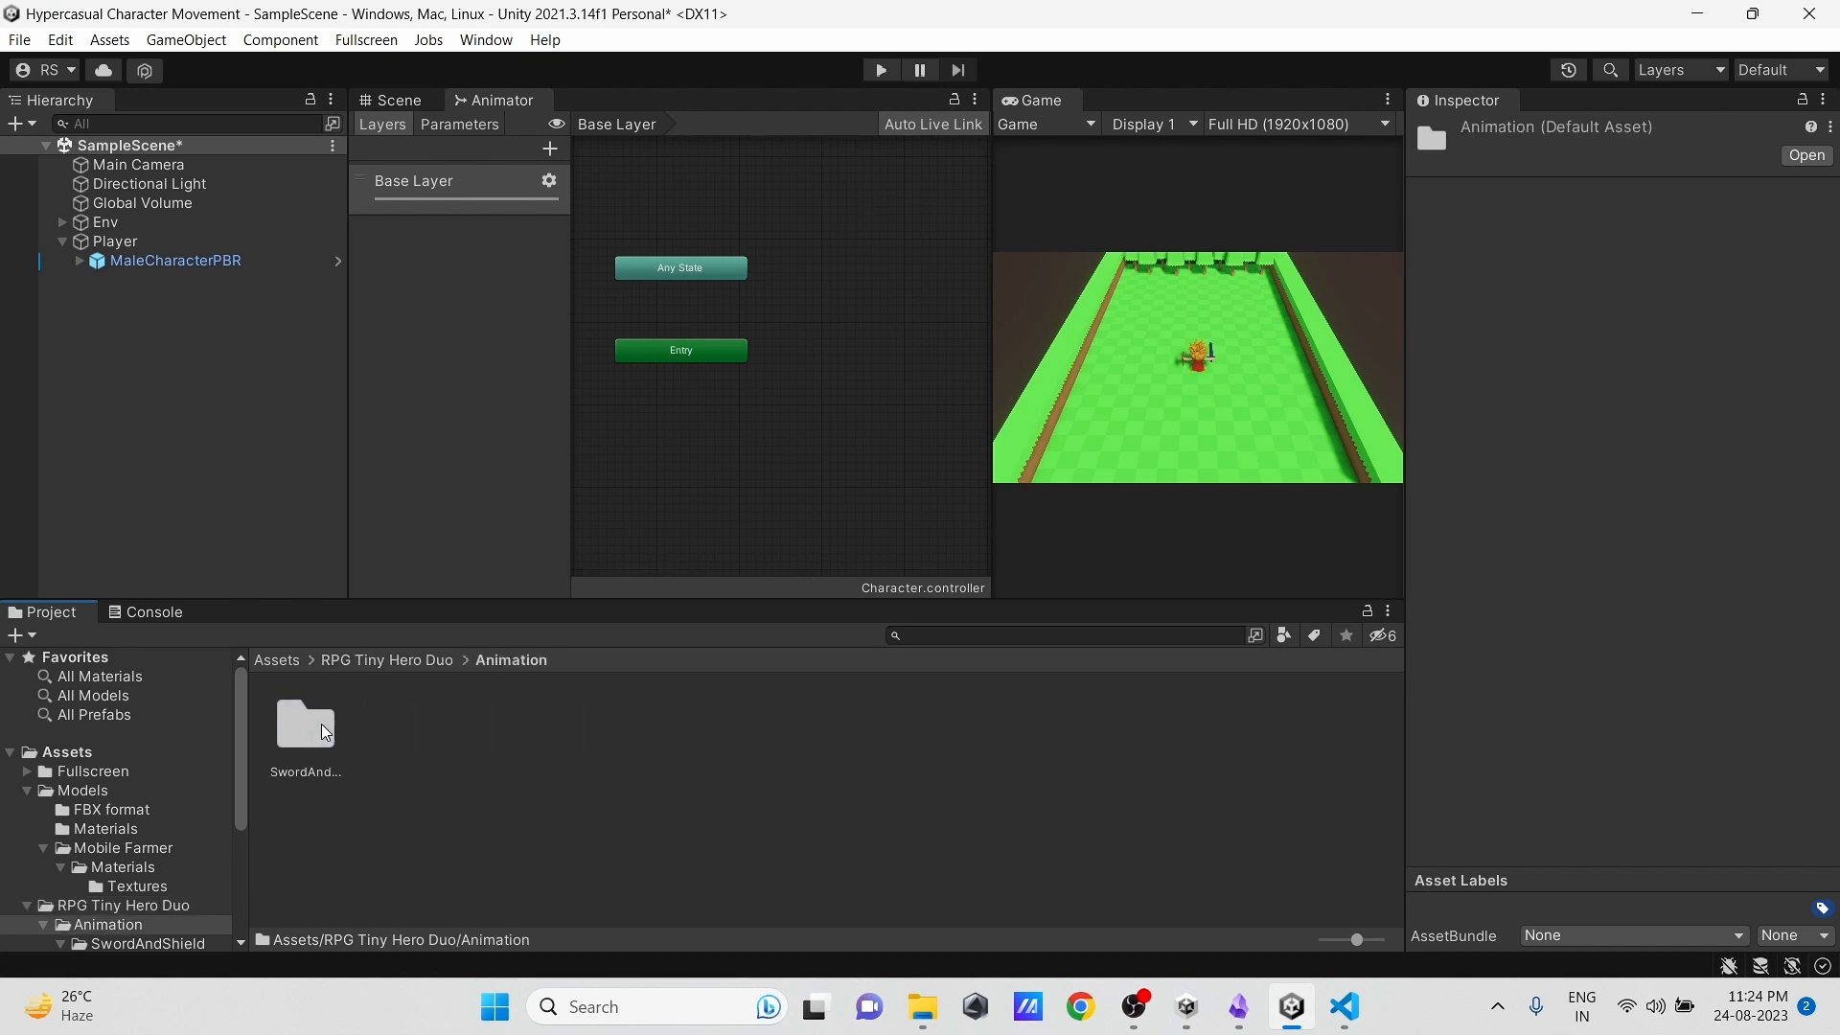
{"action": "double_click", "coordinate": [305, 724]}
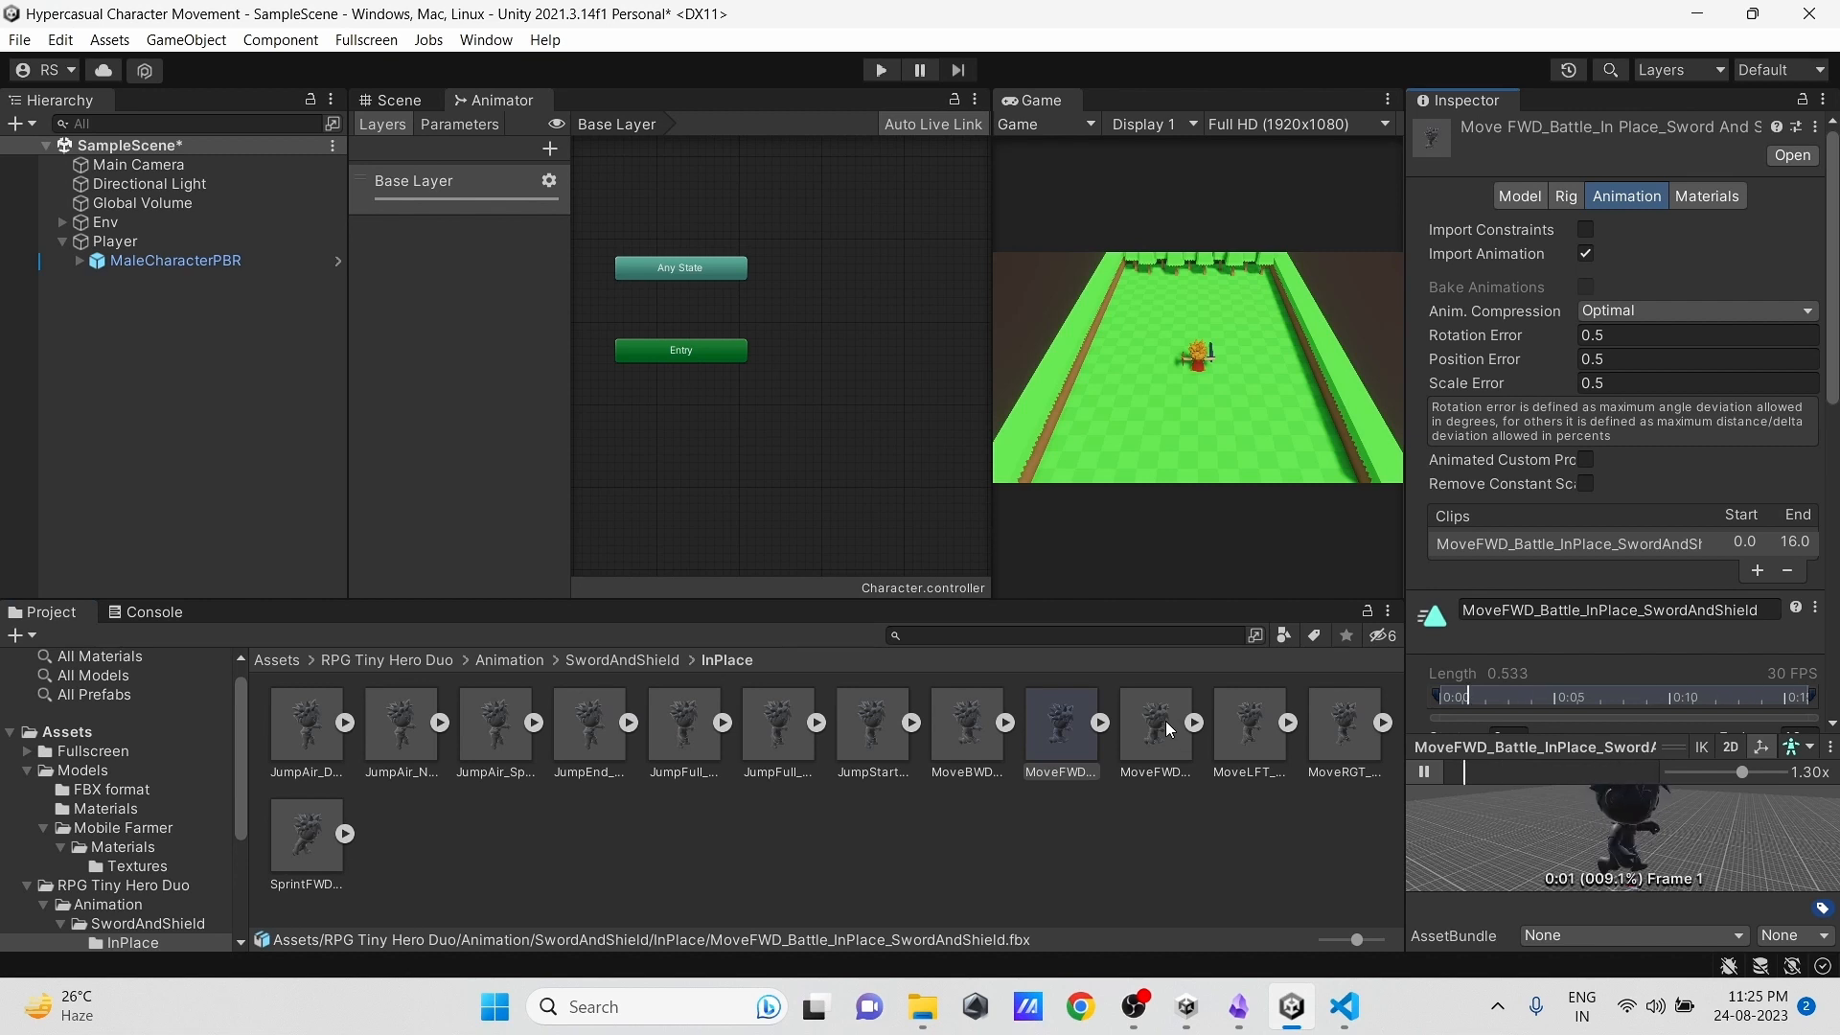
Step: Preview the in-place forward-move clip and check its rig import settings
{"action": "left_click", "coordinate": [1154, 725]}
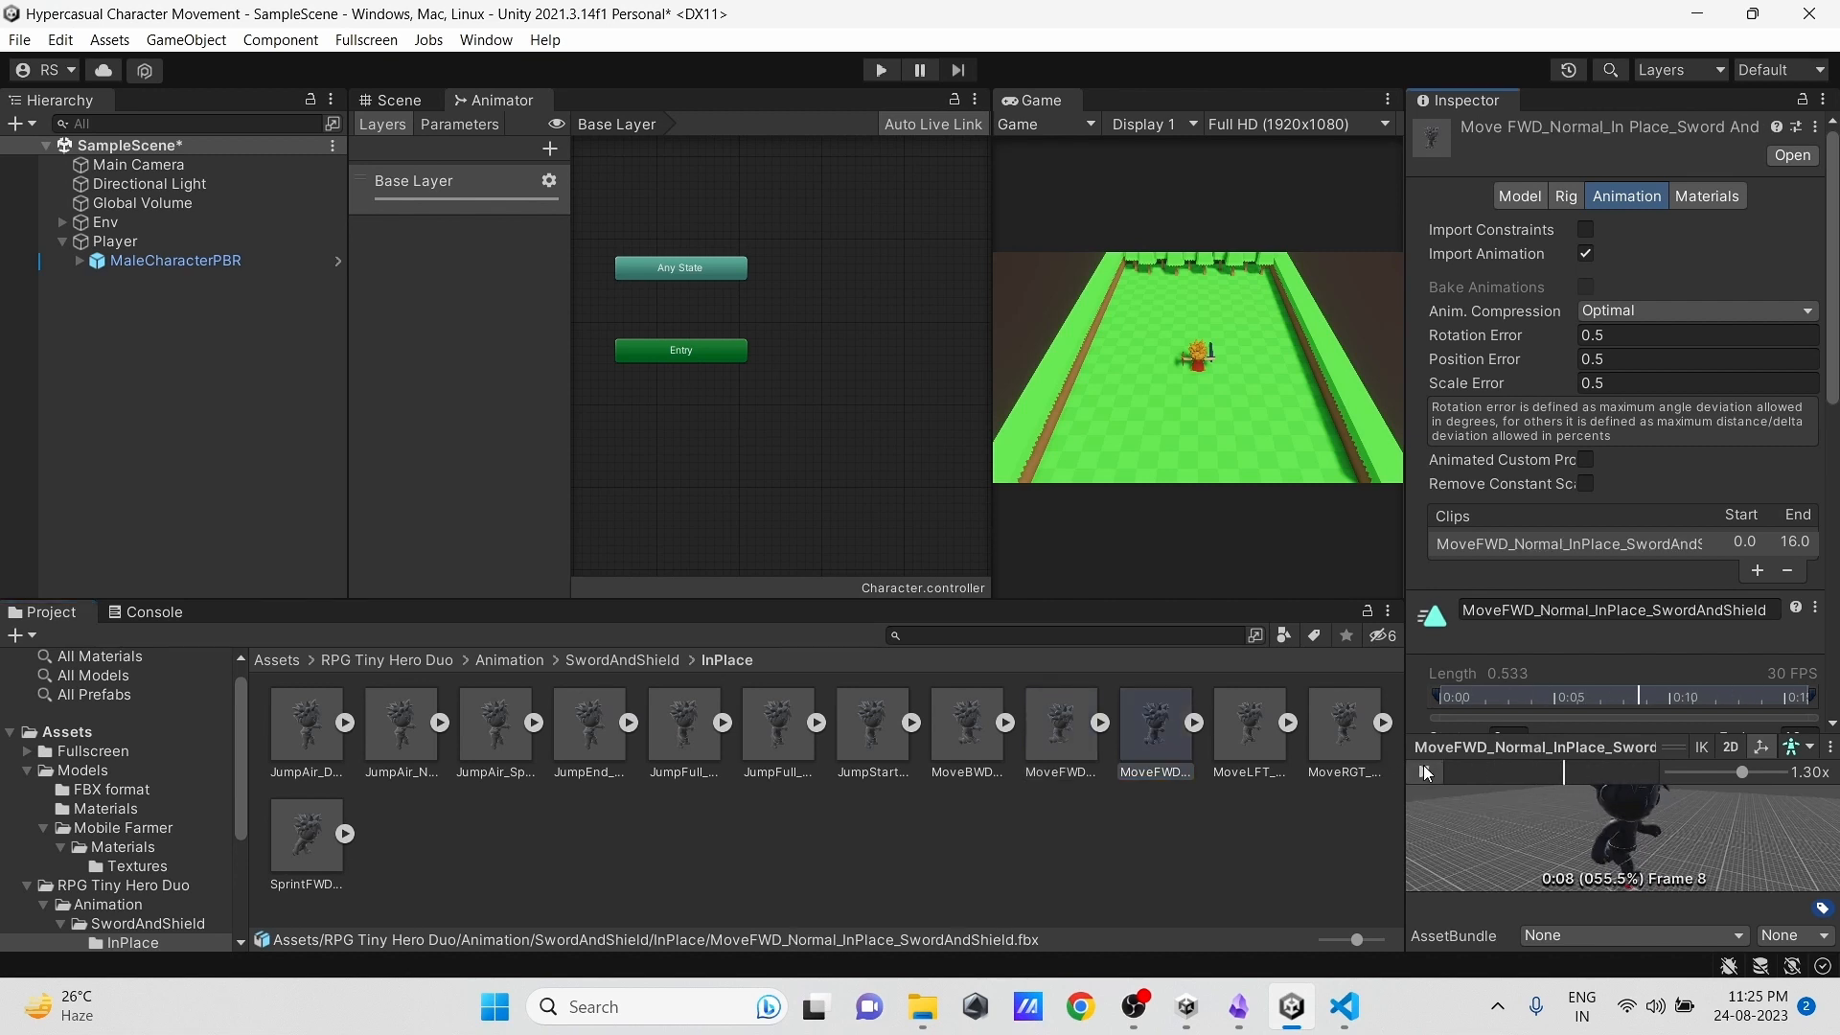
{"action": "left_click", "coordinate": [1424, 773]}
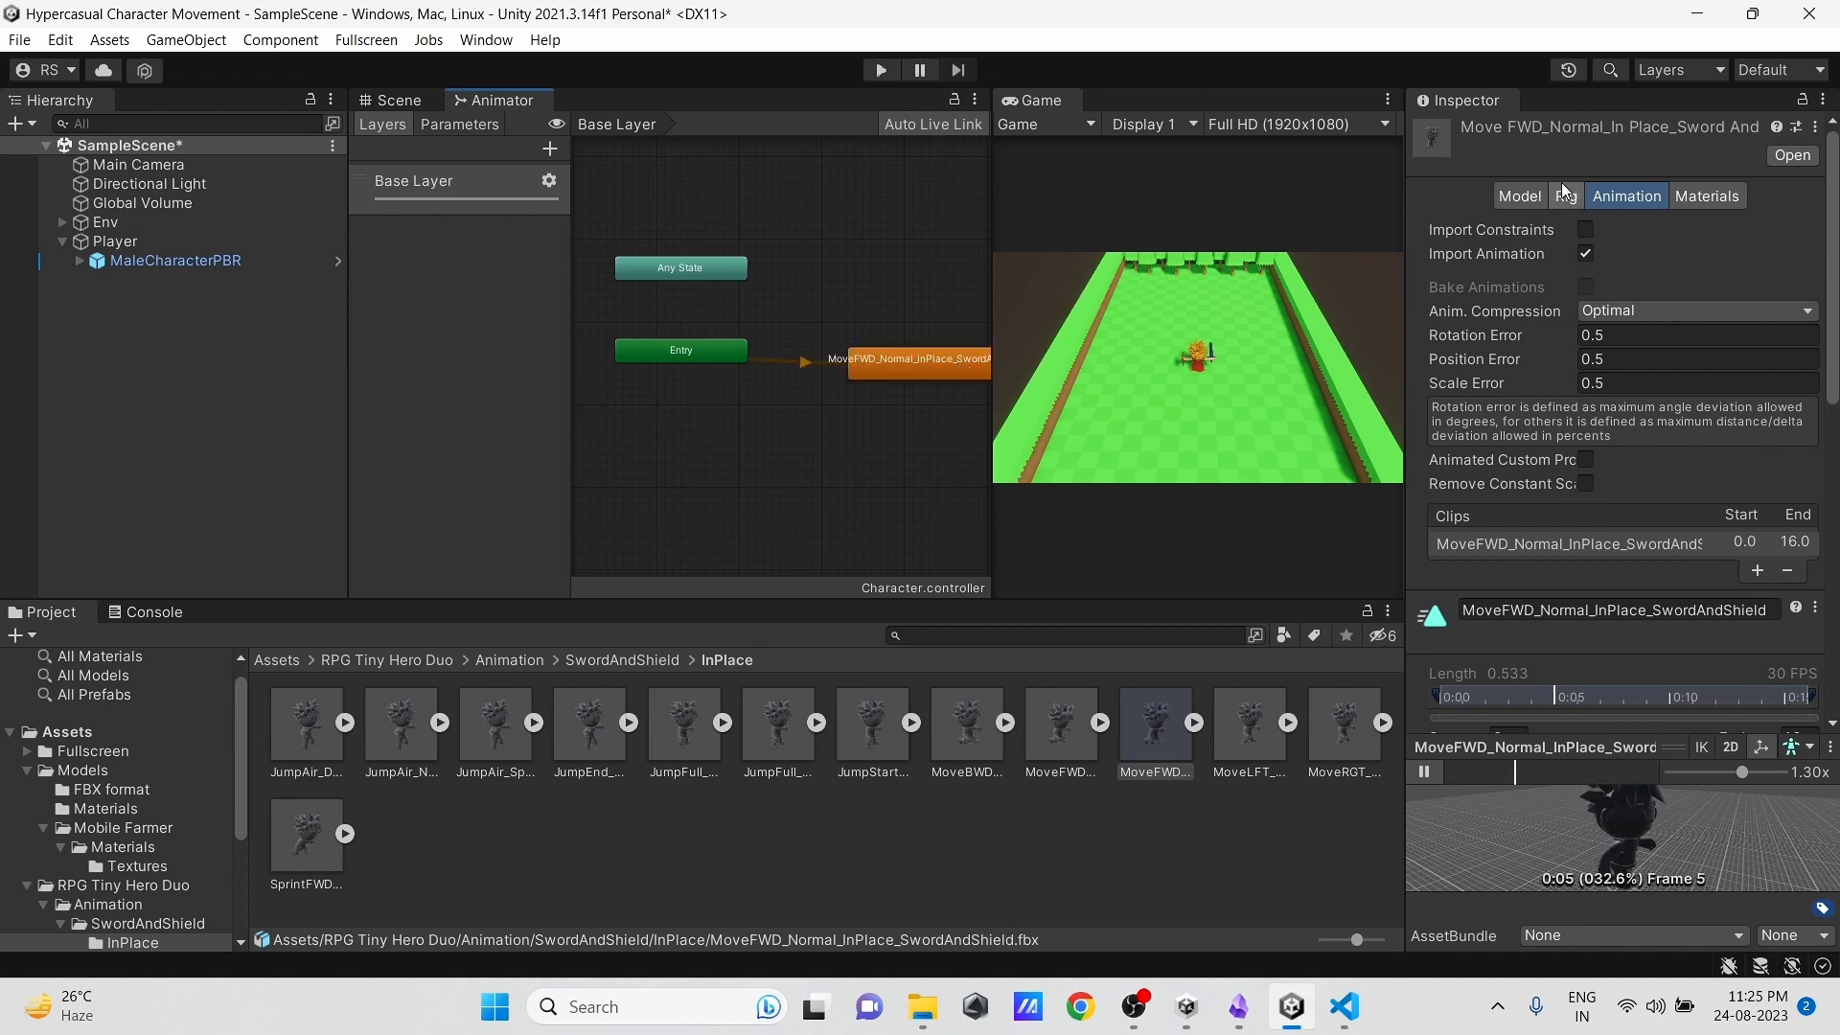
{"action": "left_click", "coordinate": [916, 358]}
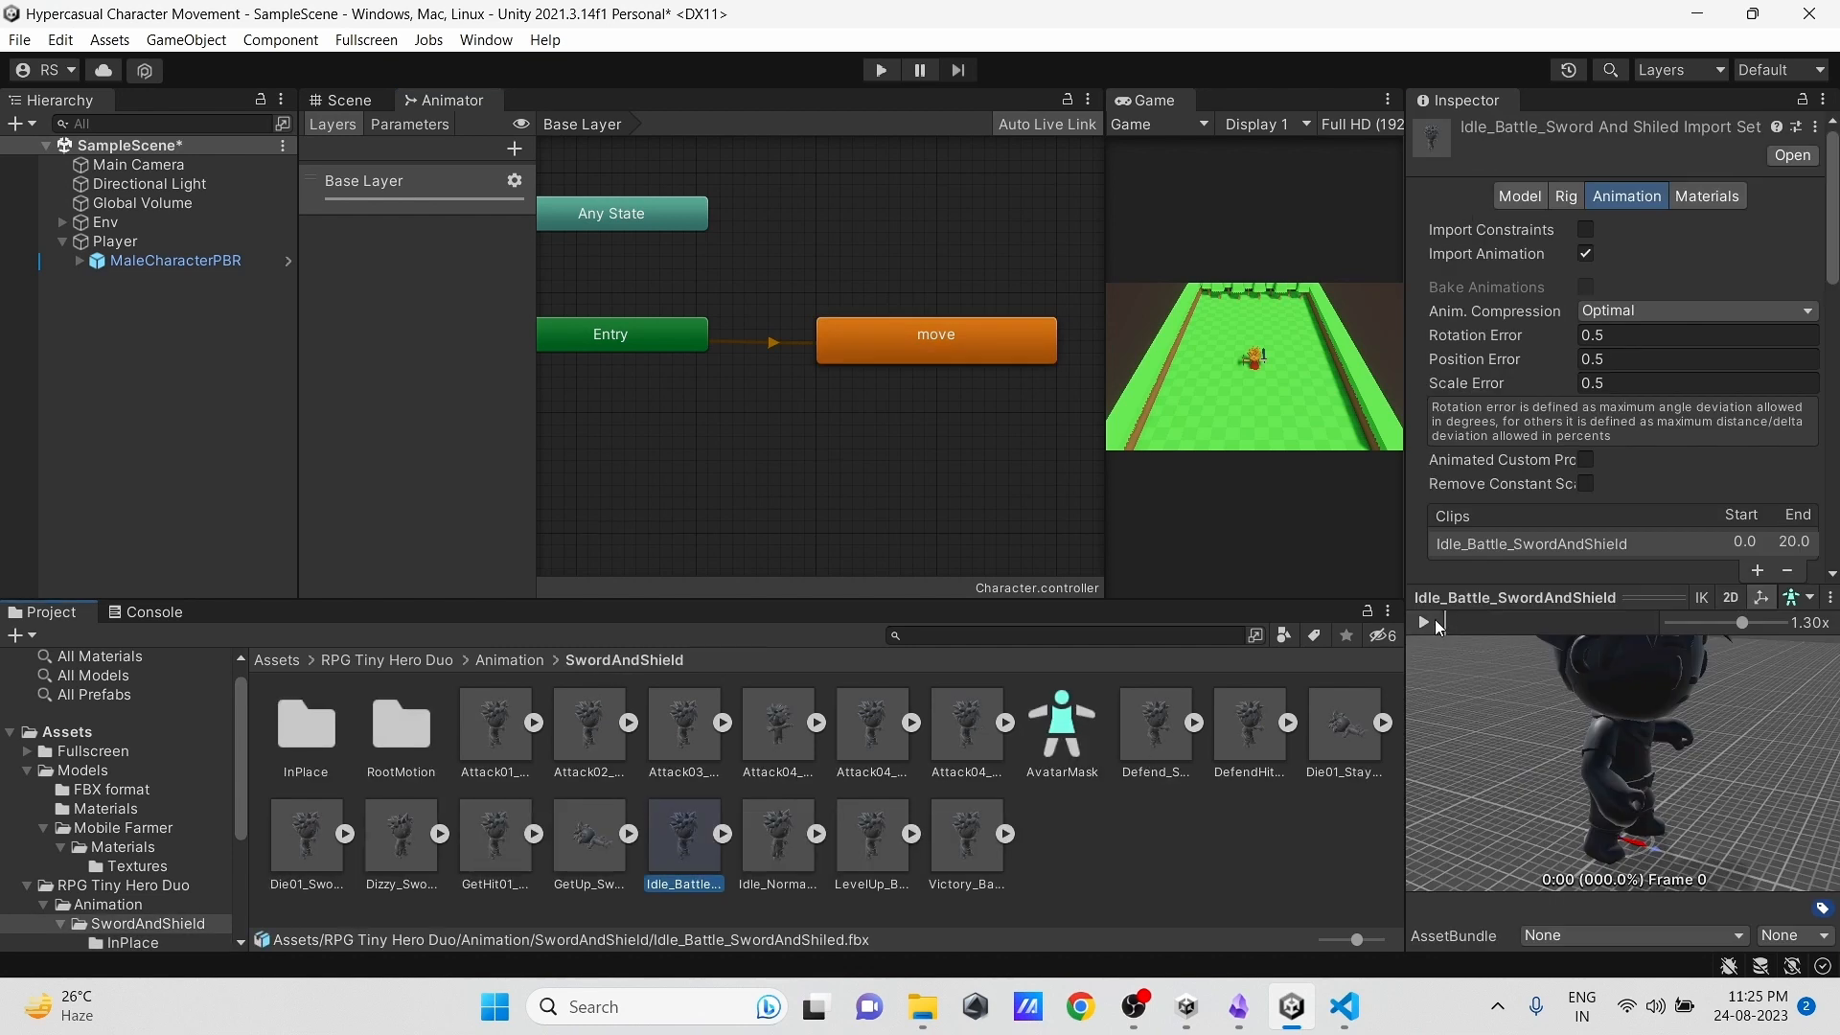
Step: Preview the Idle_Battle_SwordAndShield clip, add it as the idle state and make it the layer default
{"action": "left_click", "coordinate": [1420, 621]}
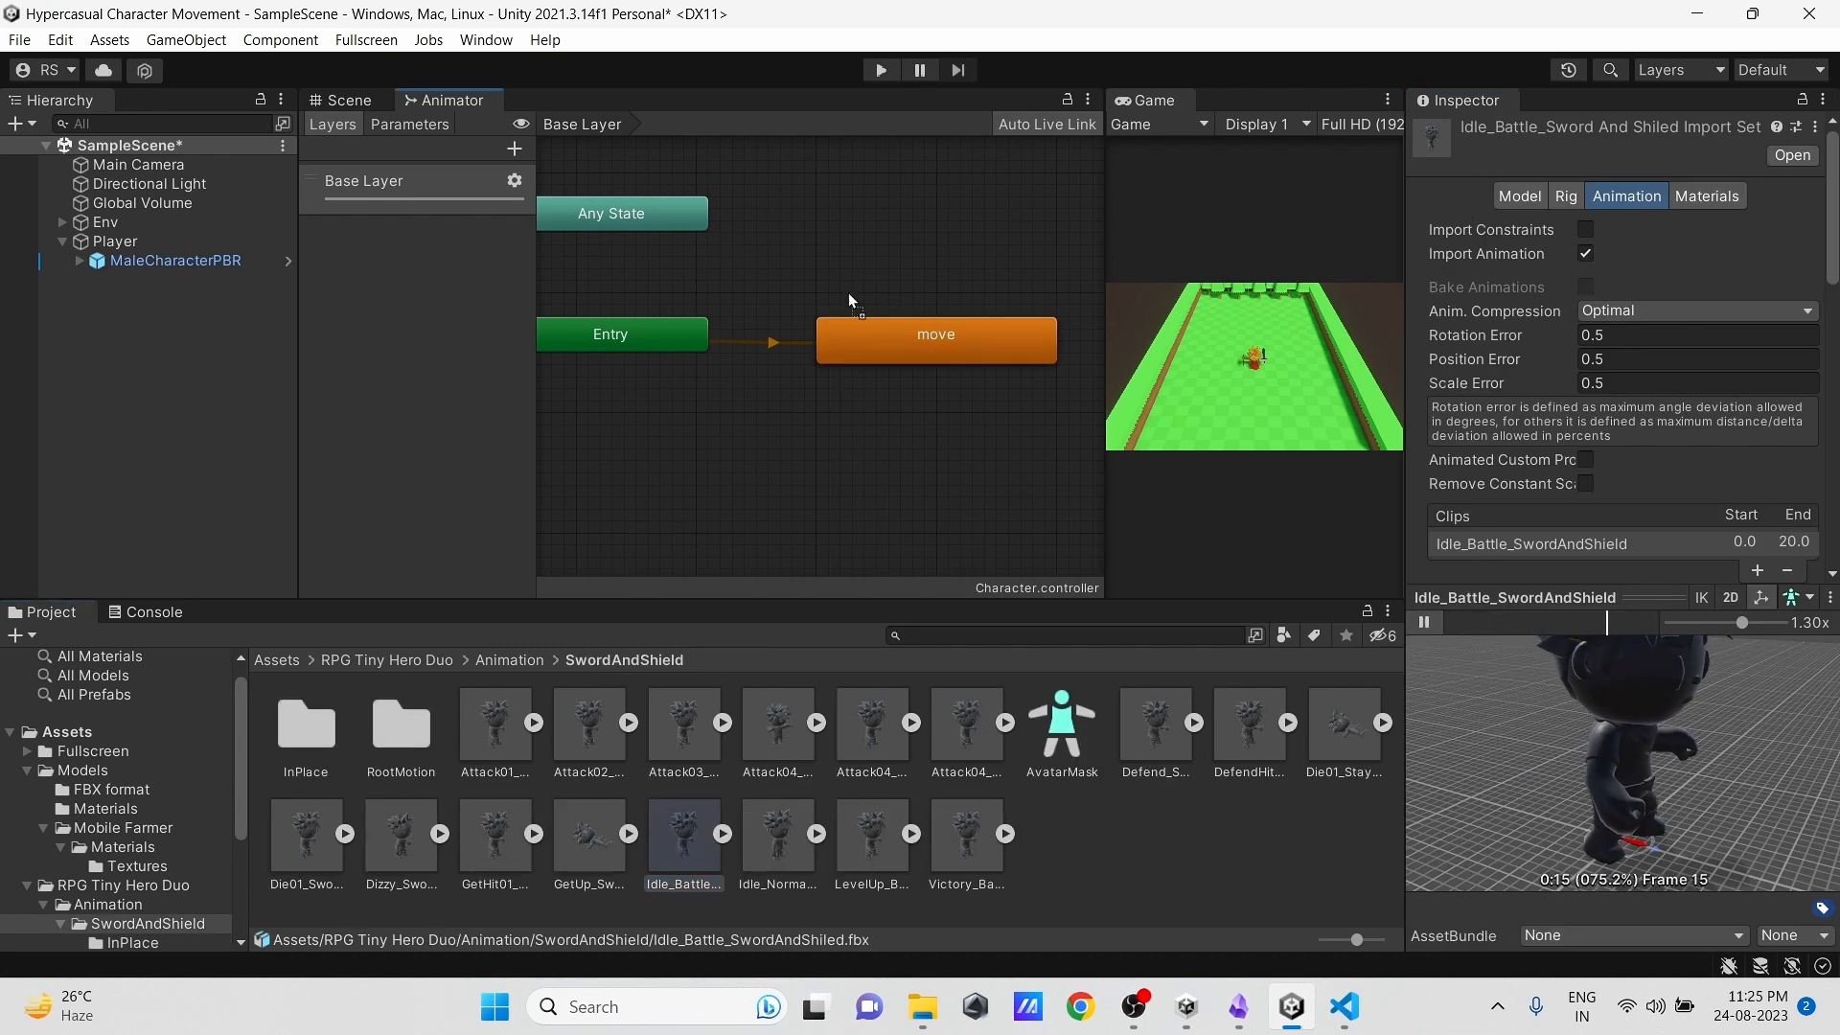
{"action": "left_click", "coordinate": [936, 260]}
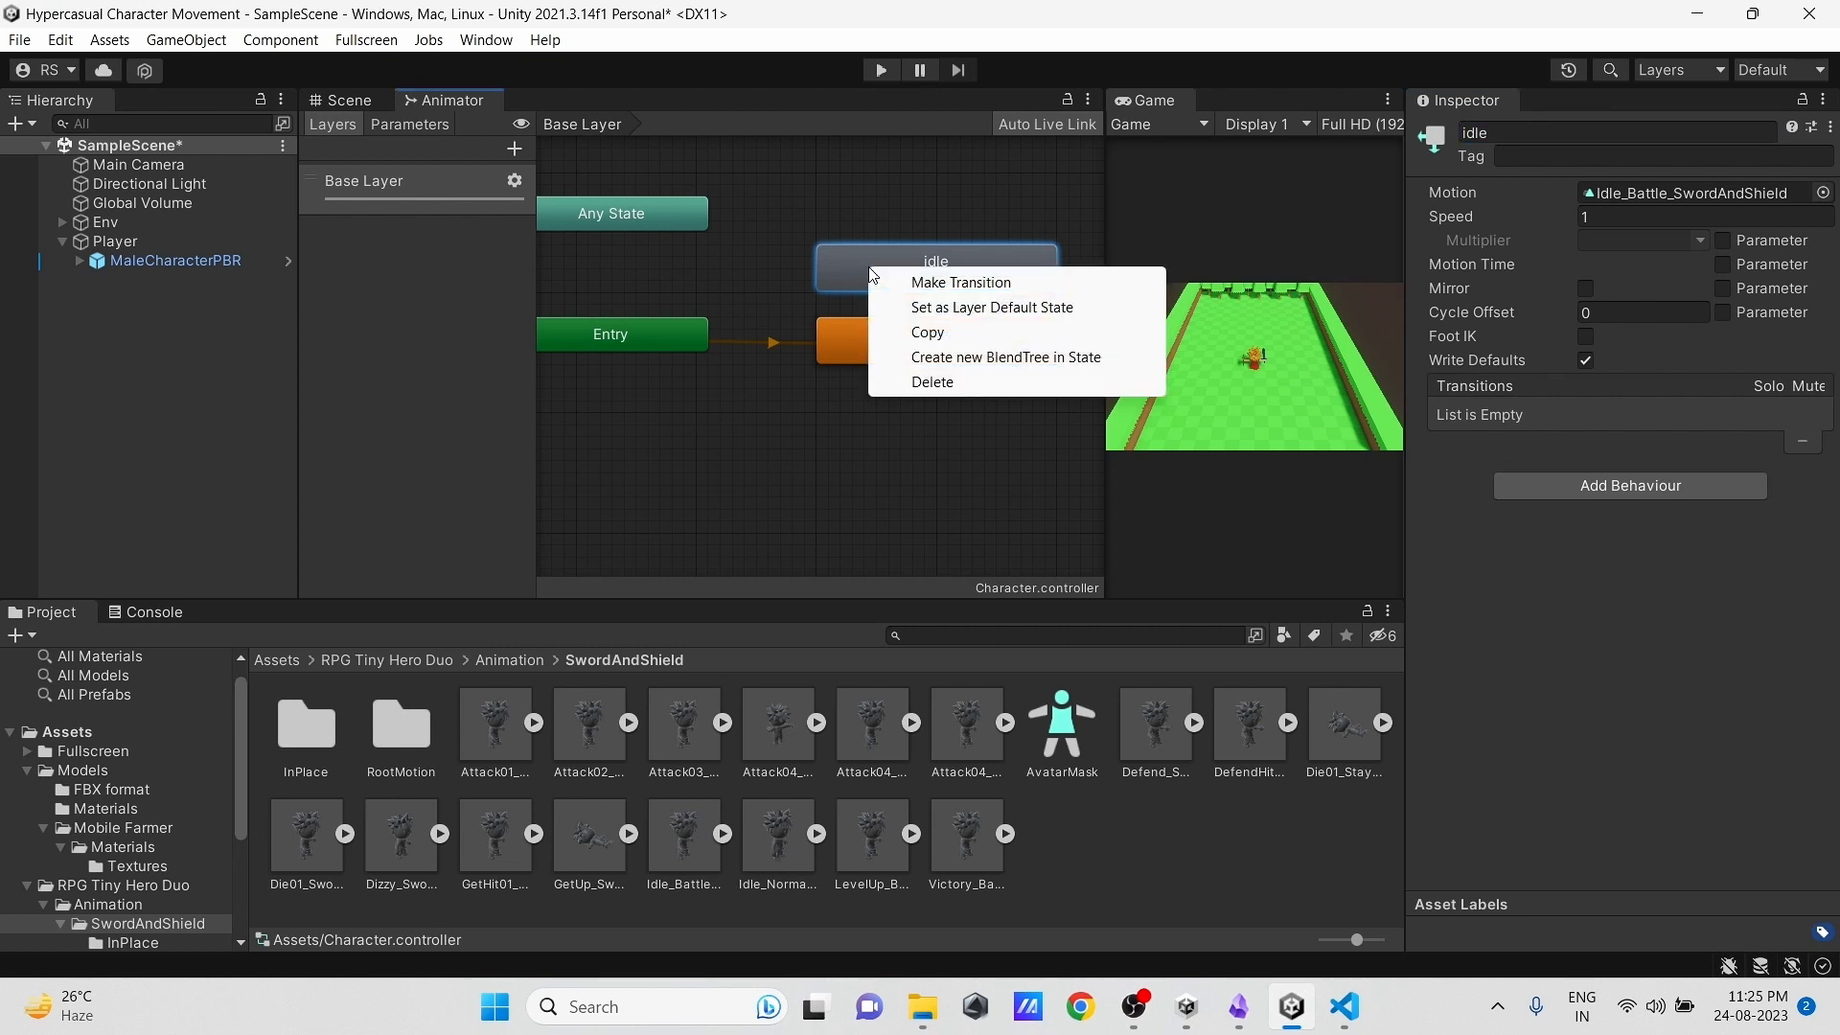
{"action": "left_click", "coordinate": [991, 307]}
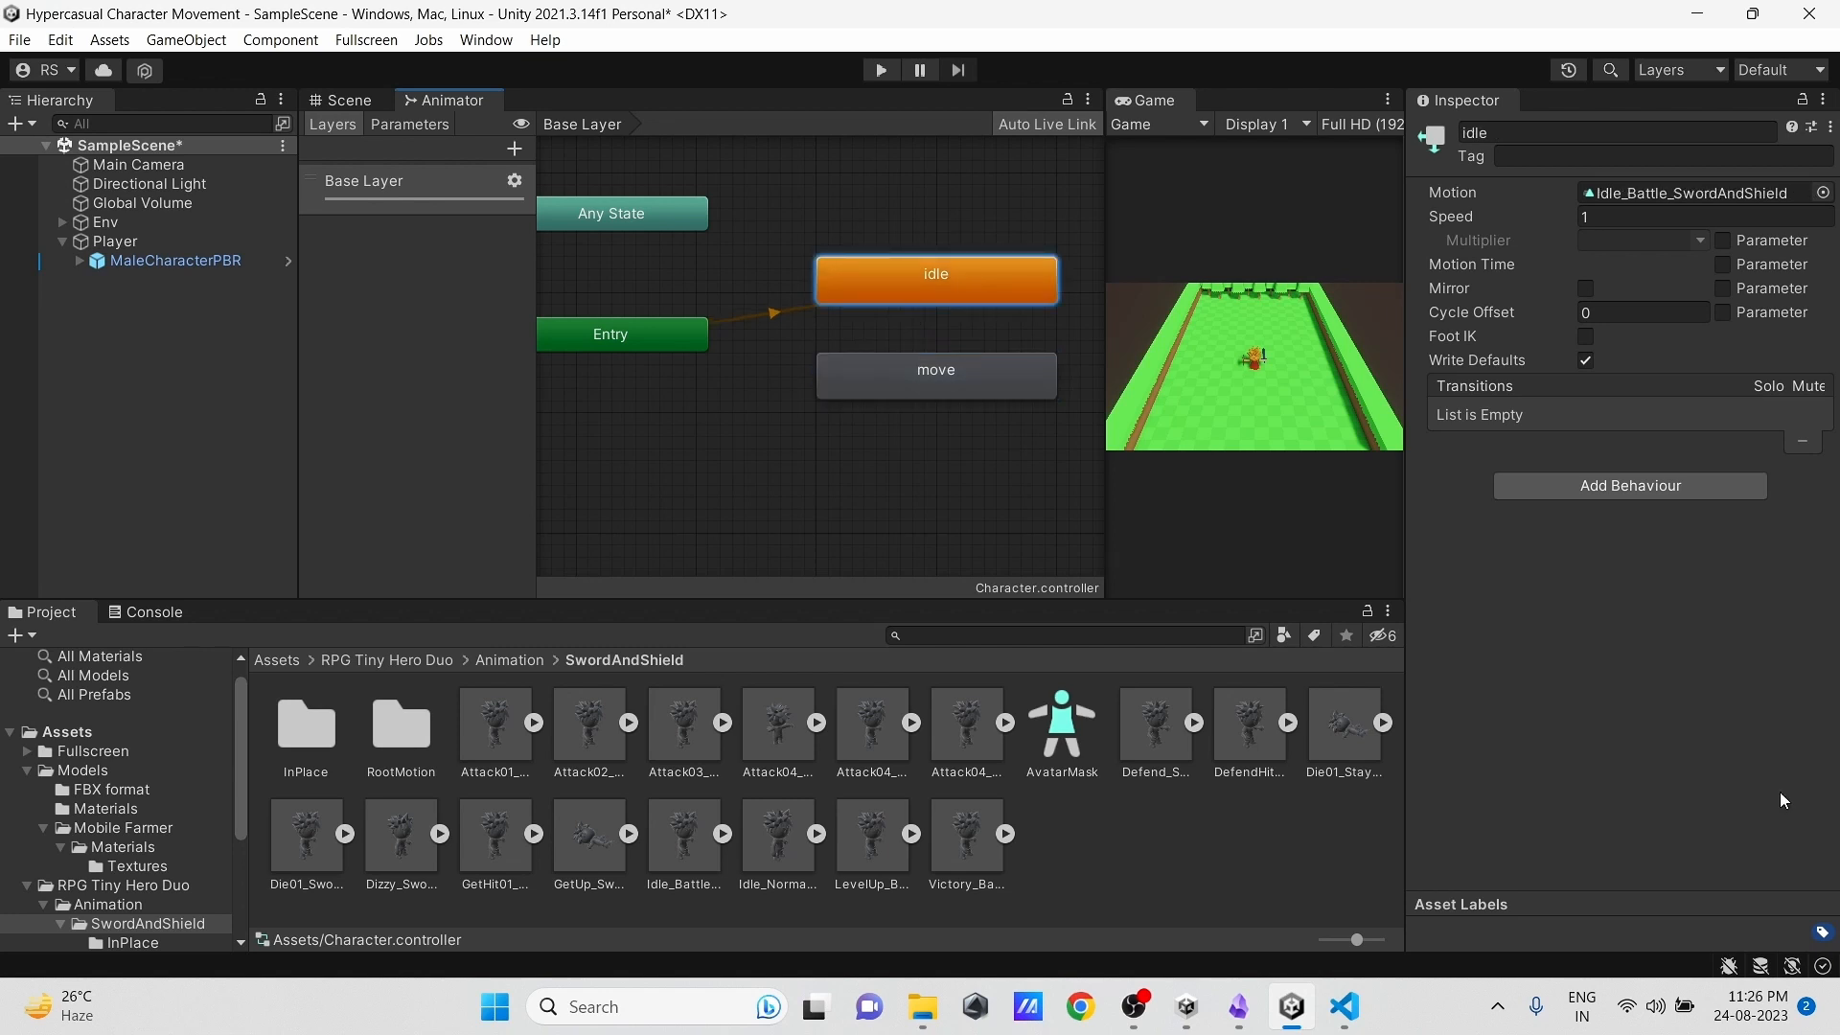
Step: Bring up the idle state's context menu to start making a transition to move
{"action": "right_click", "coordinate": [935, 279]}
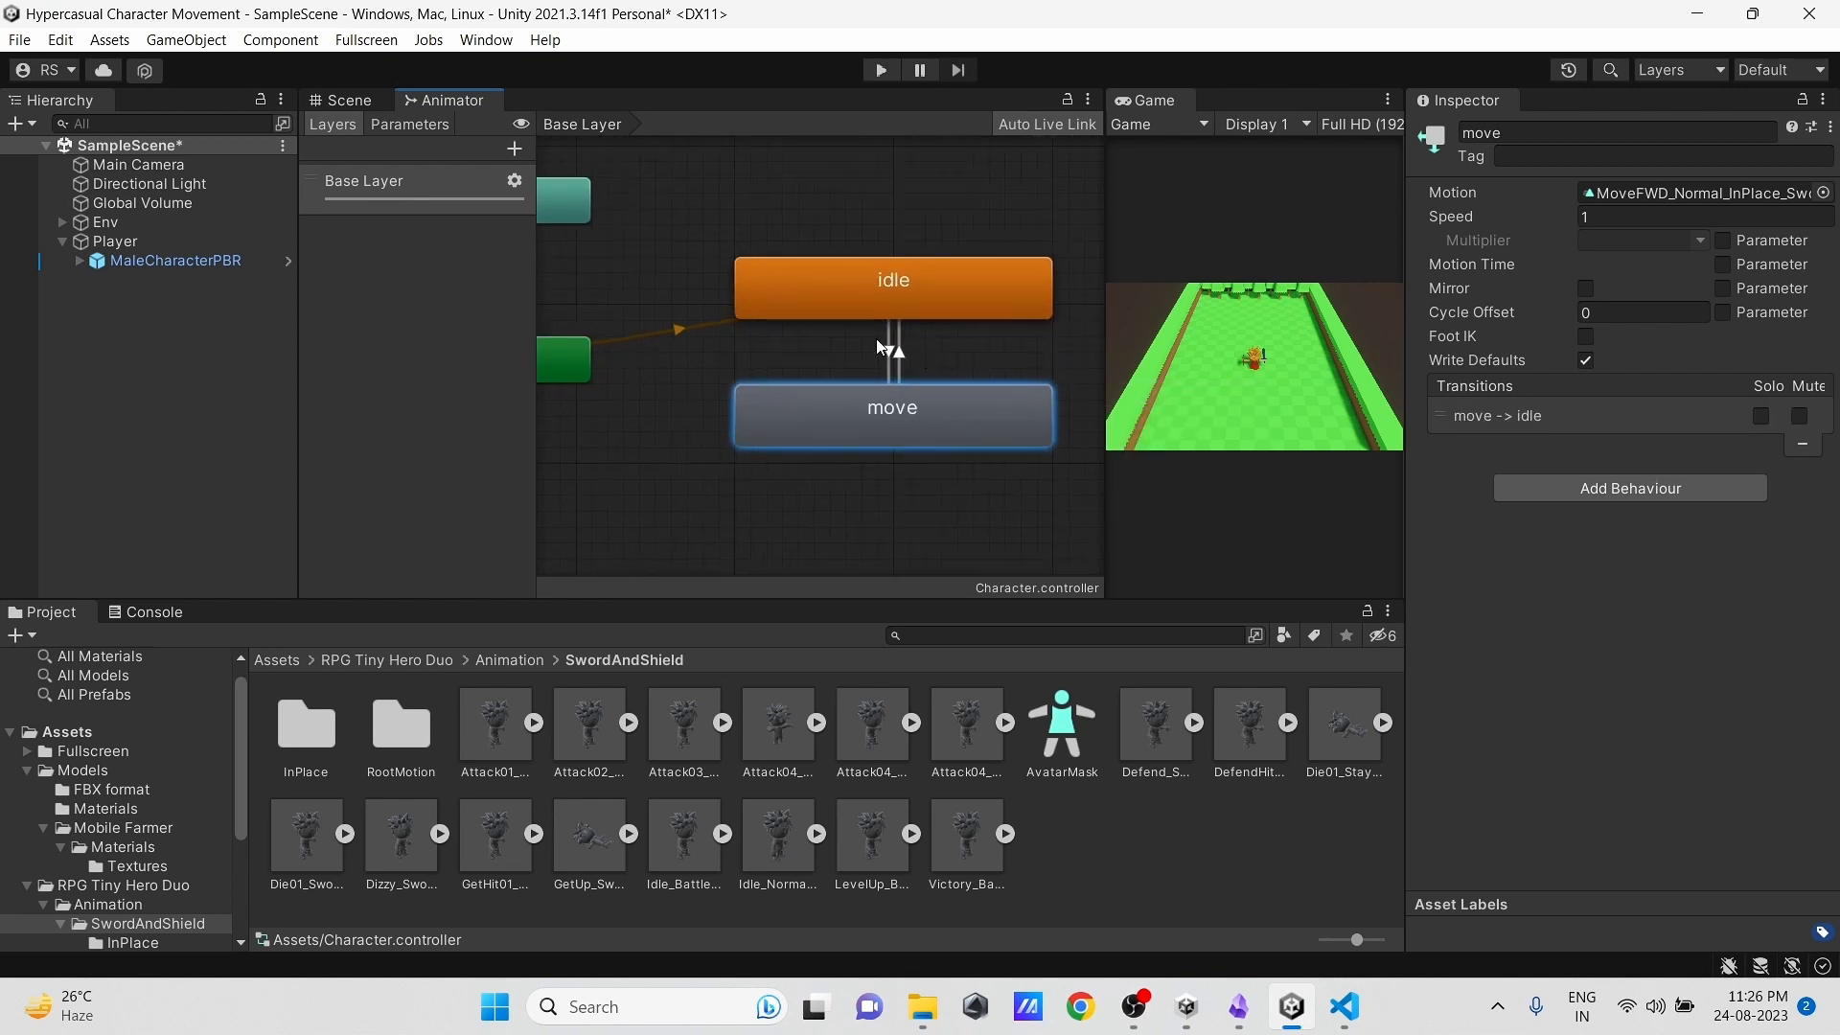
{"action": "mouse_move", "coordinate": [408, 124]}
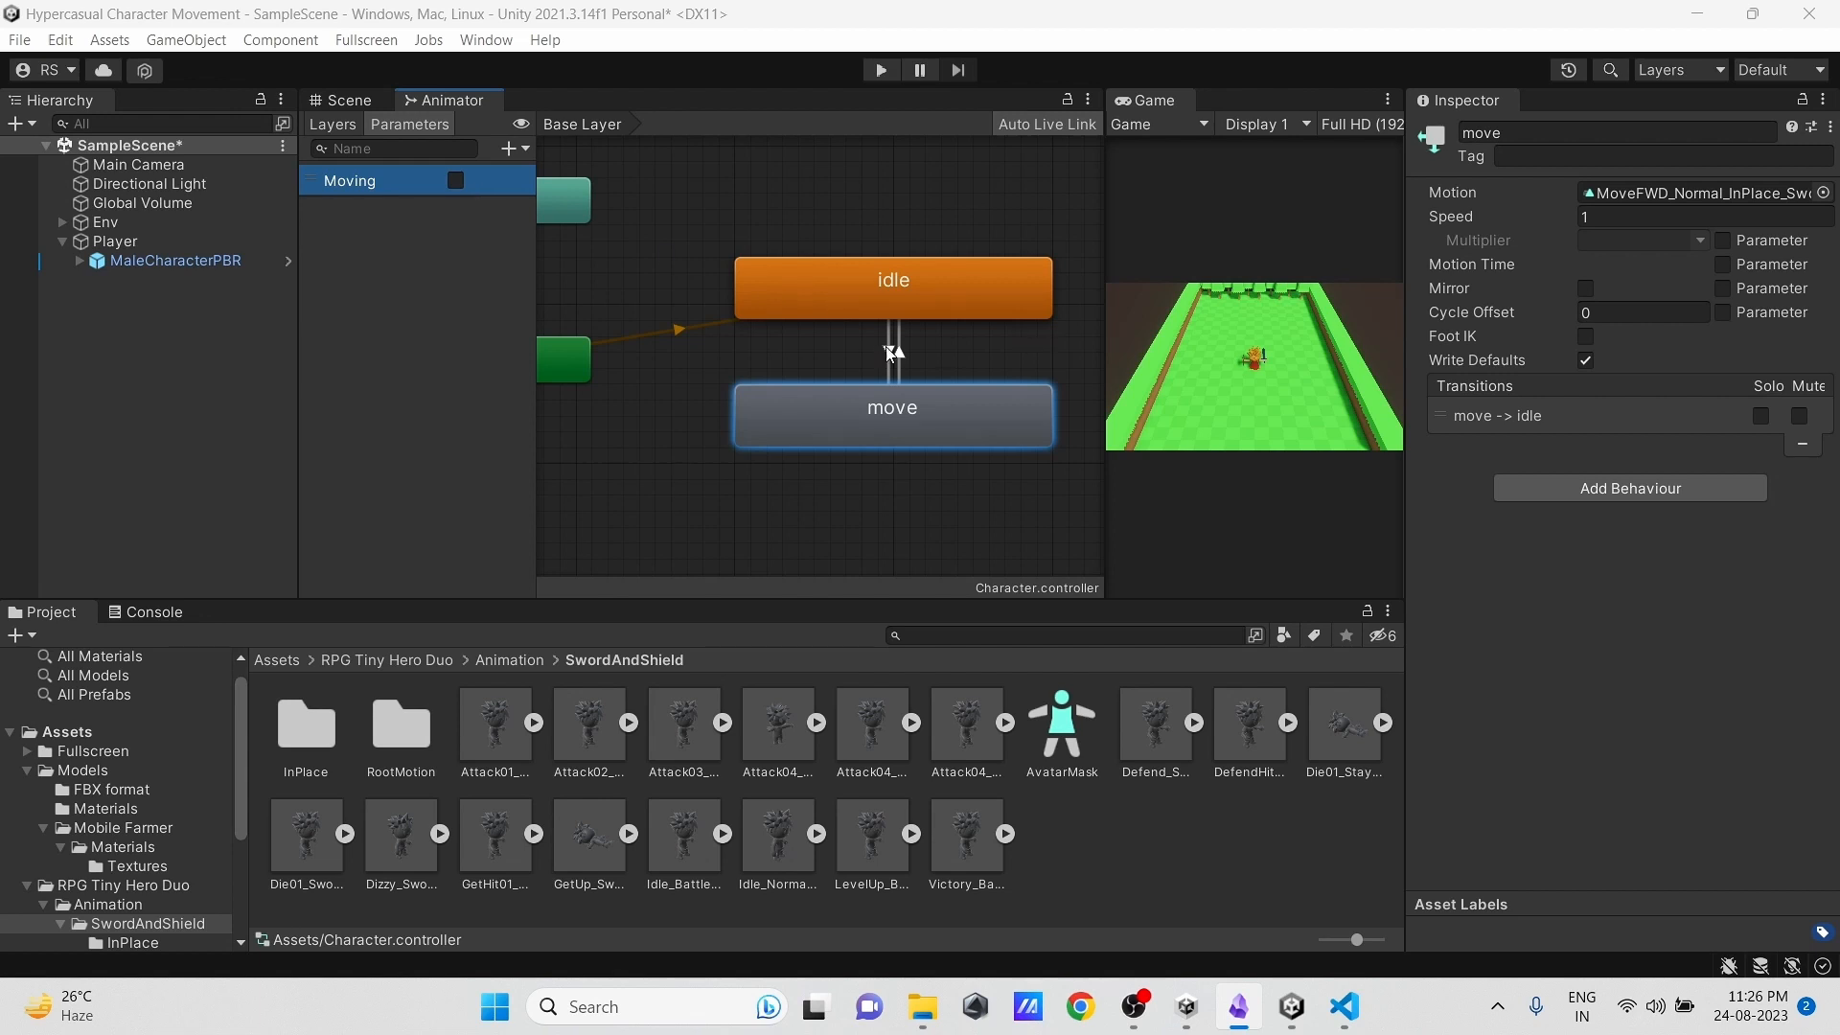
Step: Give the idle-to-move transition a Moving = true condition
{"action": "left_click", "coordinate": [893, 352]}
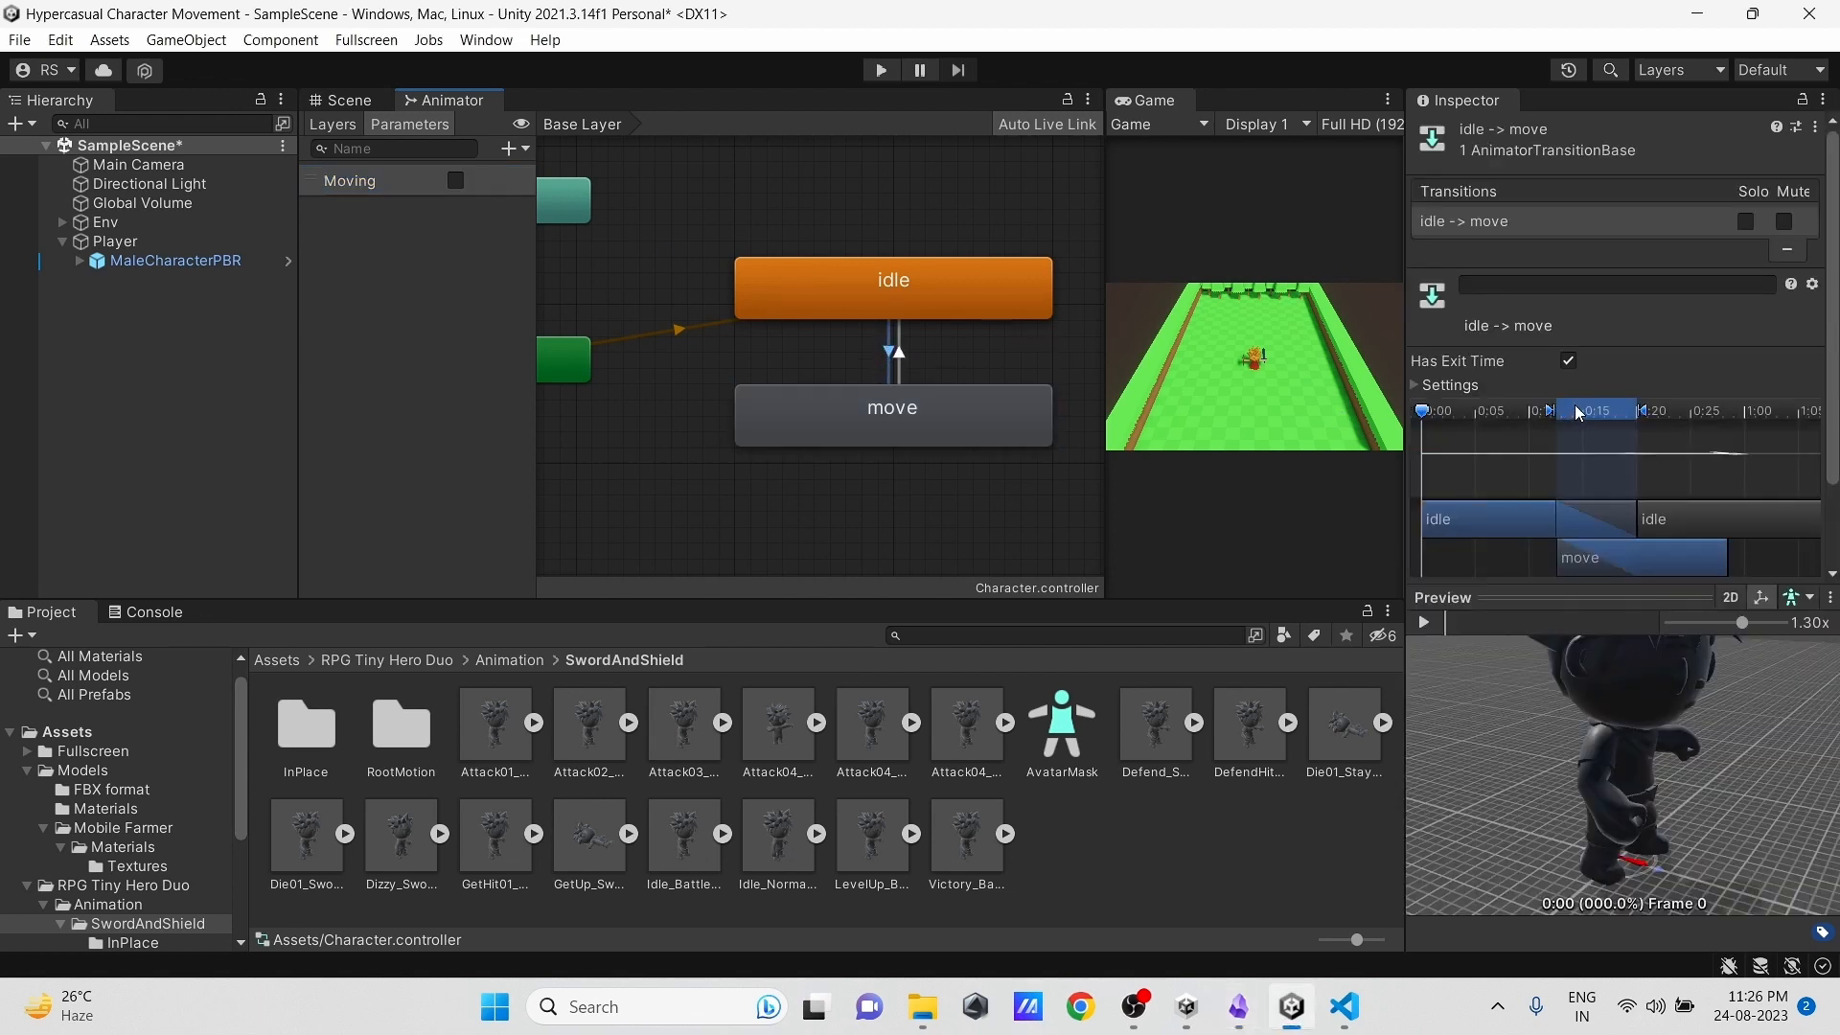
{"action": "scroll", "scroll_direction": "down", "scroll_amount": 3}
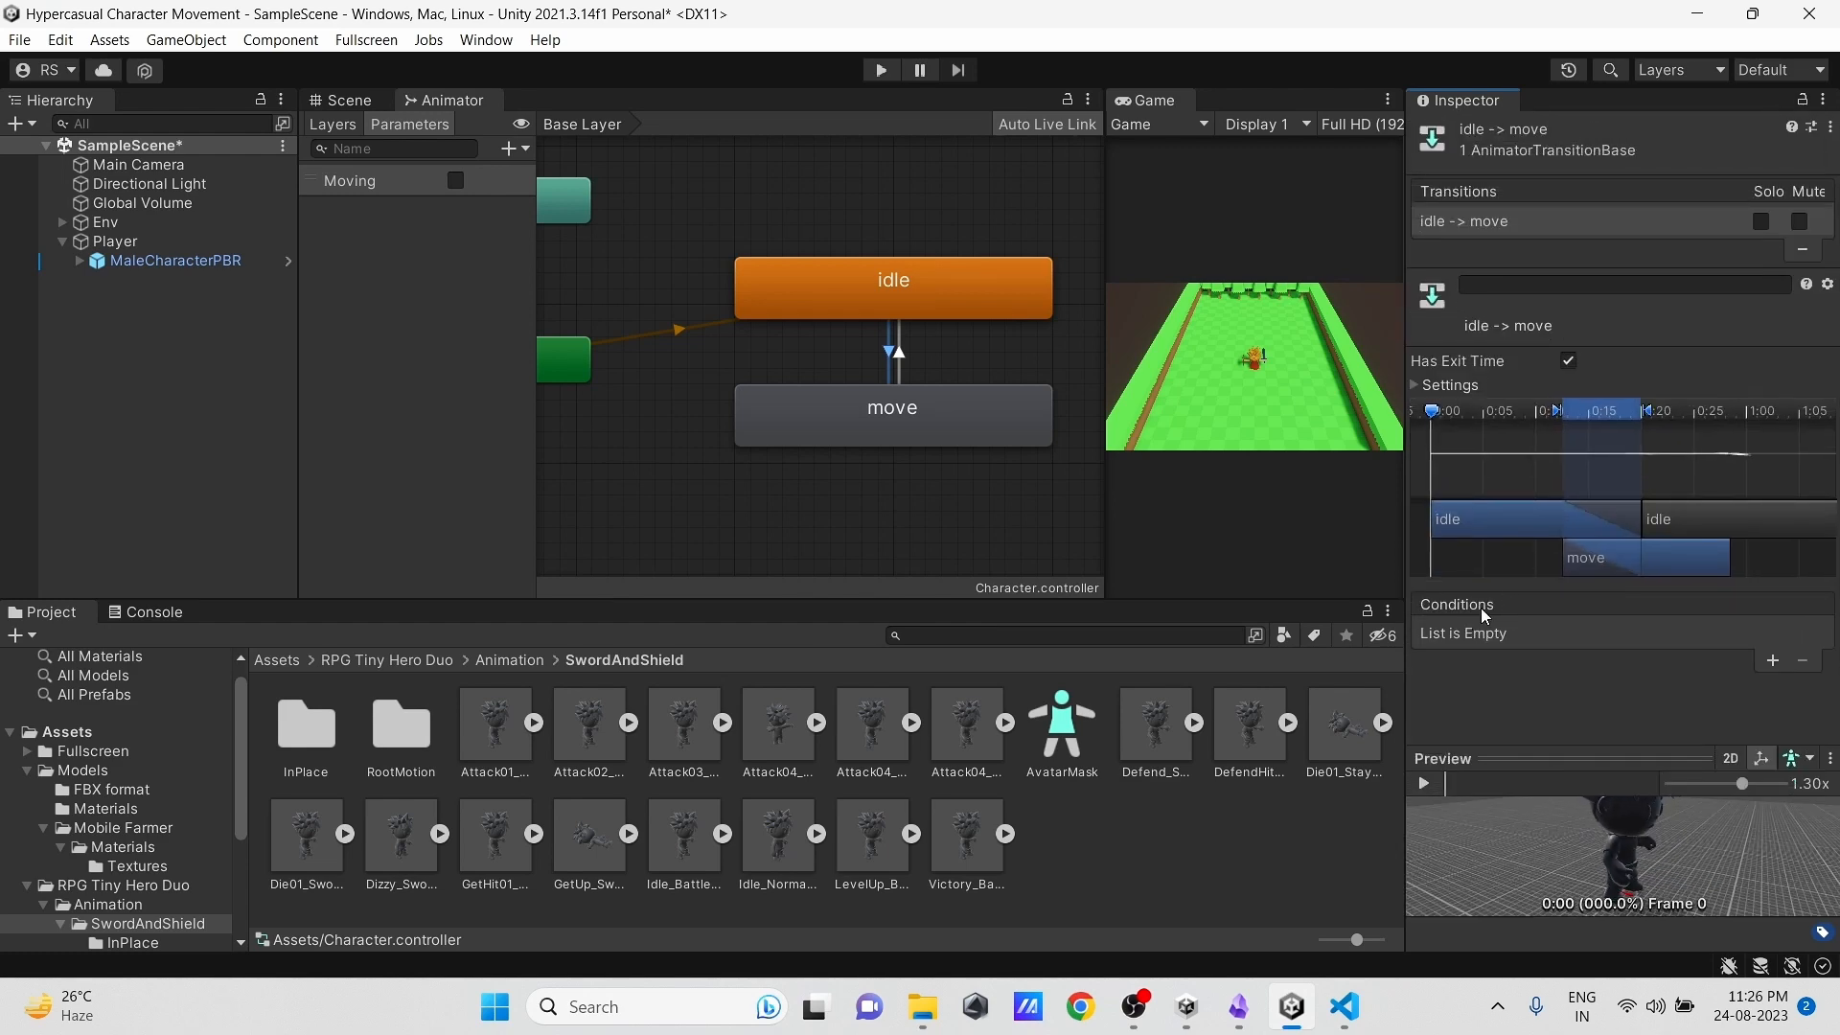
{"action": "left_click", "coordinate": [1773, 661]}
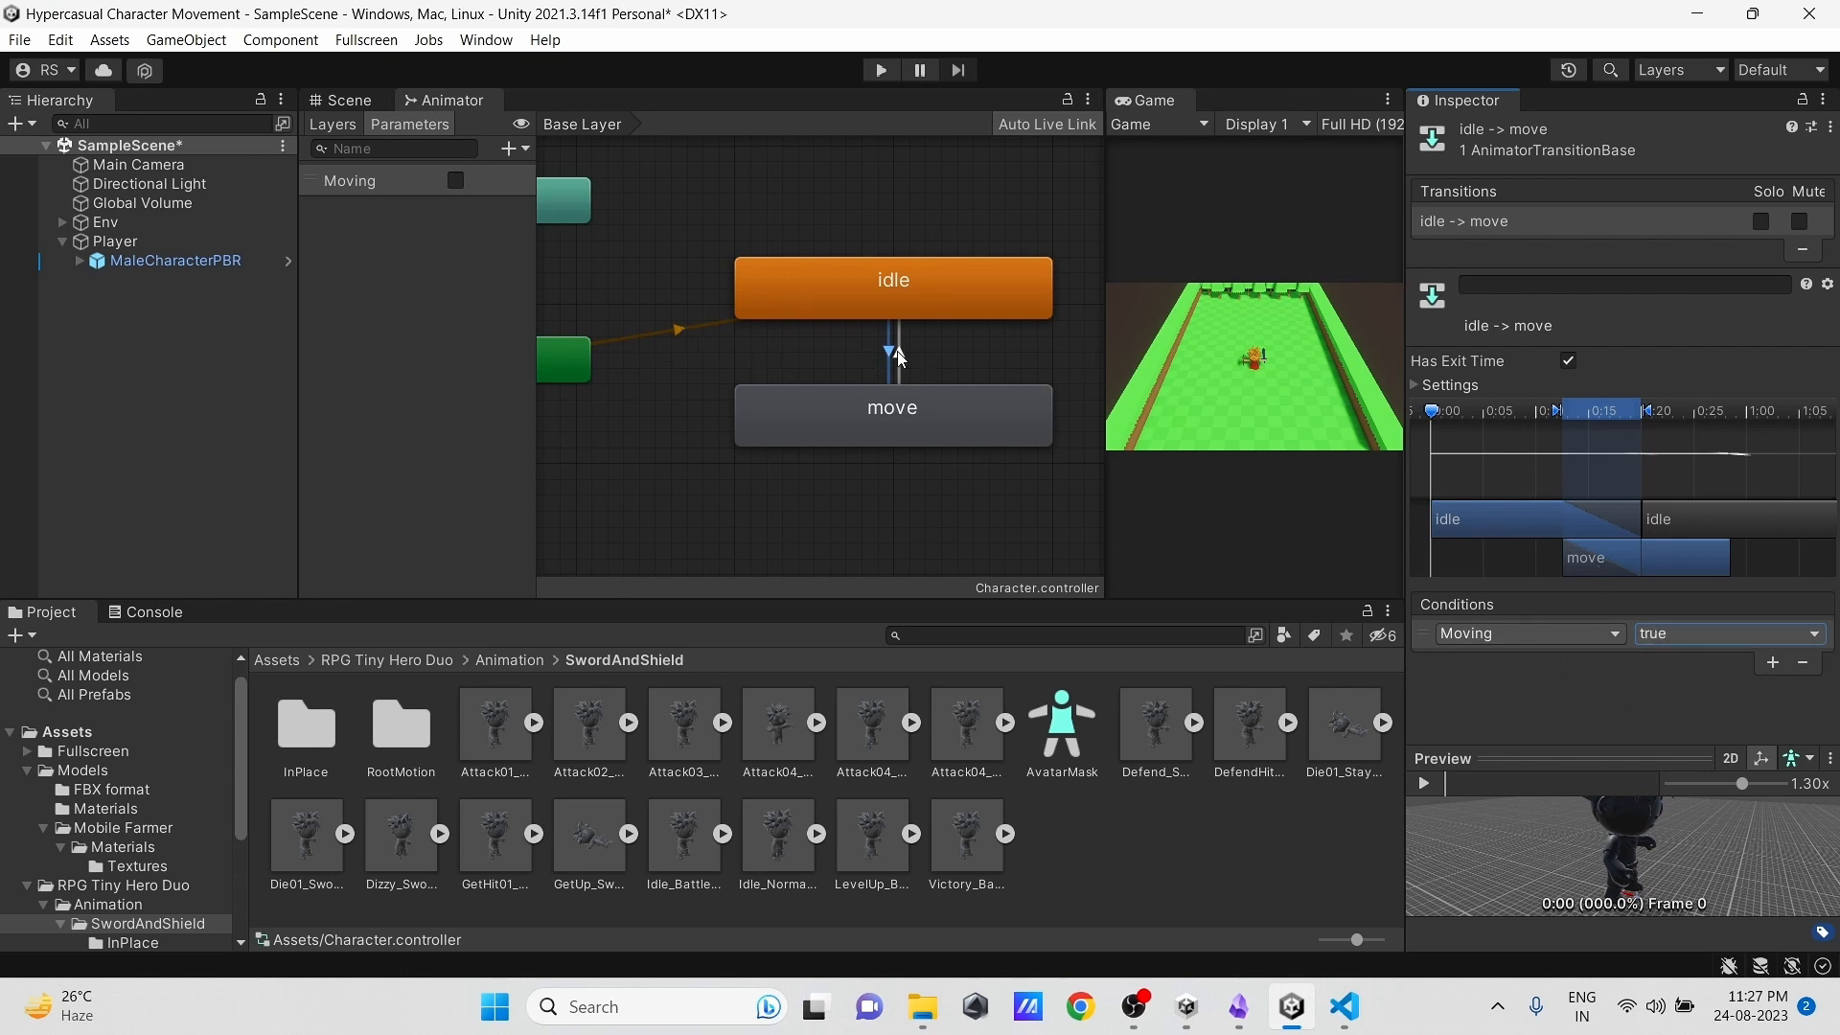
Step: Give the move-to-idle transition a Moving = false condition
{"action": "left_click", "coordinate": [895, 353]}
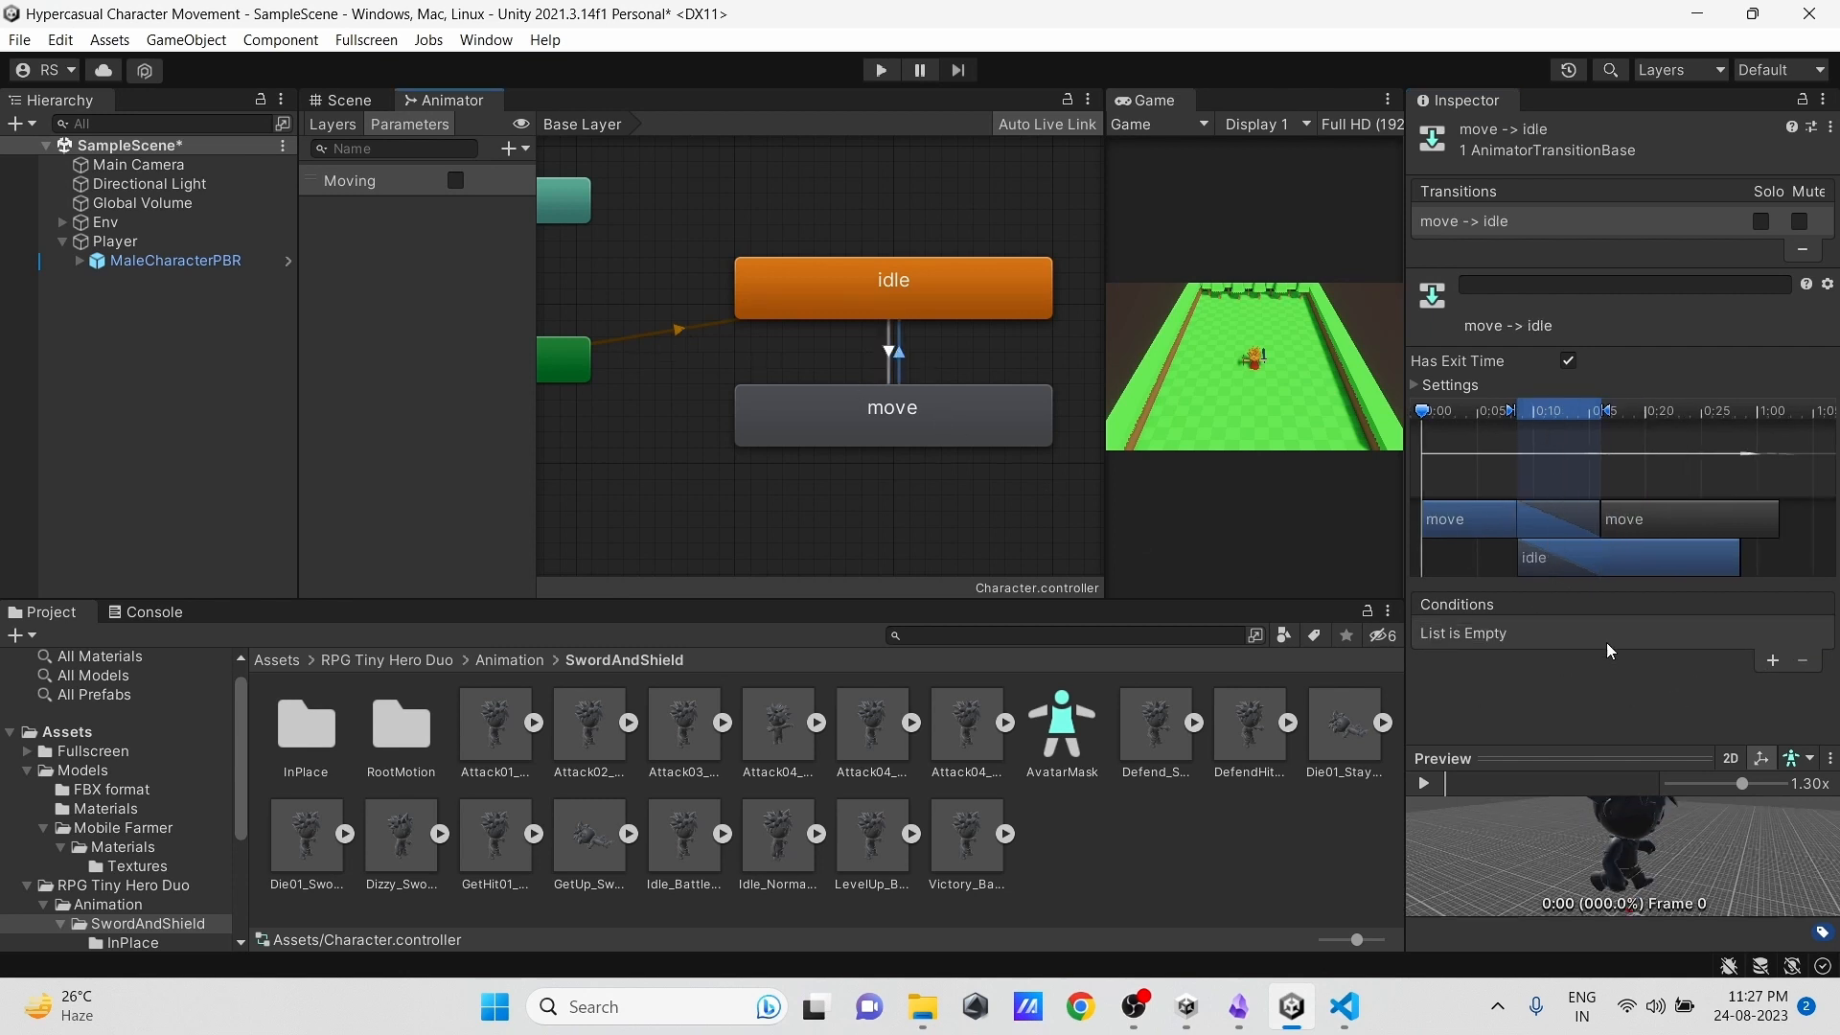
{"action": "left_click", "coordinate": [1773, 659]}
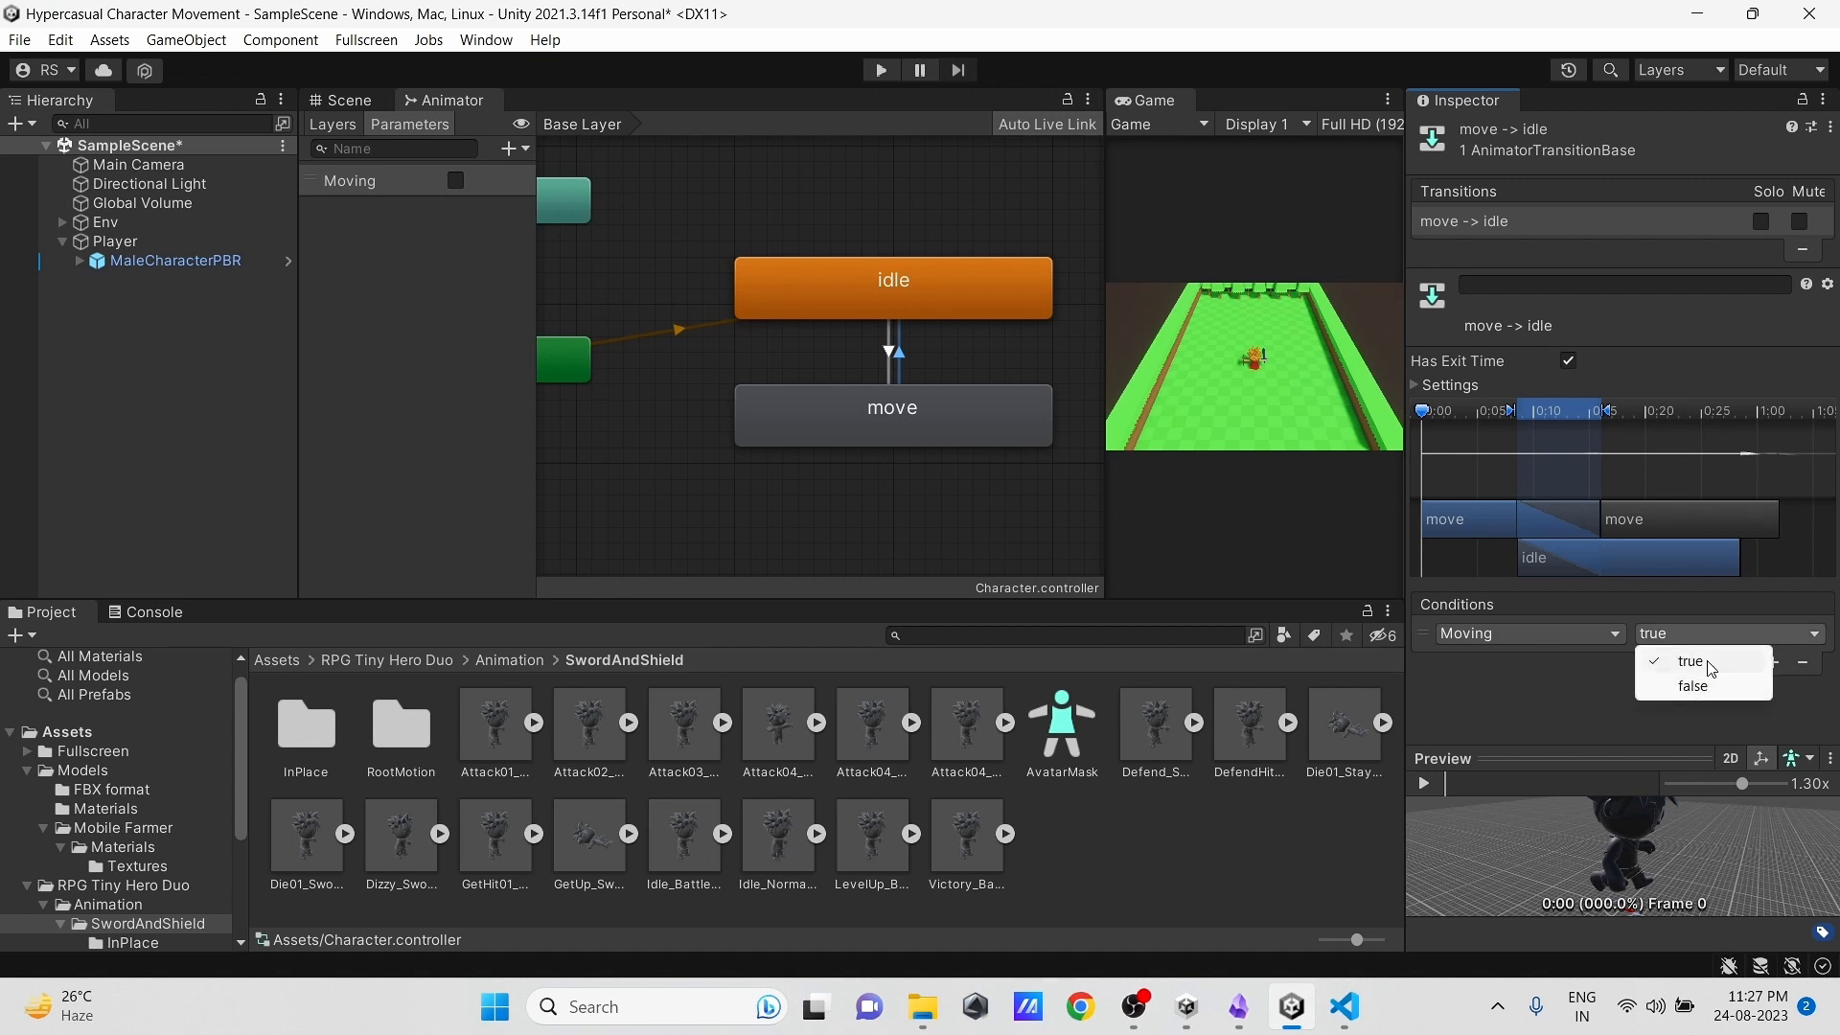
{"action": "left_click", "coordinate": [1690, 686]}
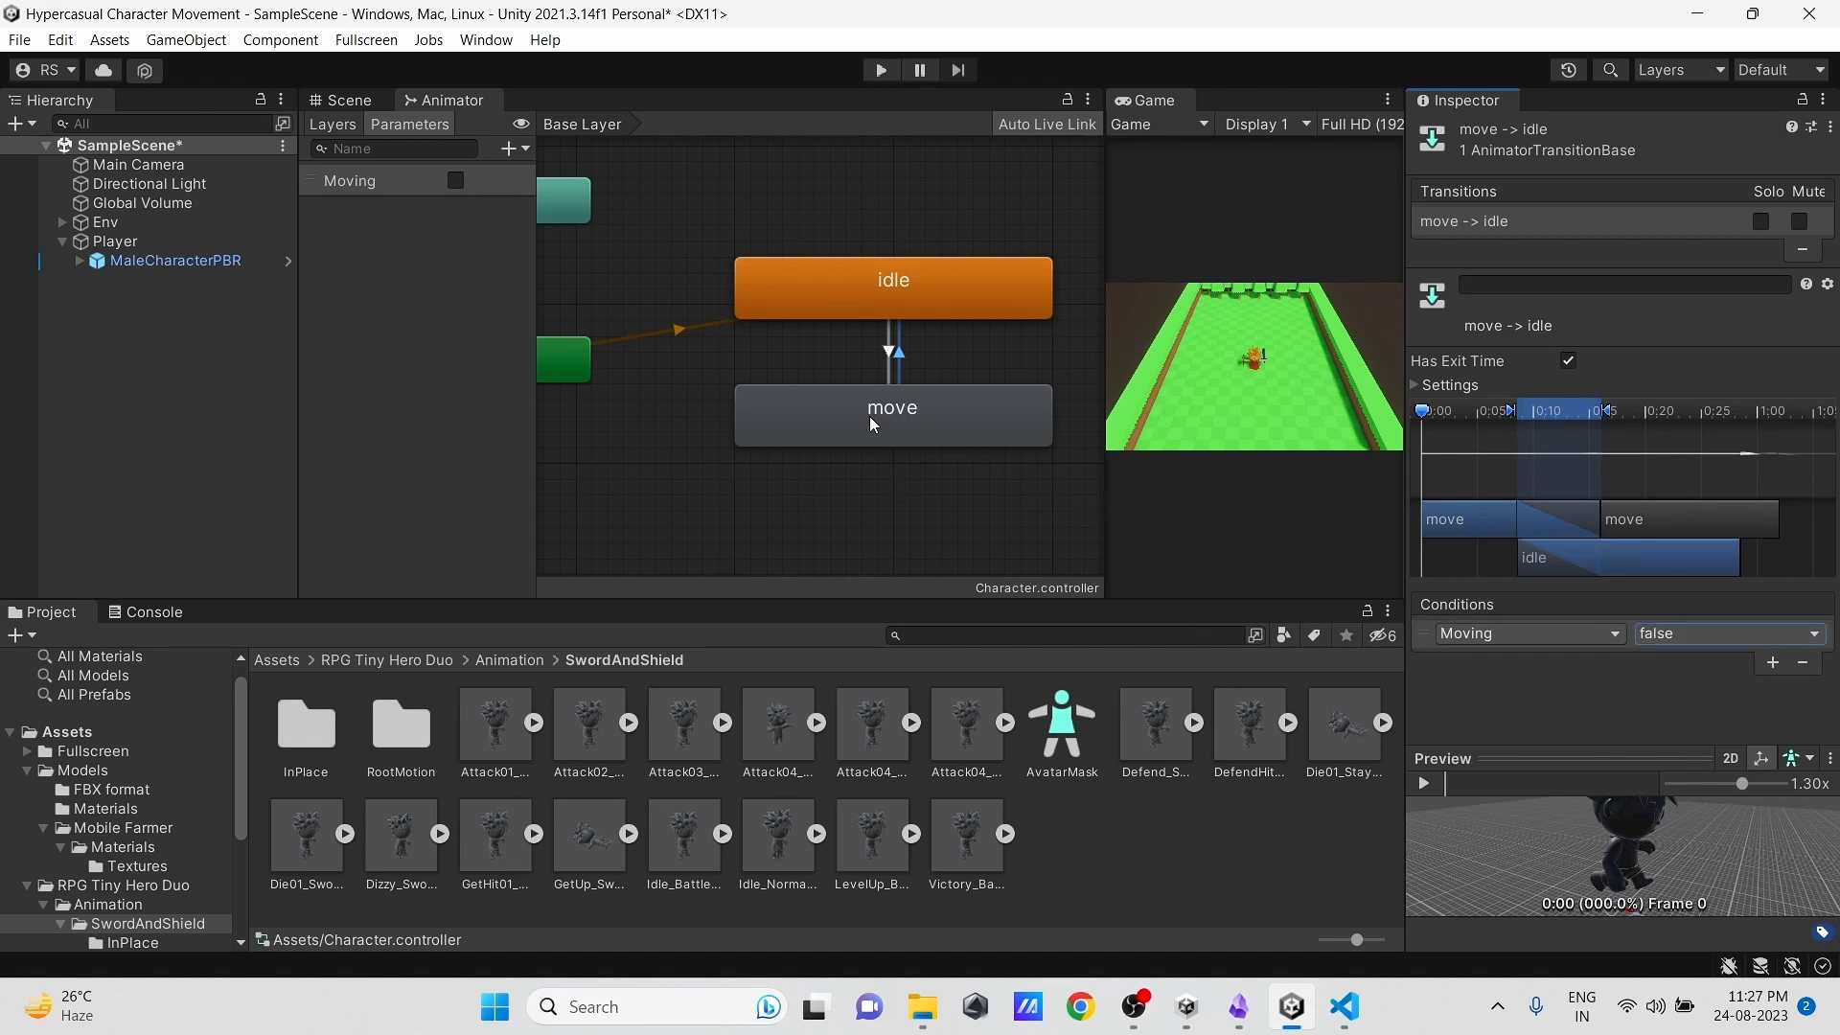
Step: Disable Has Exit Time and set 0.1 duration on both idle/move transitions, returning to the Scene view
{"action": "left_click", "coordinate": [895, 328]}
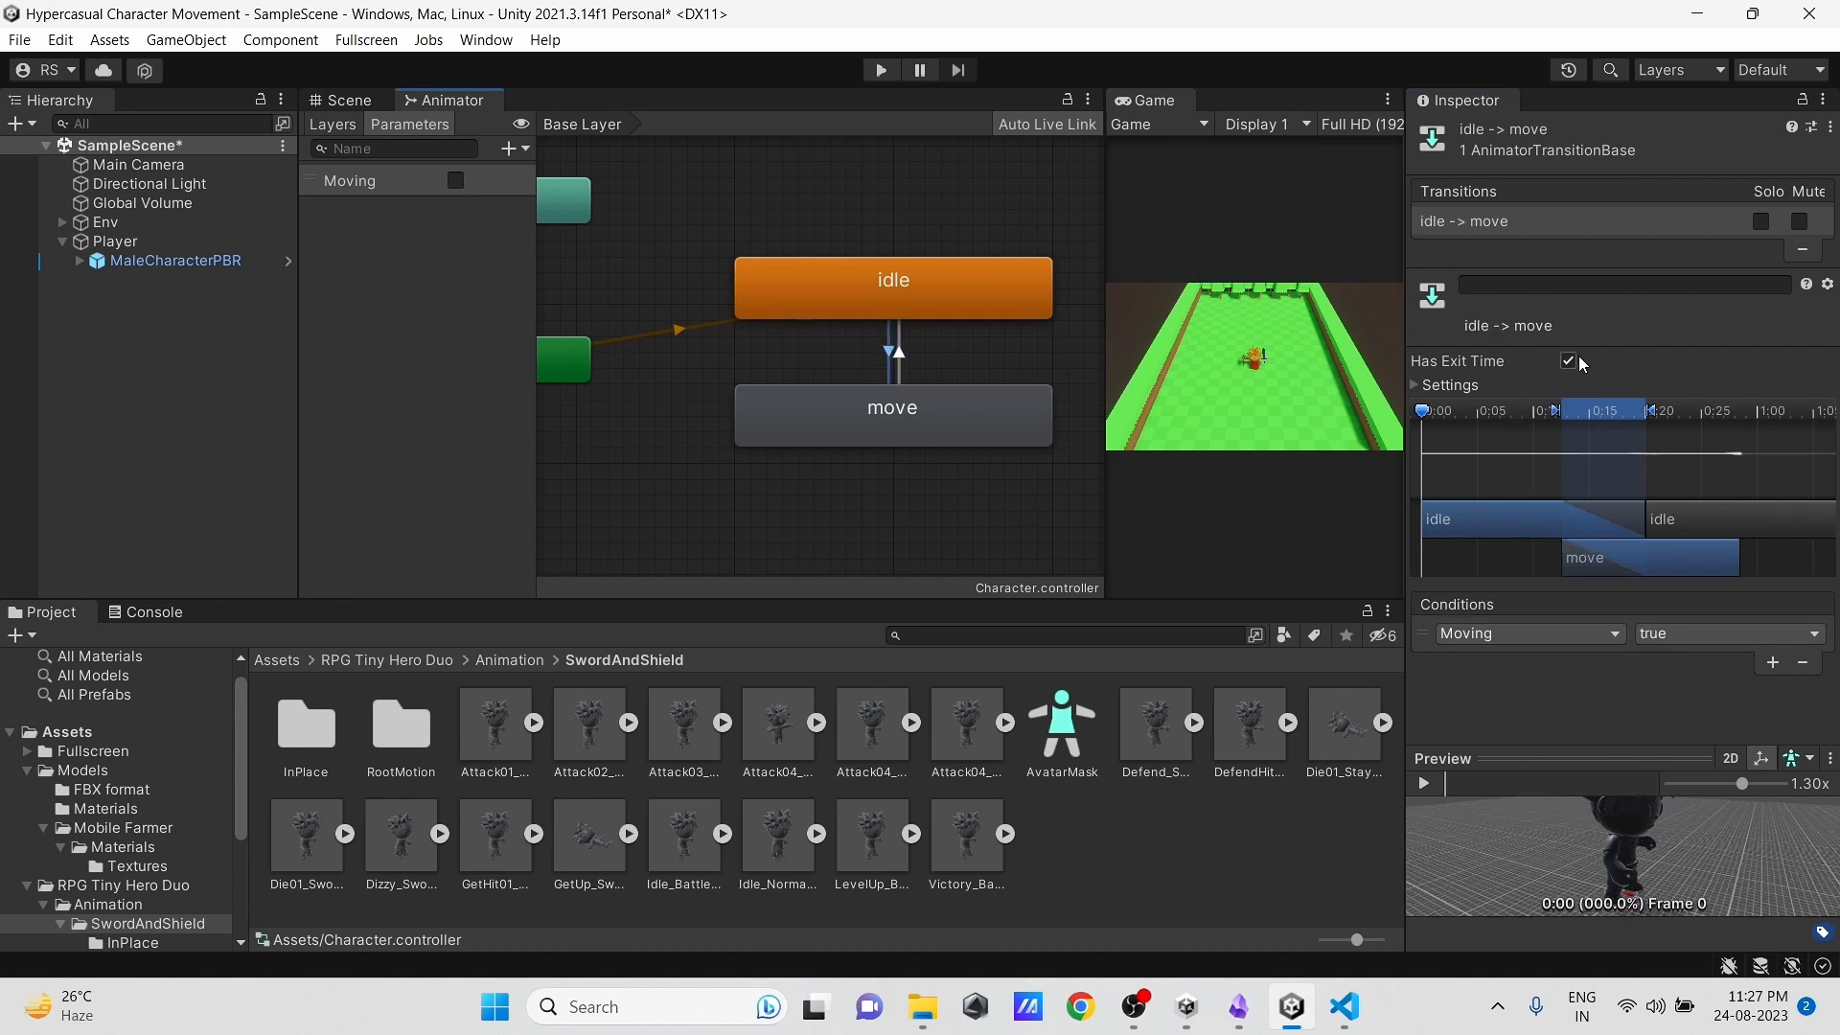
{"action": "left_click", "coordinate": [1567, 360]}
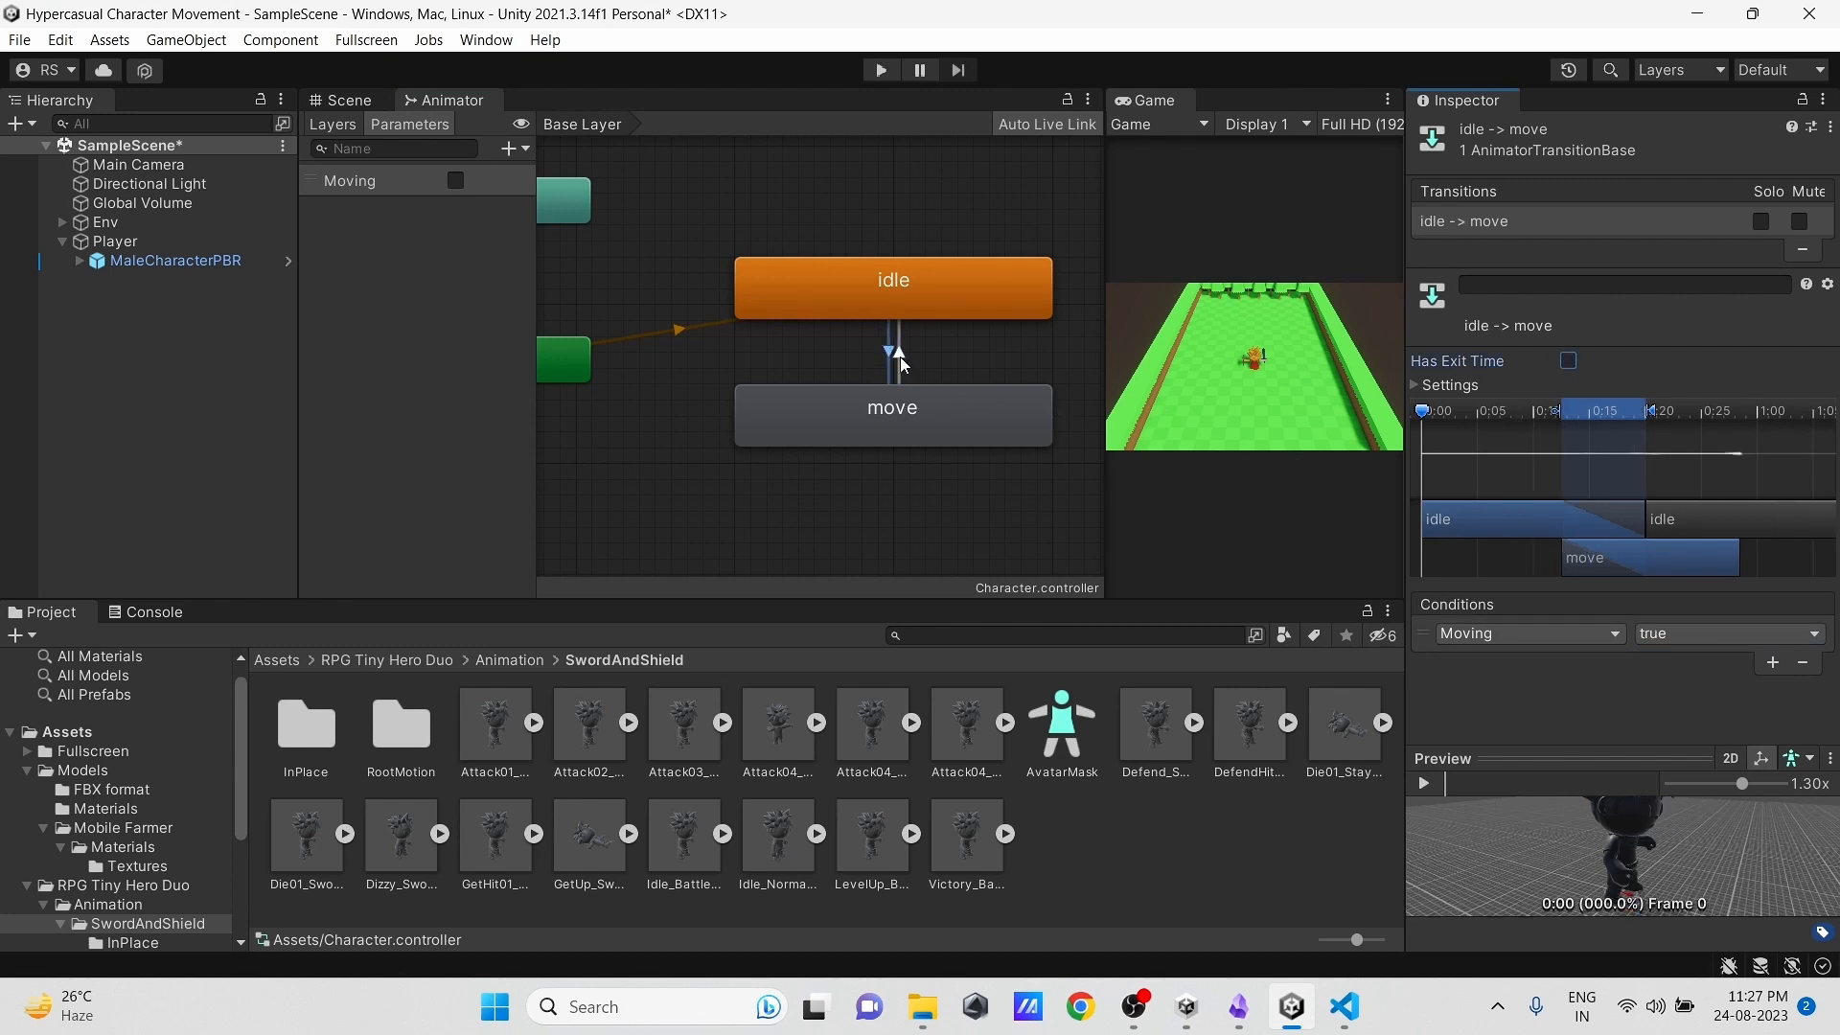
{"action": "left_click", "coordinate": [895, 359]}
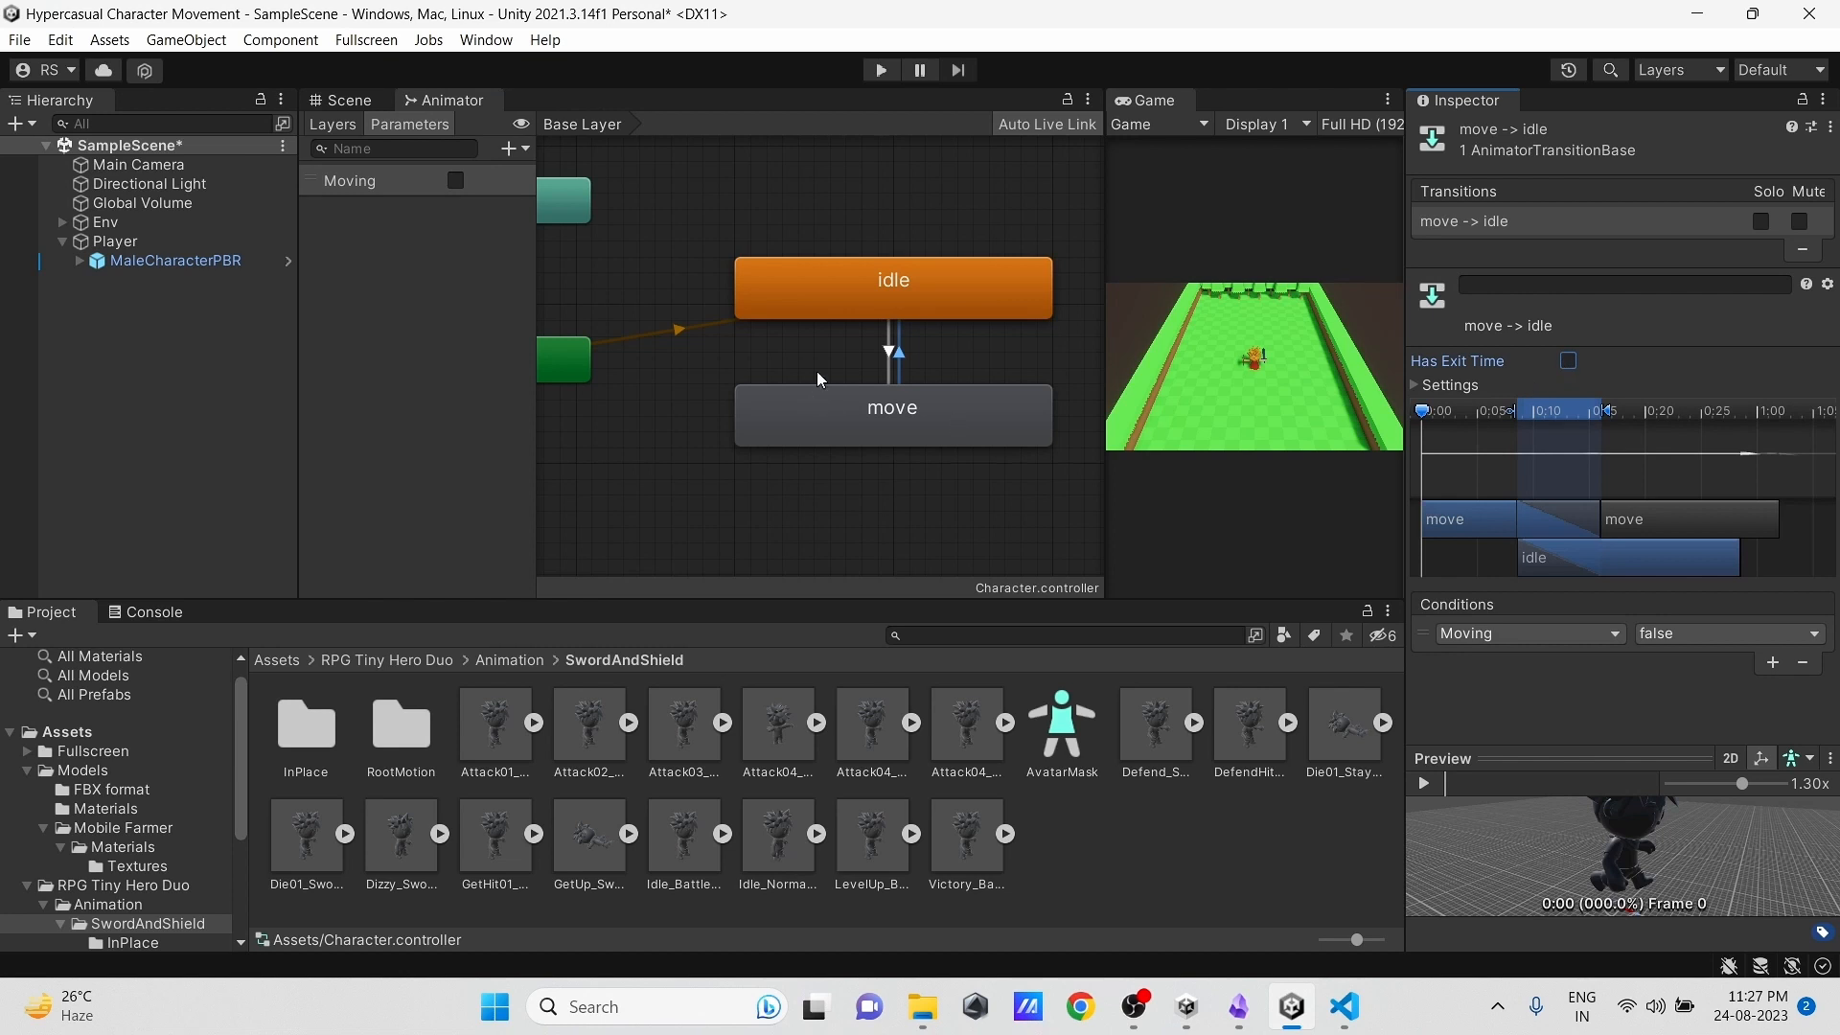
{"action": "left_click", "coordinate": [895, 353]}
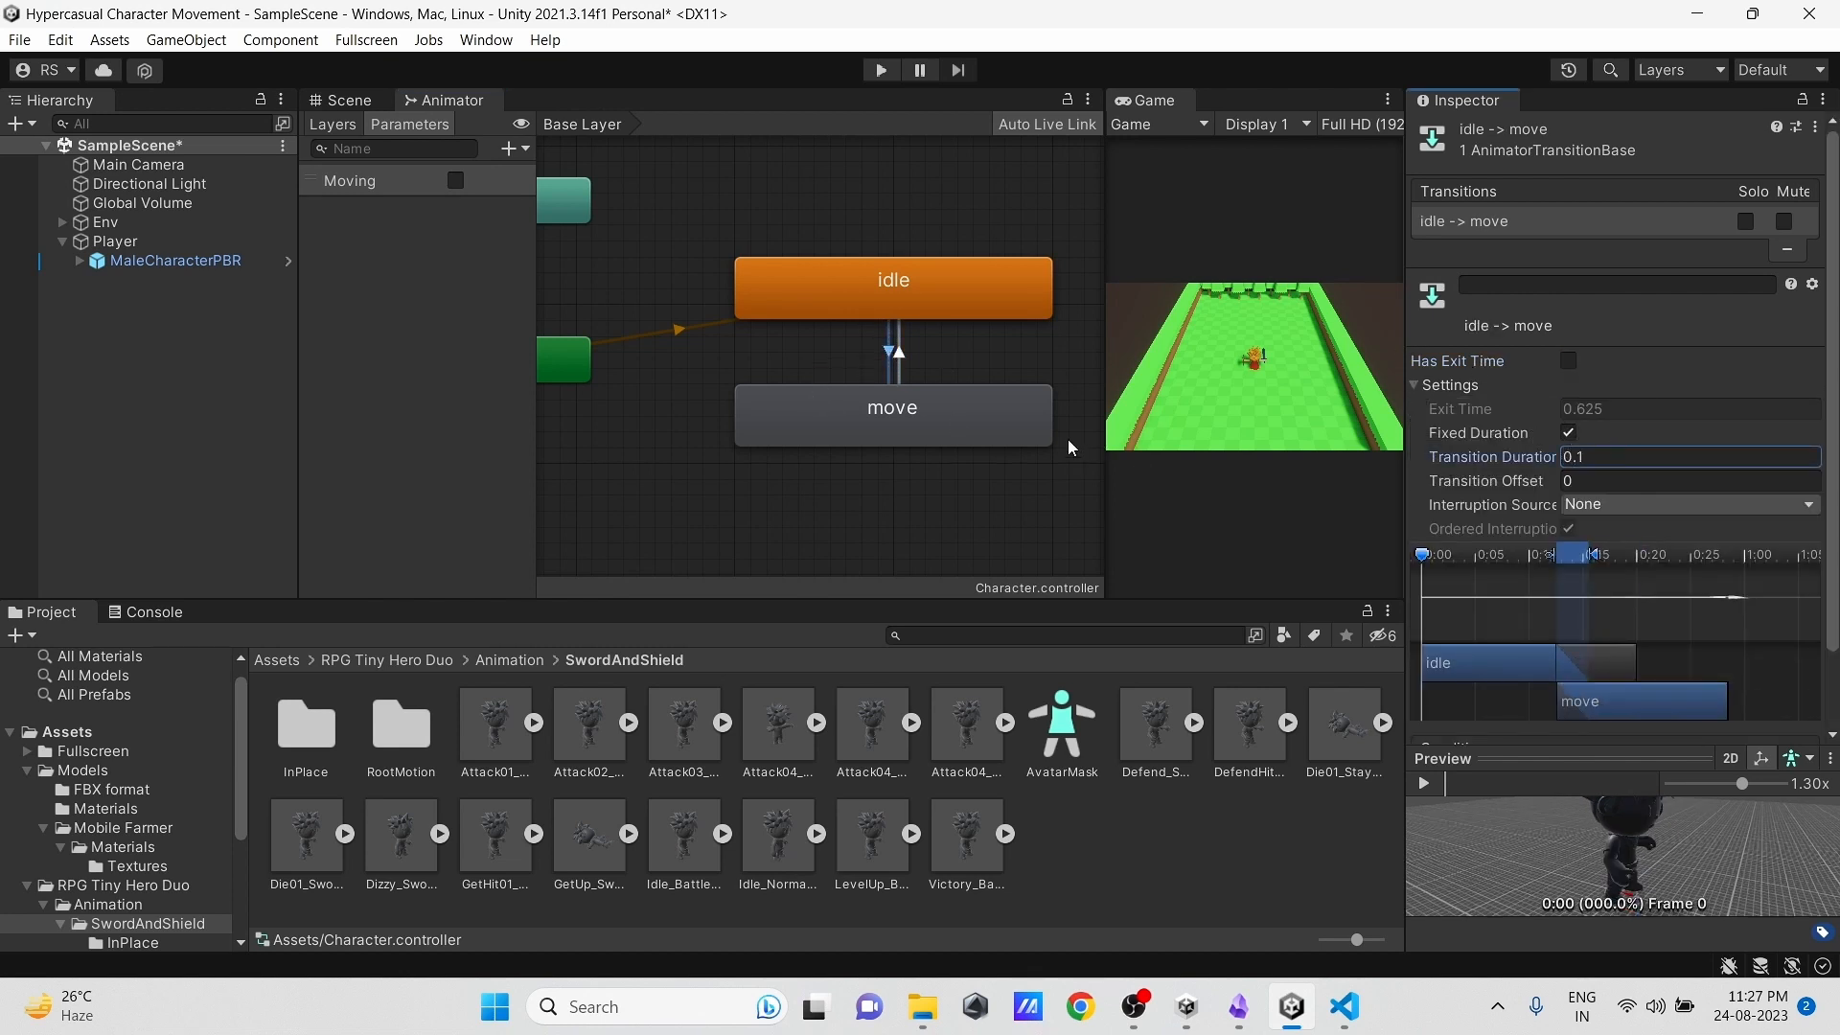
{"action": "left_click", "coordinate": [891, 349]}
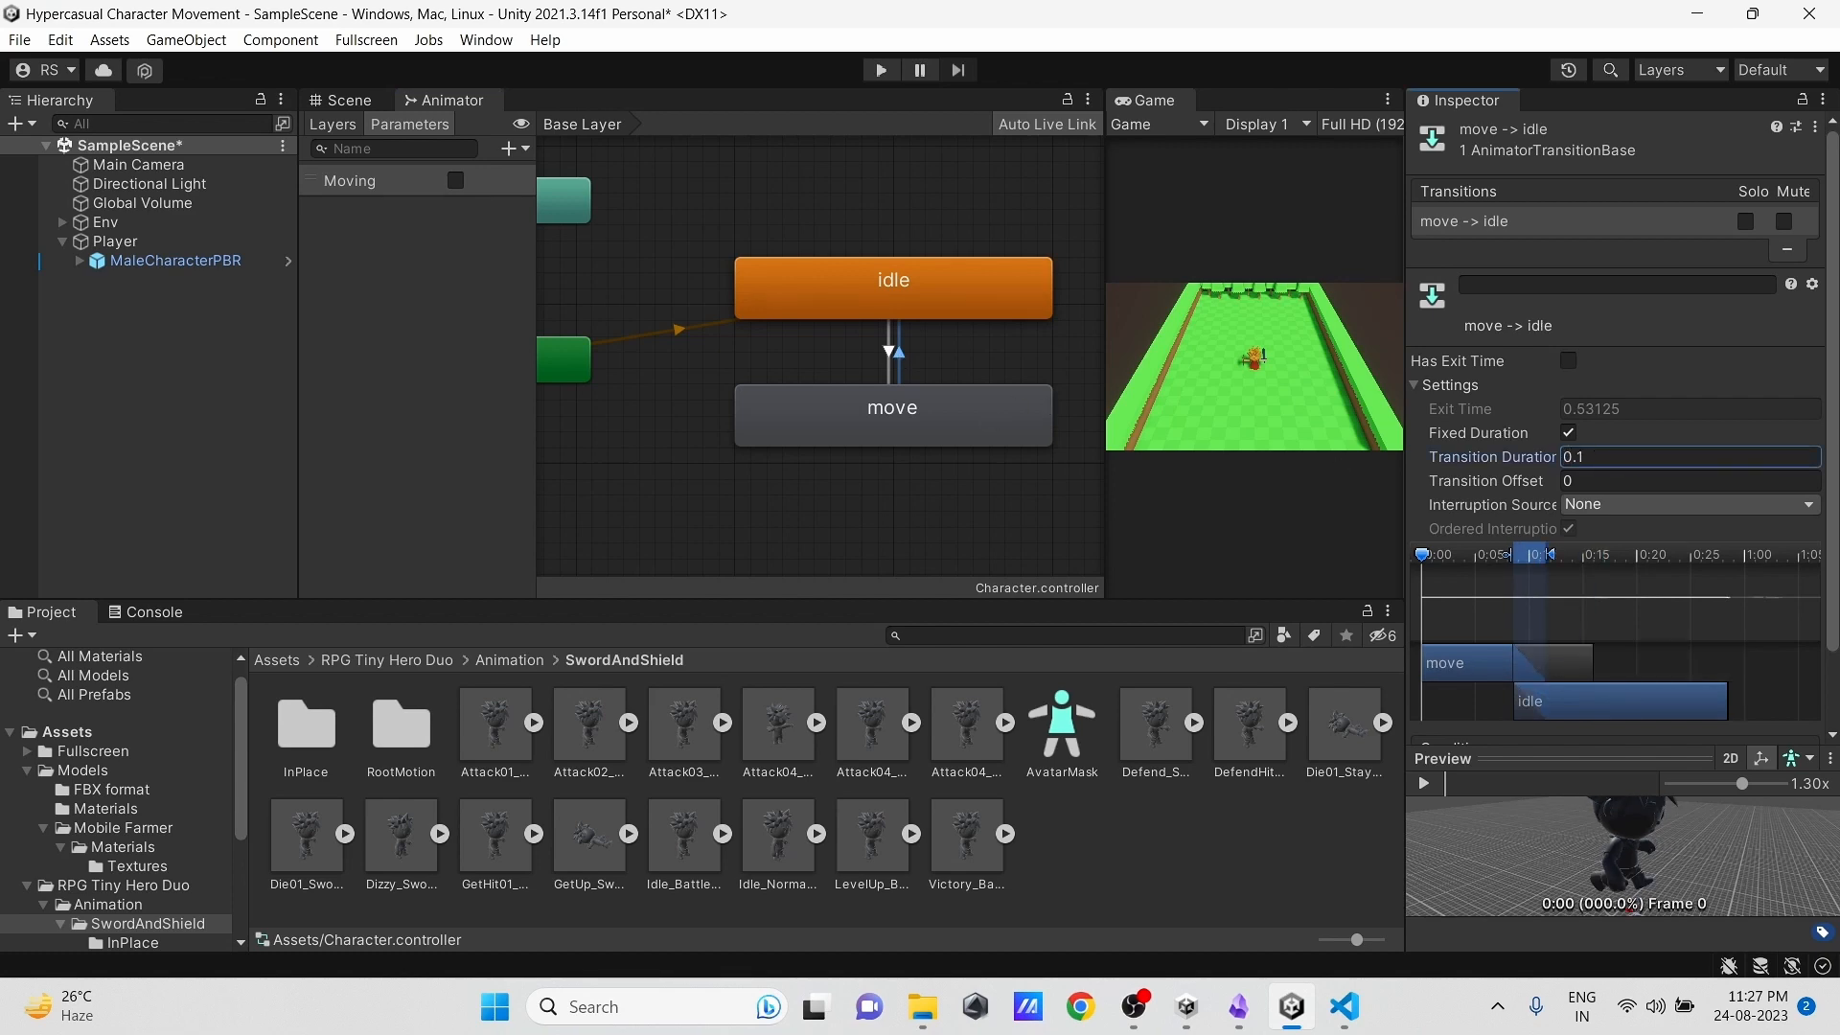
{"action": "left_click", "coordinate": [347, 100]}
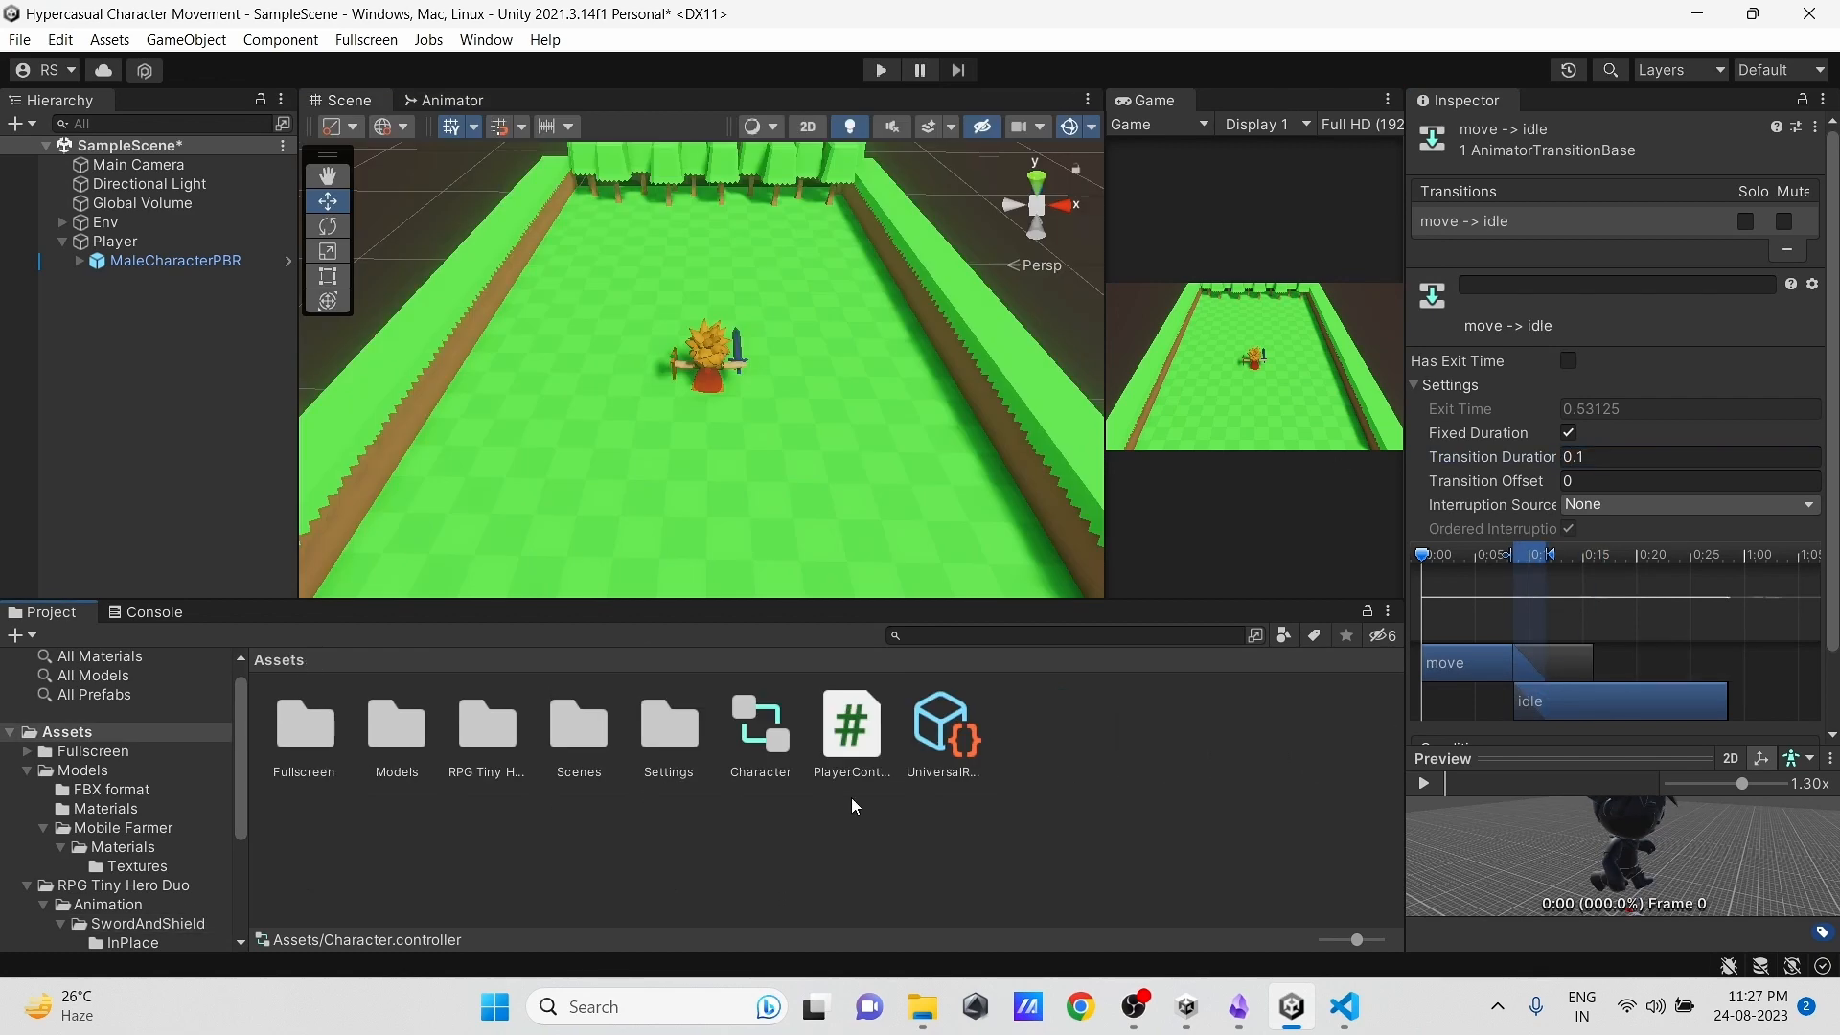
{"action": "mouse_move", "coordinate": [140, 247]}
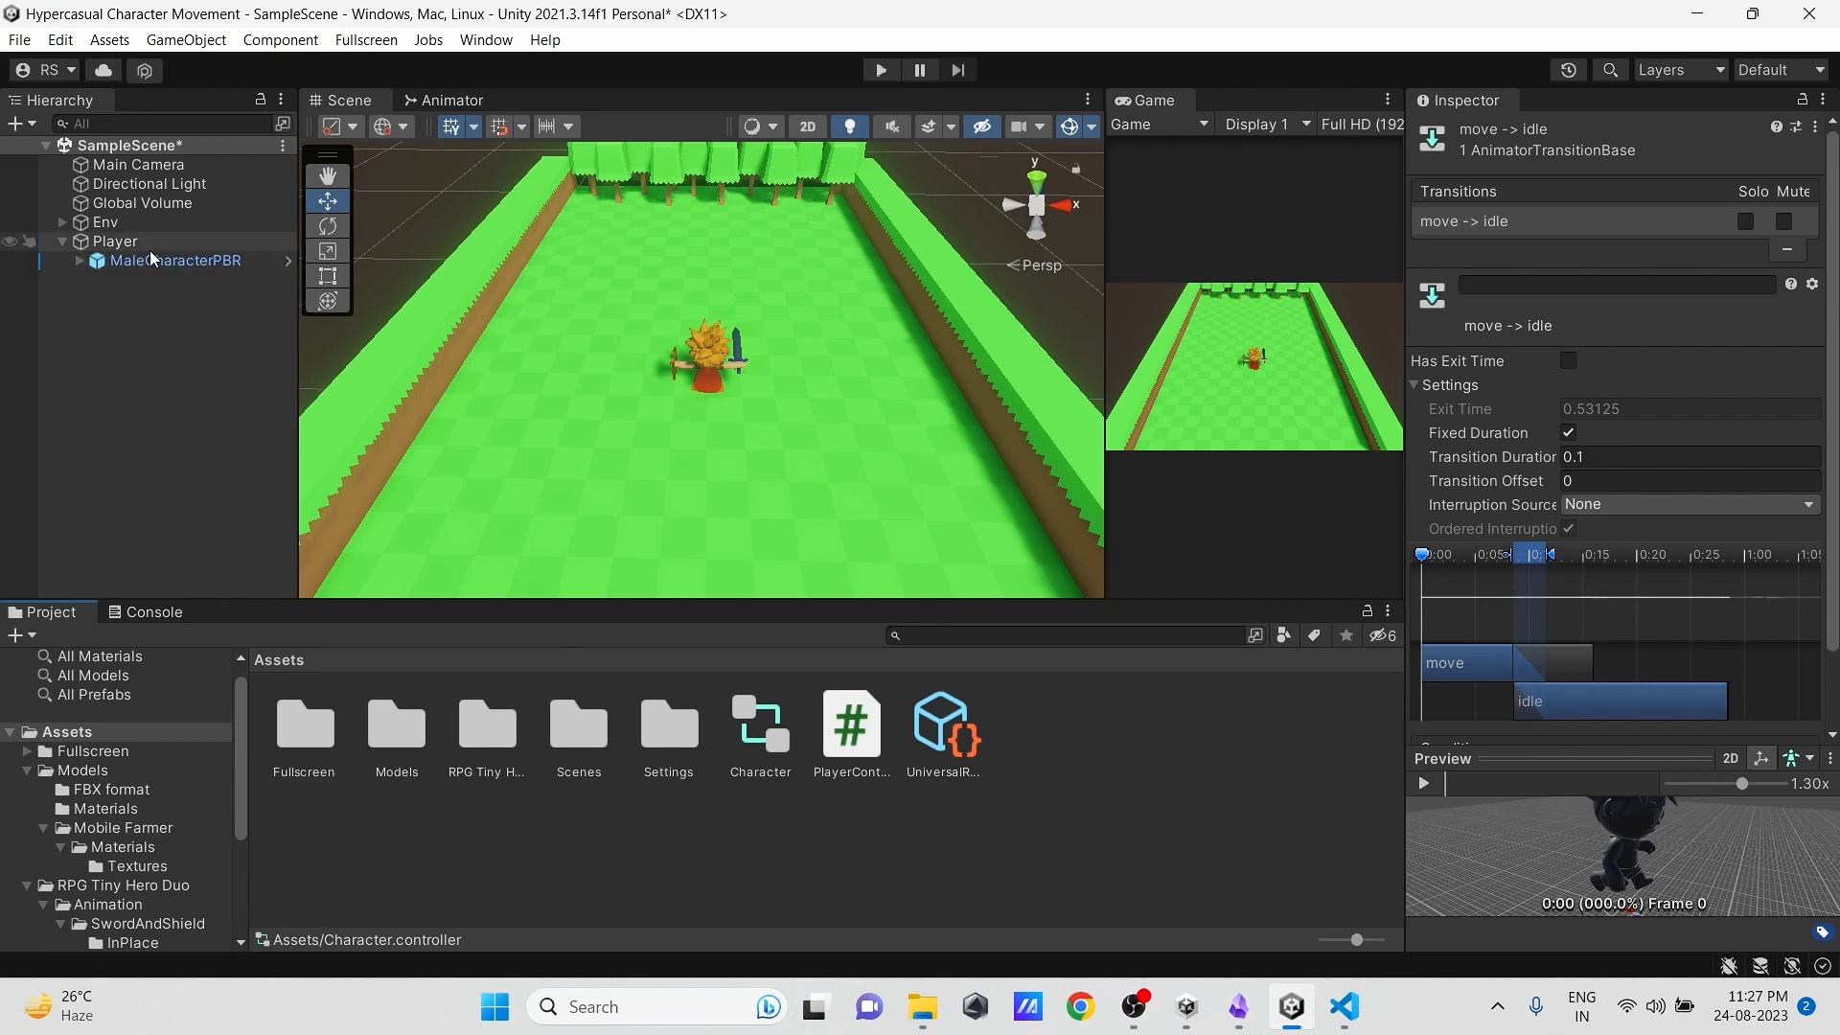
Step: Assign MaleCharacterPBR's animator to the Player Controller's Anim field
{"action": "left_click", "coordinate": [174, 259]}
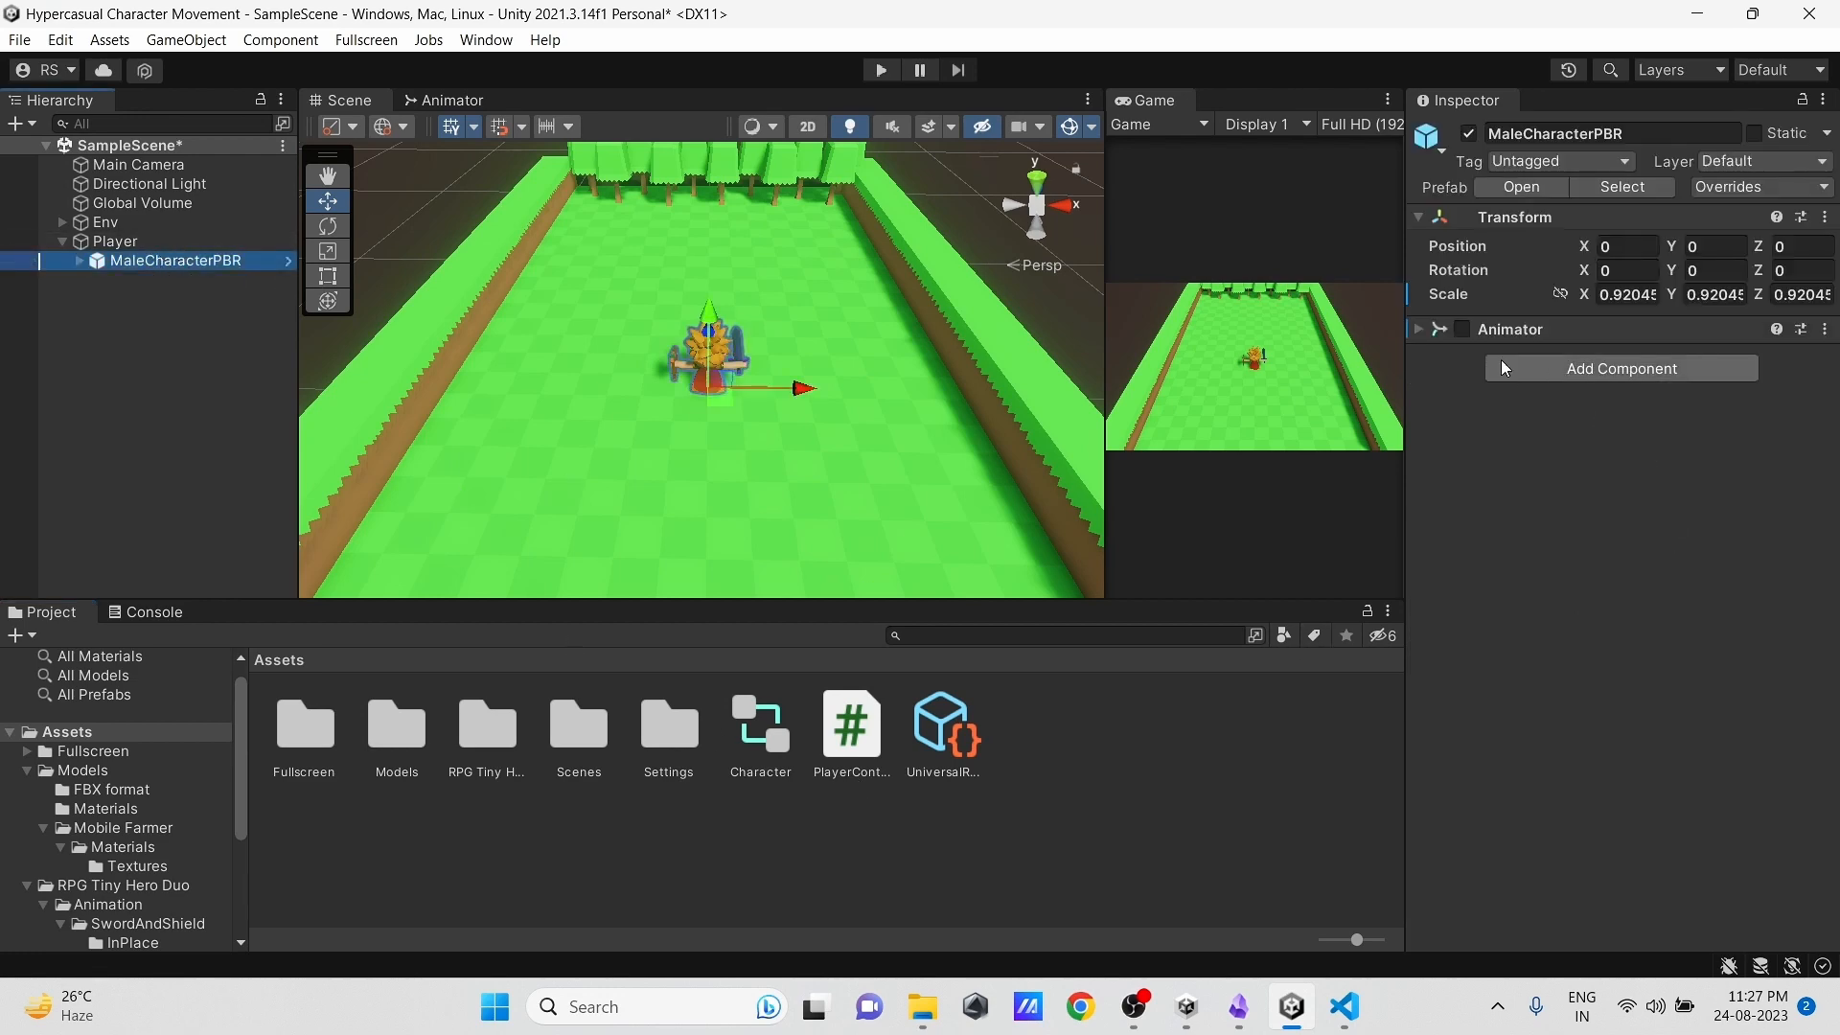
{"action": "left_click", "coordinate": [1416, 330]}
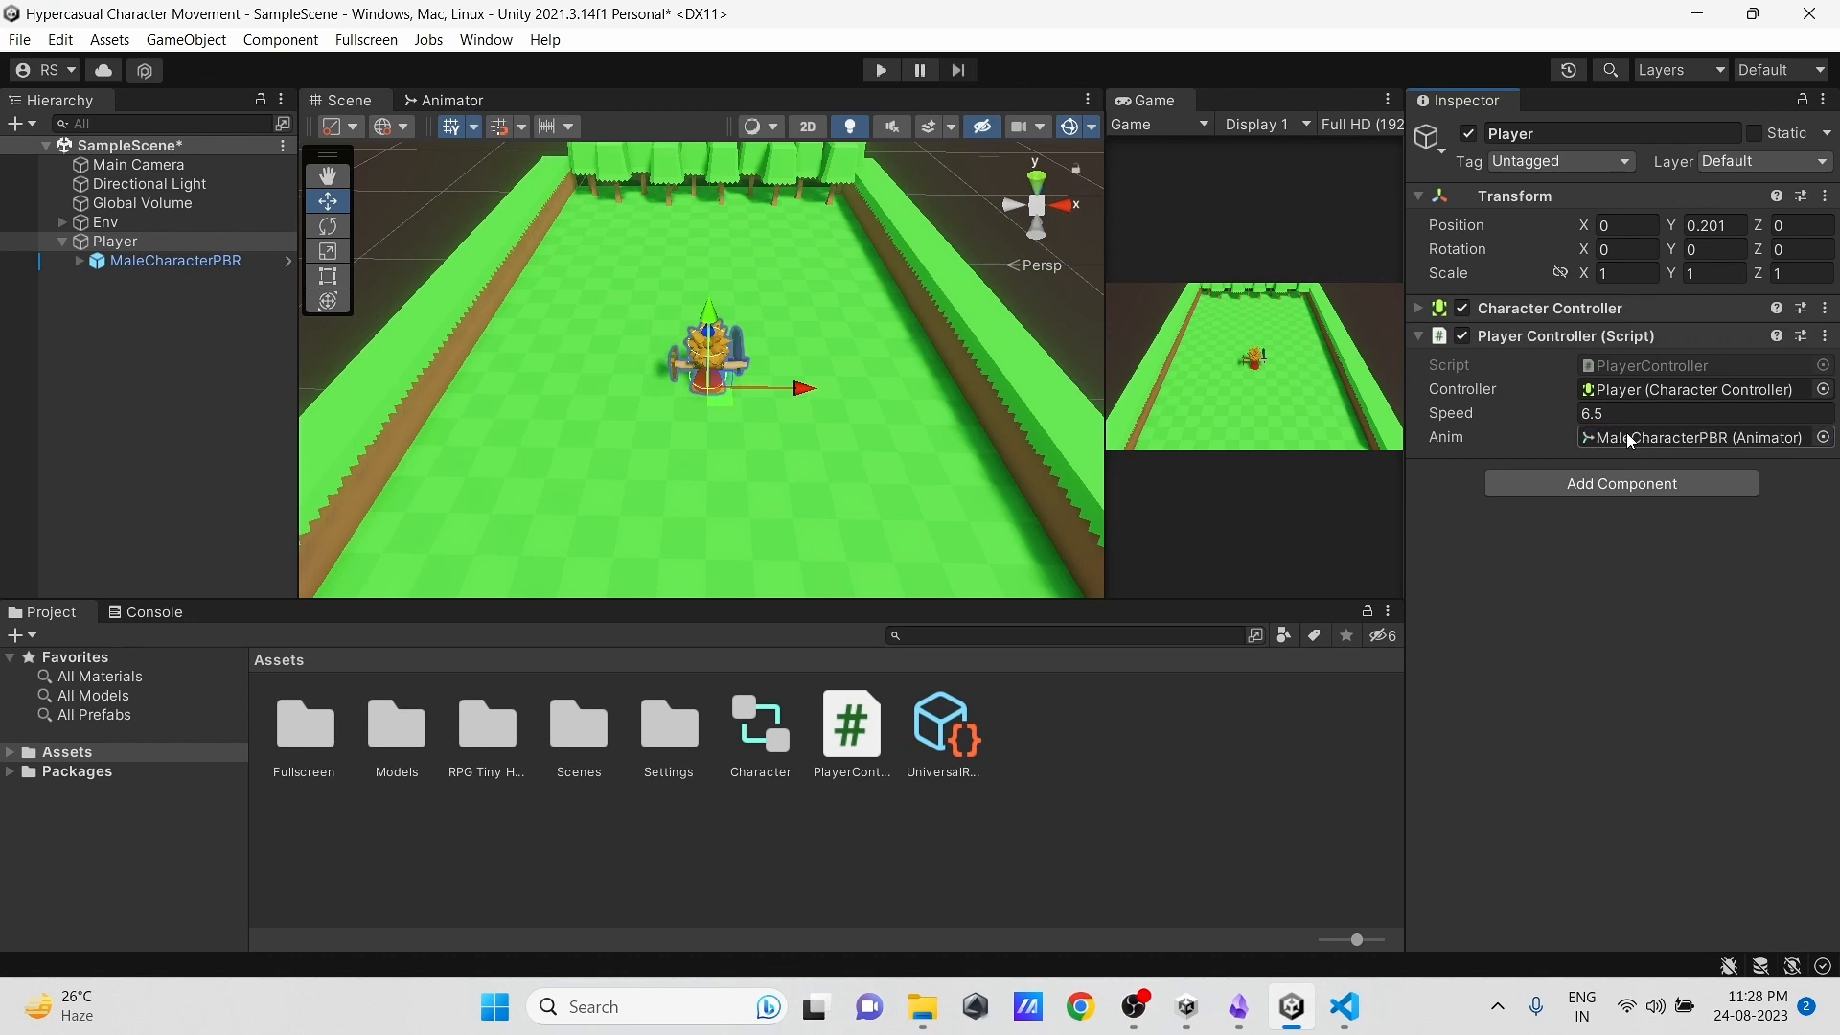
Step: Import the Joystick Pack from My Assets in the Package Manager
{"action": "left_click", "coordinate": [877, 69]}
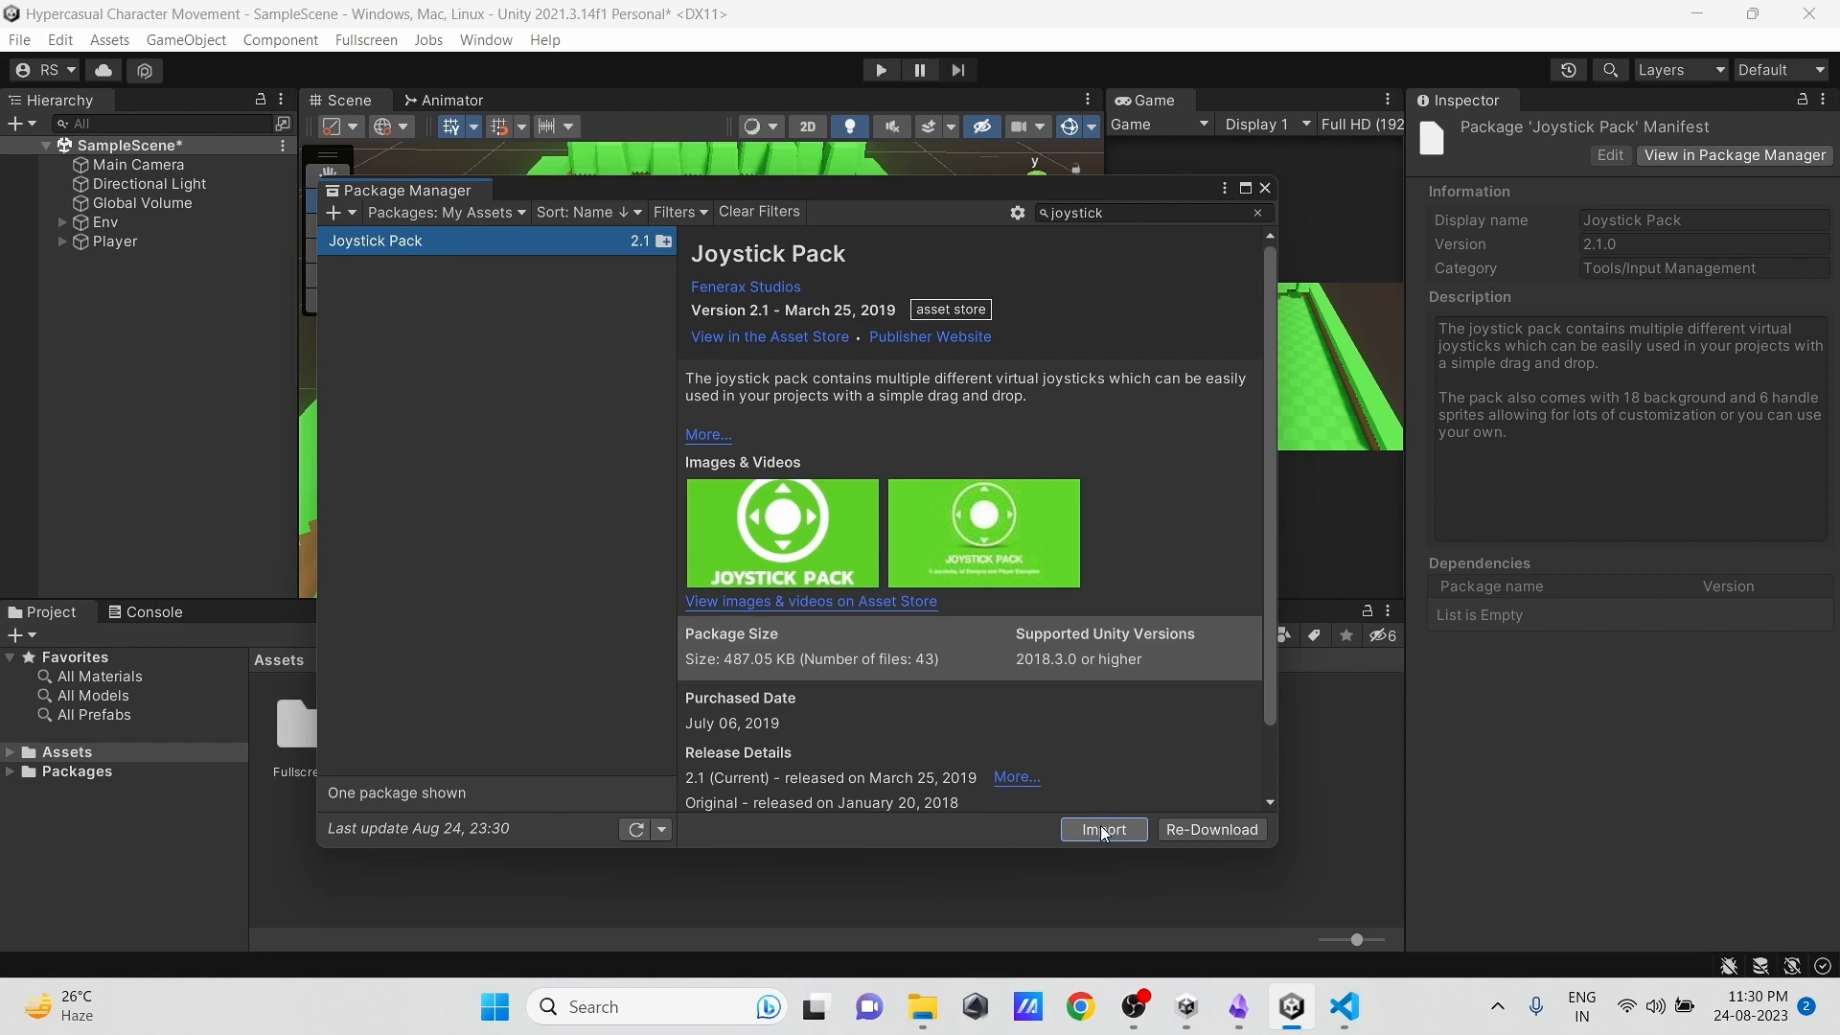
{"action": "left_click", "coordinate": [1100, 830]}
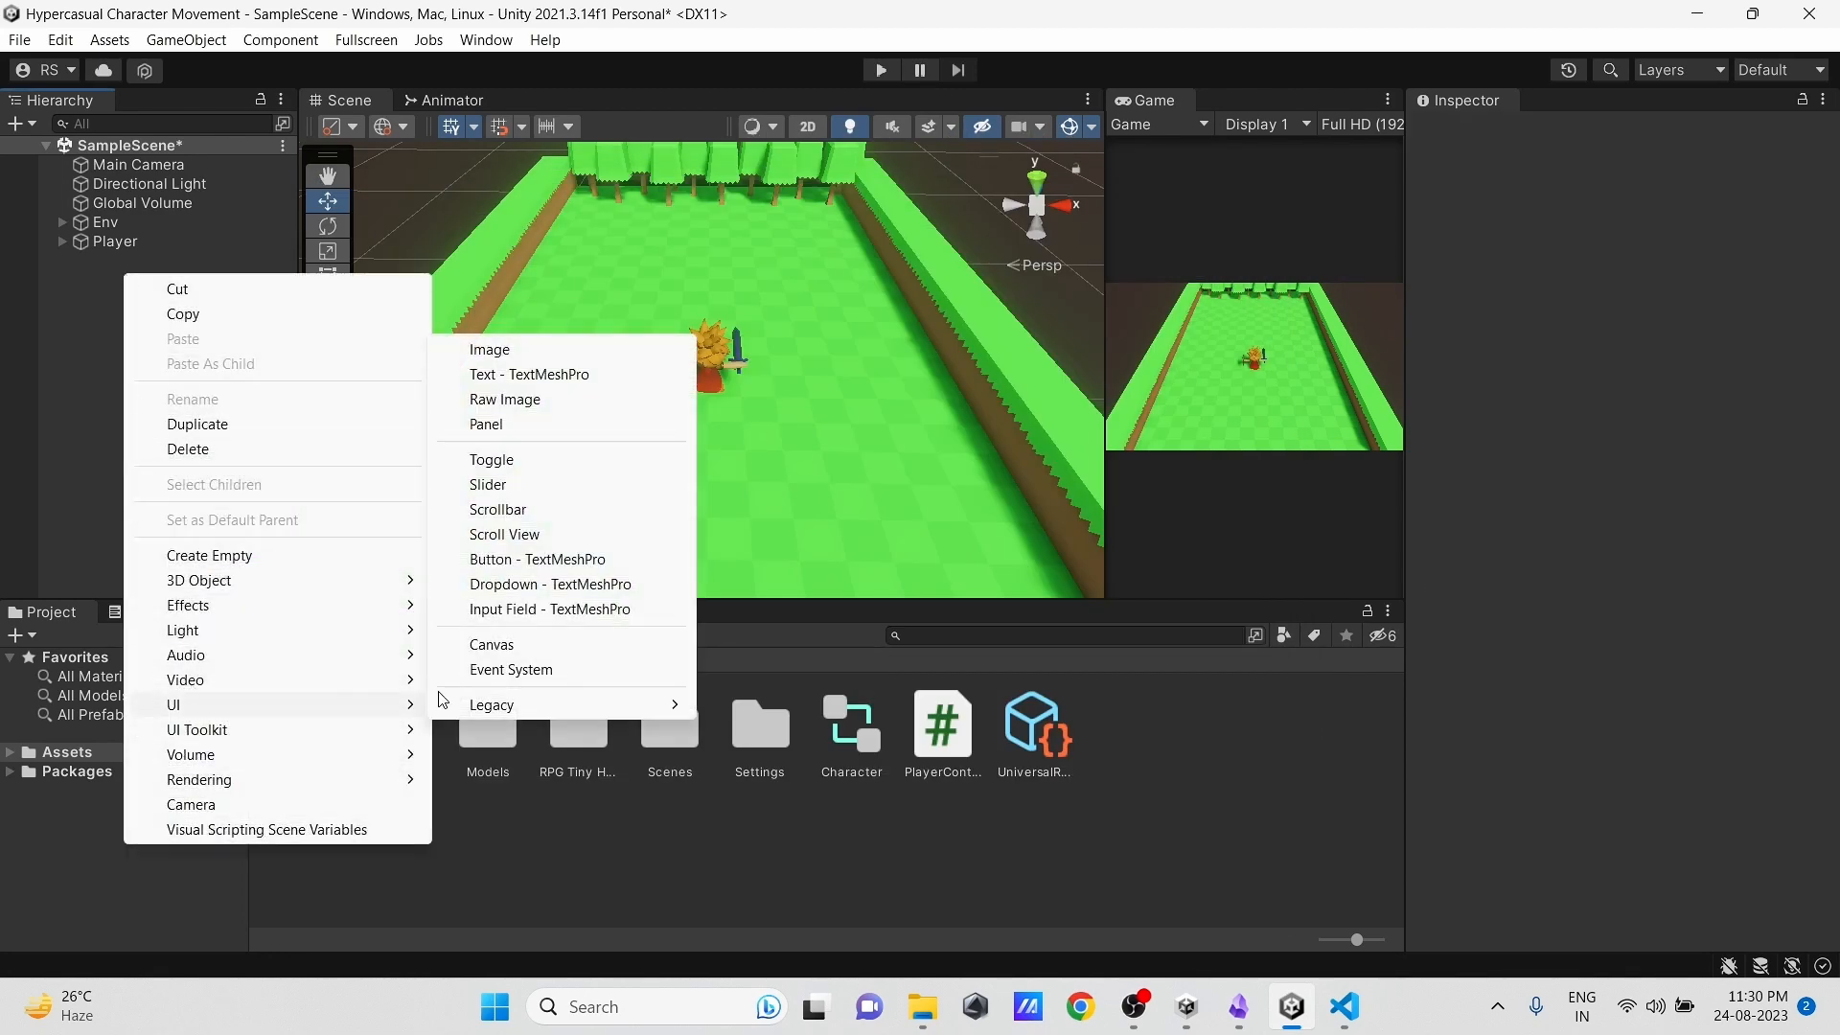
Step: Add a UI Canvas and place the Variable Joystick prefab under it
{"action": "left_click", "coordinate": [490, 644]}
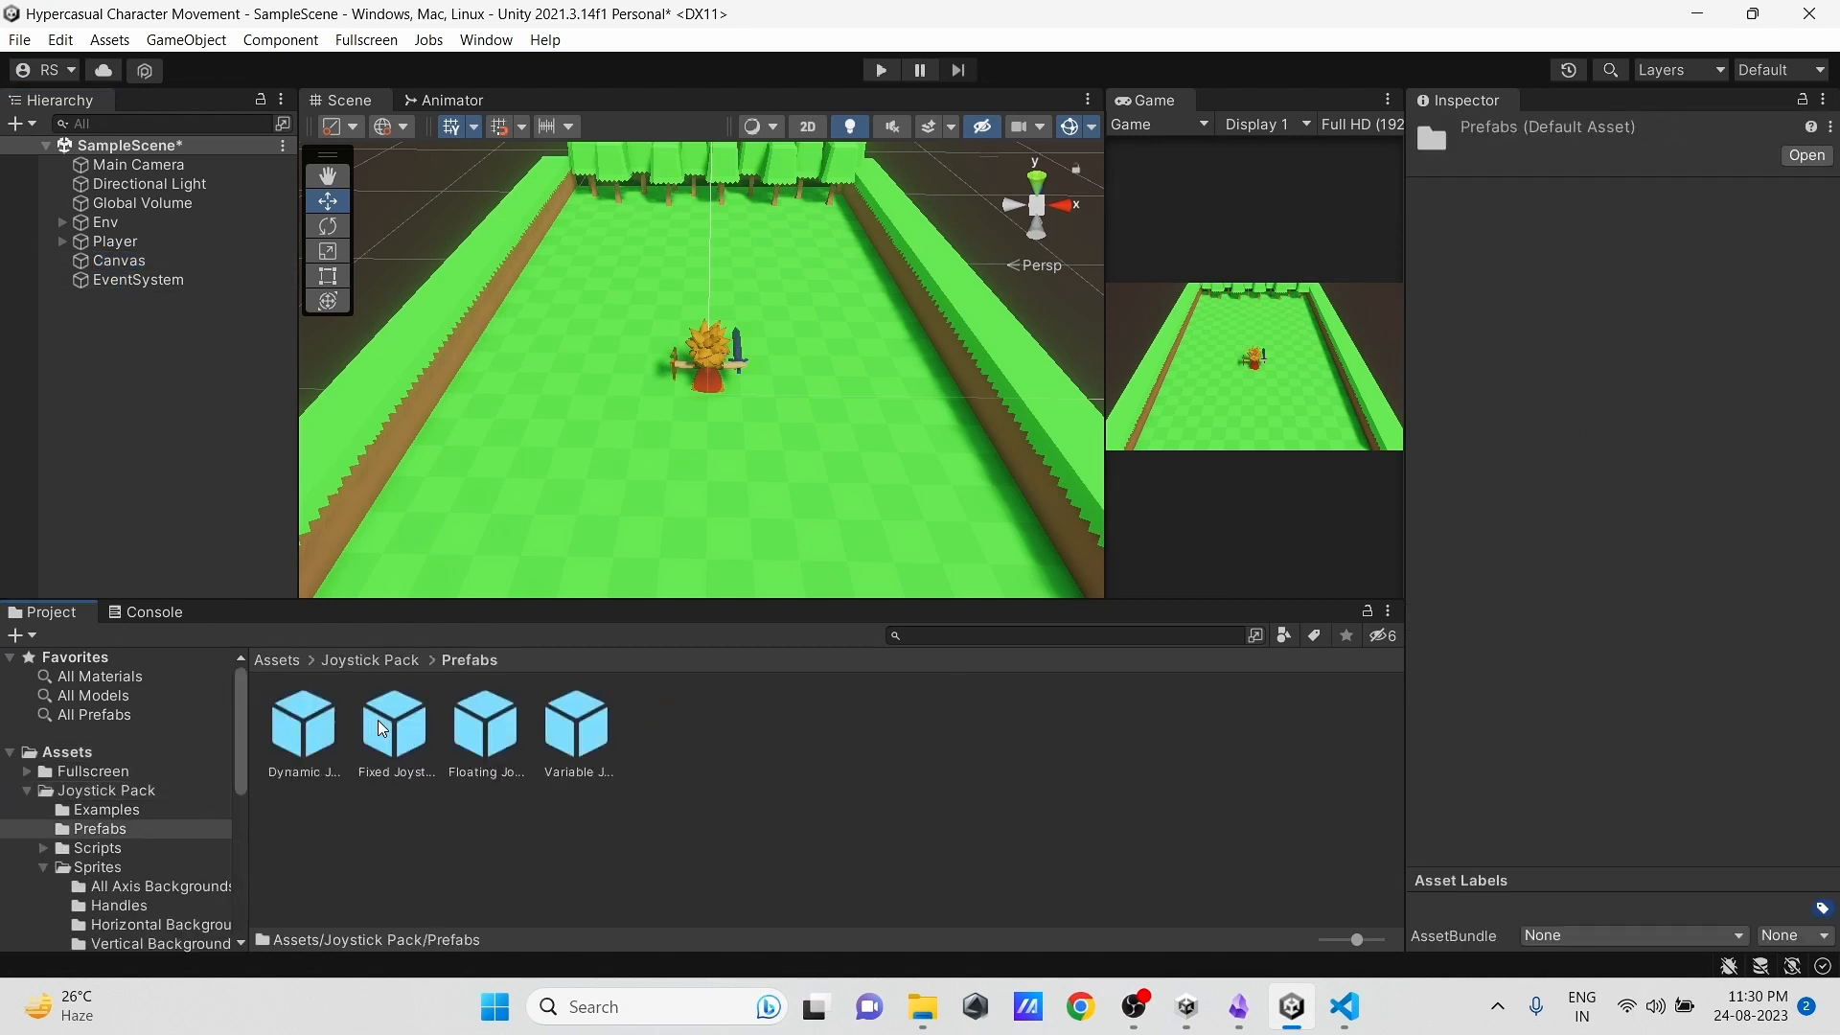
{"action": "mouse_move", "coordinate": [579, 730]}
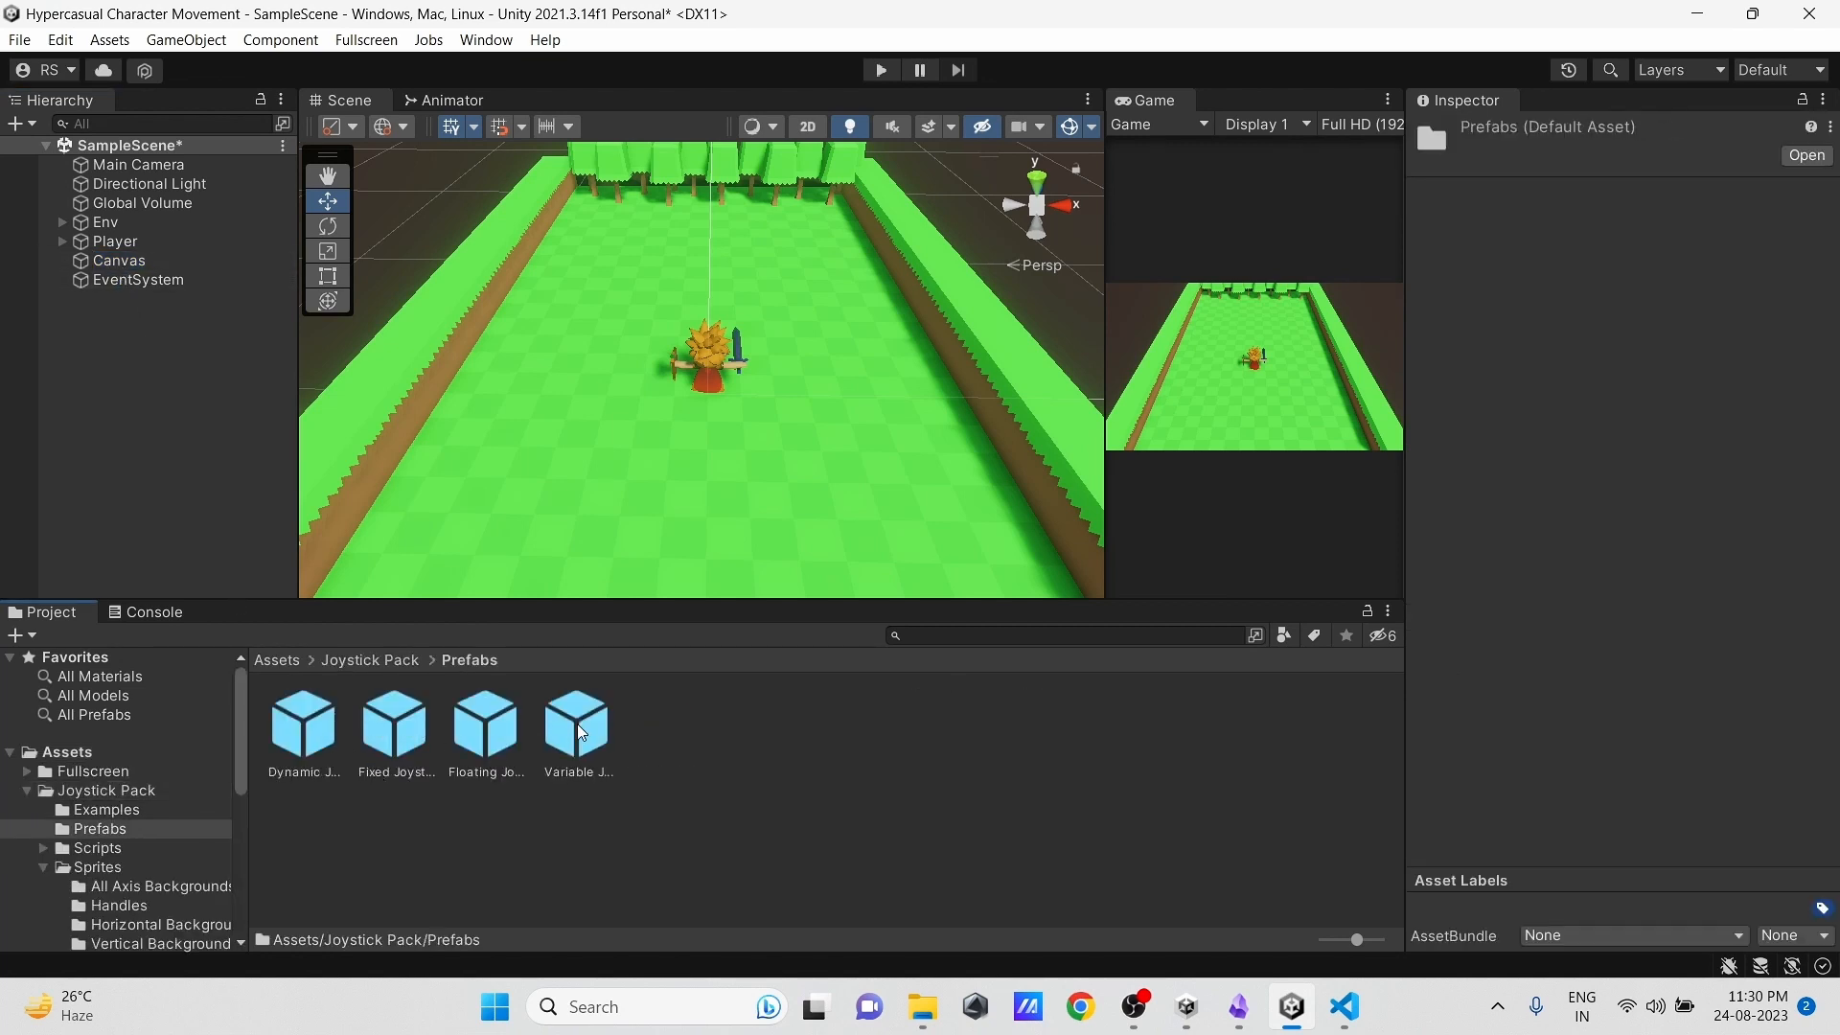
{"action": "left_click", "coordinate": [114, 241]}
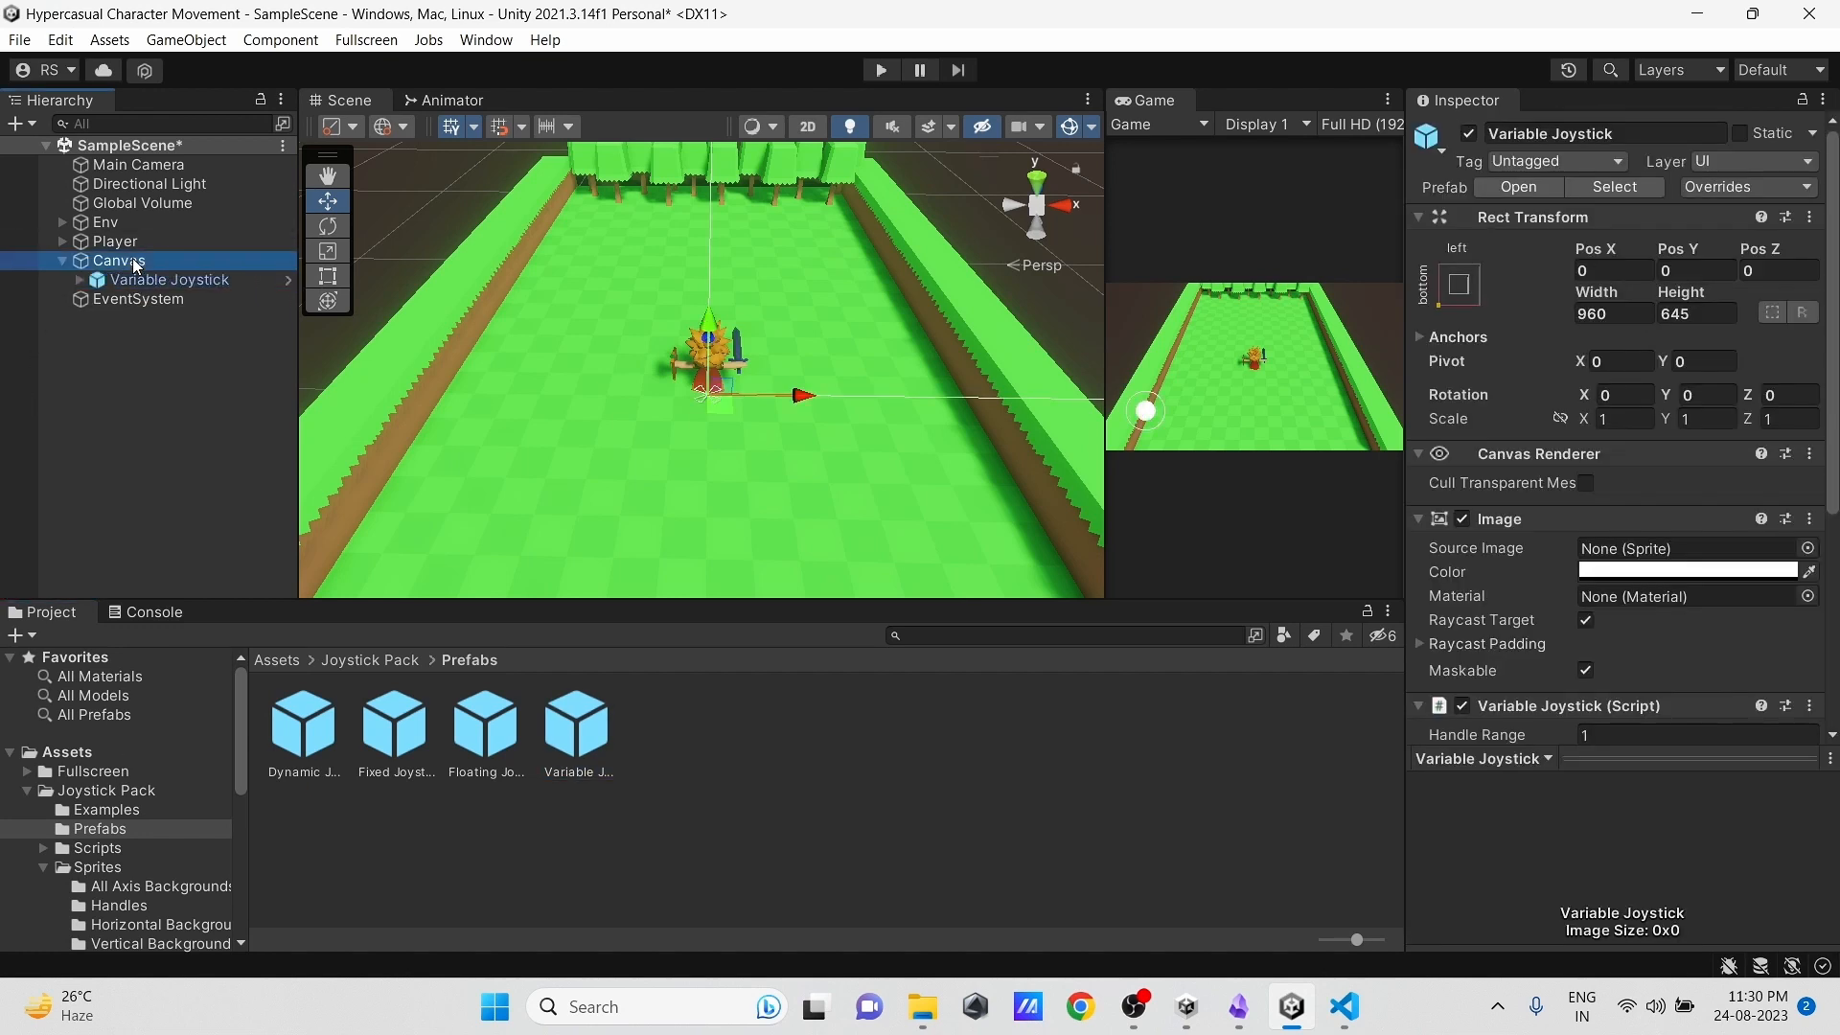
{"action": "left_click", "coordinate": [119, 259]}
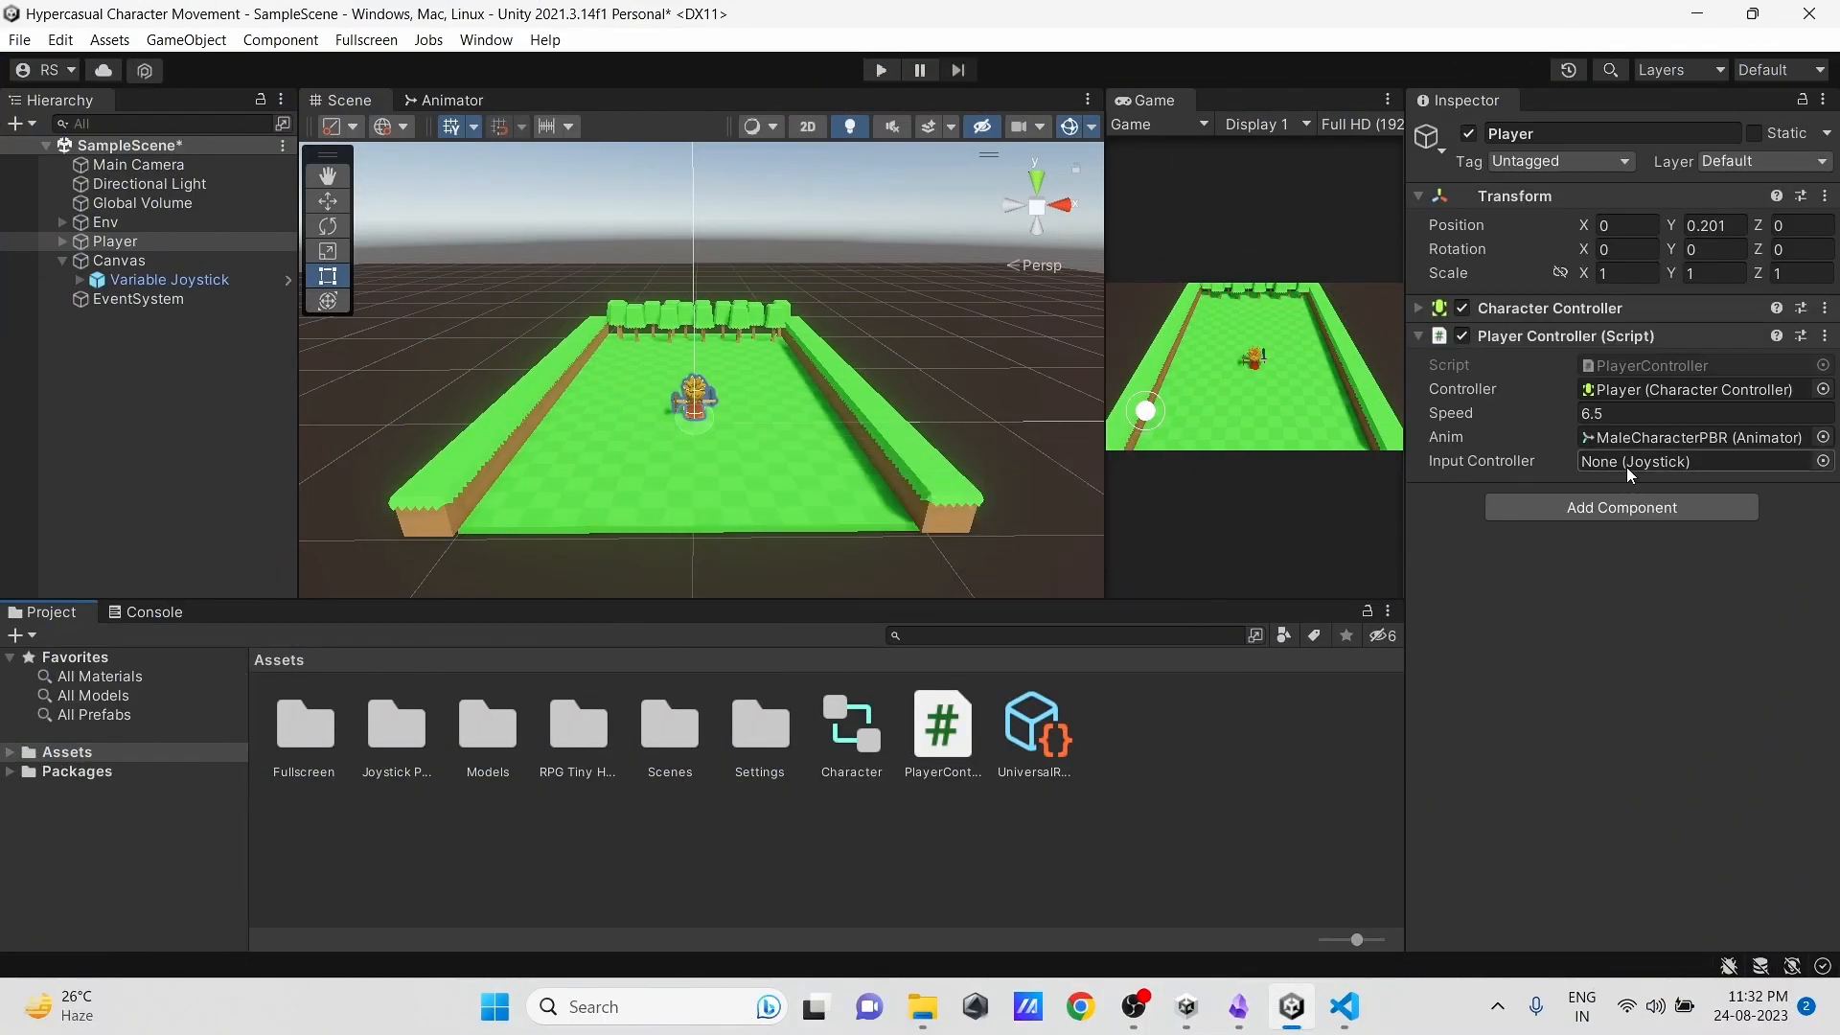
Step: Assign the Variable Joystick as the Player's Input Controller and enter play mode
{"action": "left_click", "coordinate": [1690, 460]}
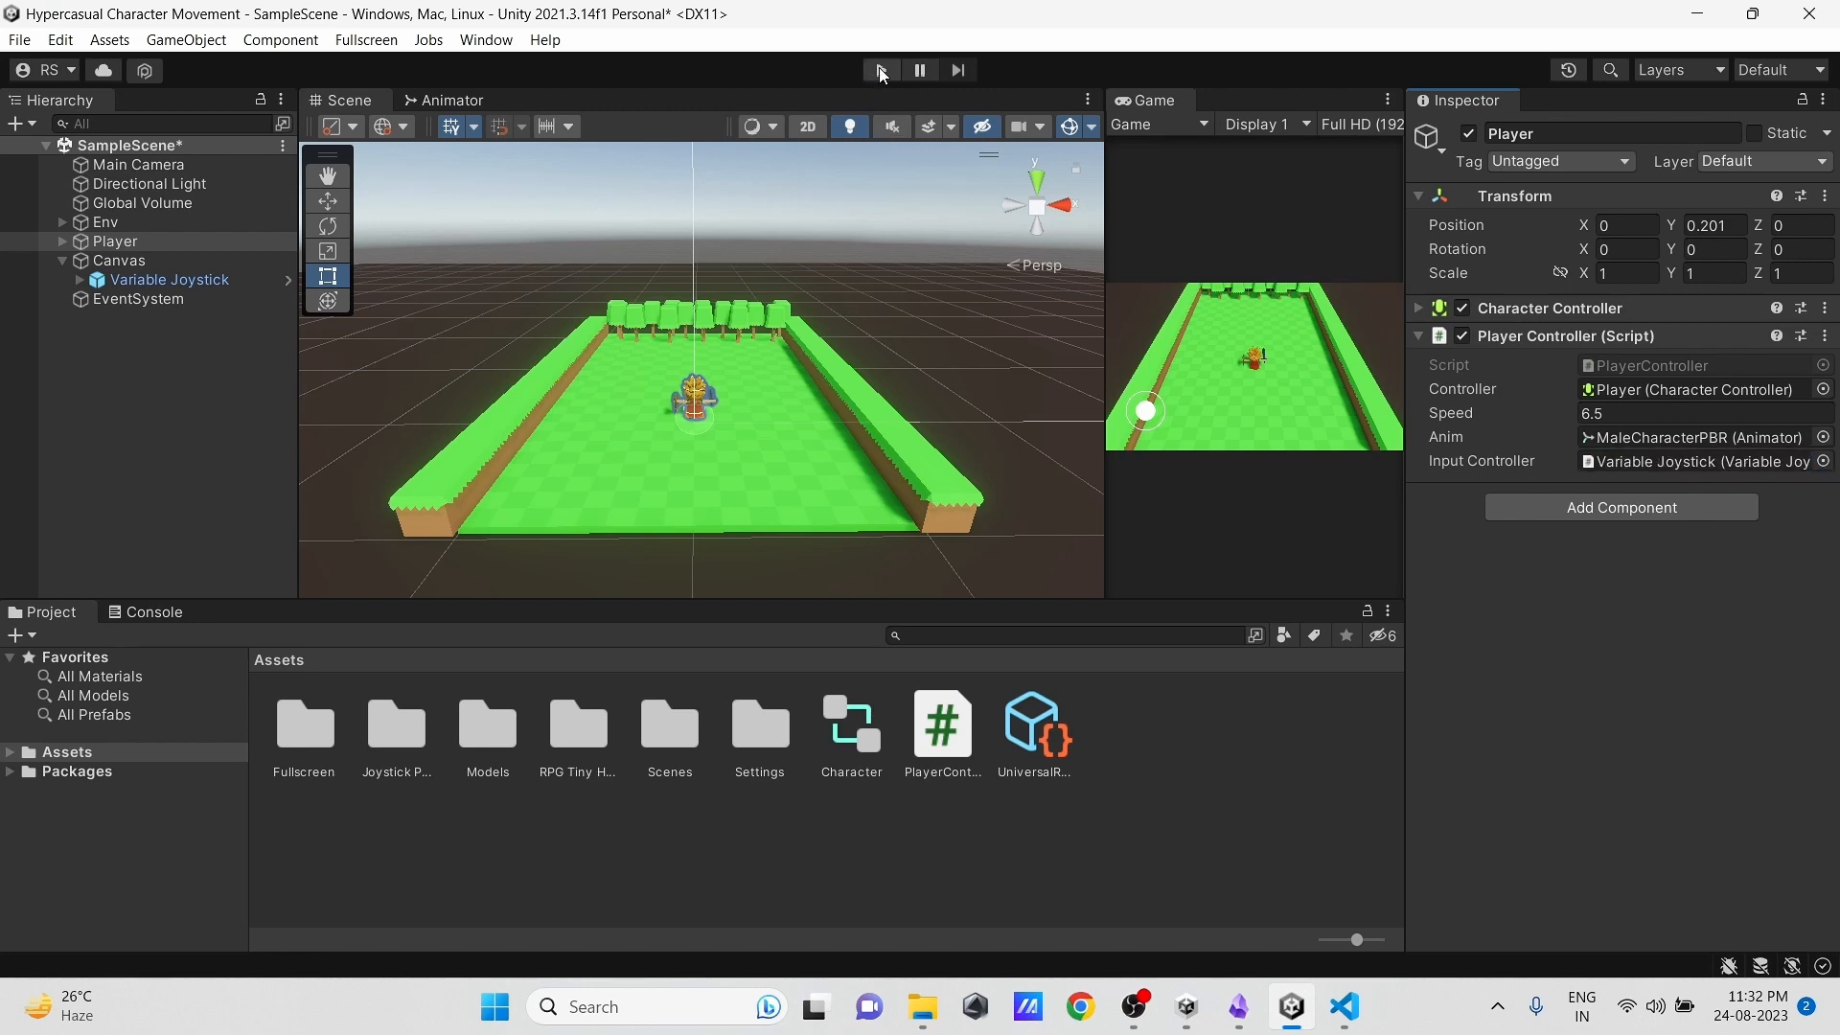
{"action": "left_click", "coordinate": [879, 71]}
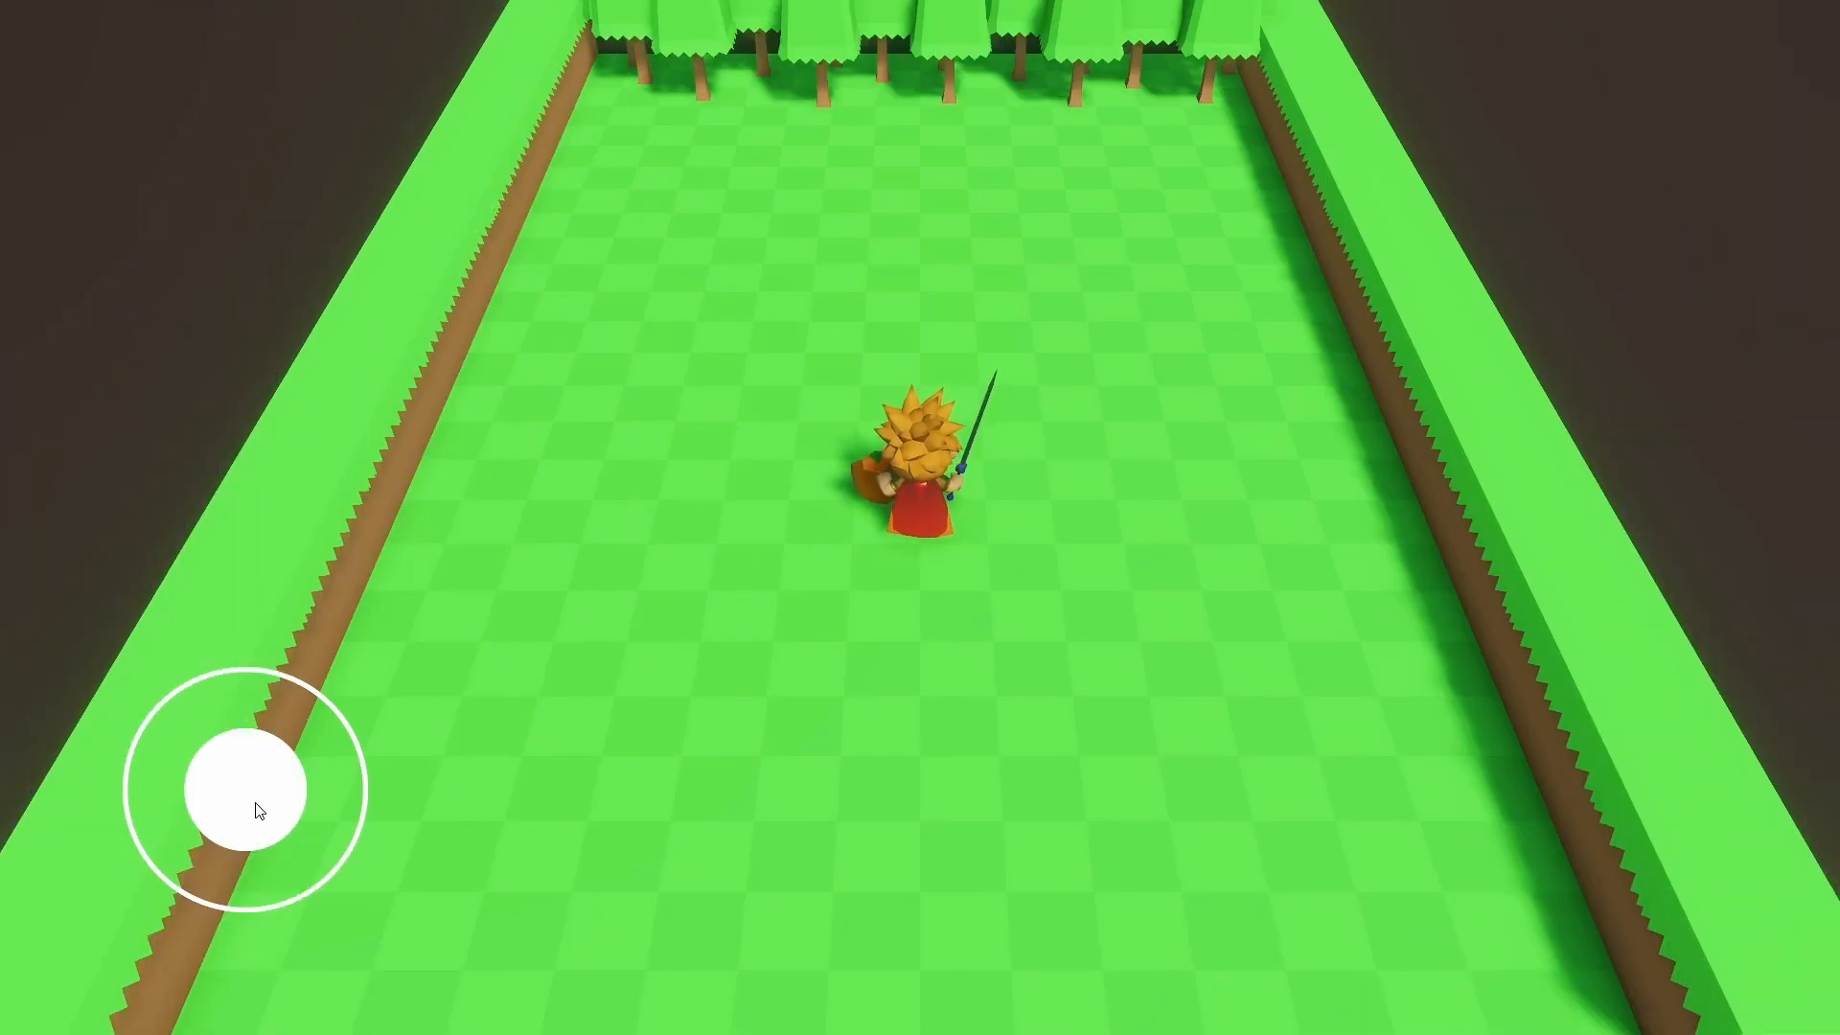